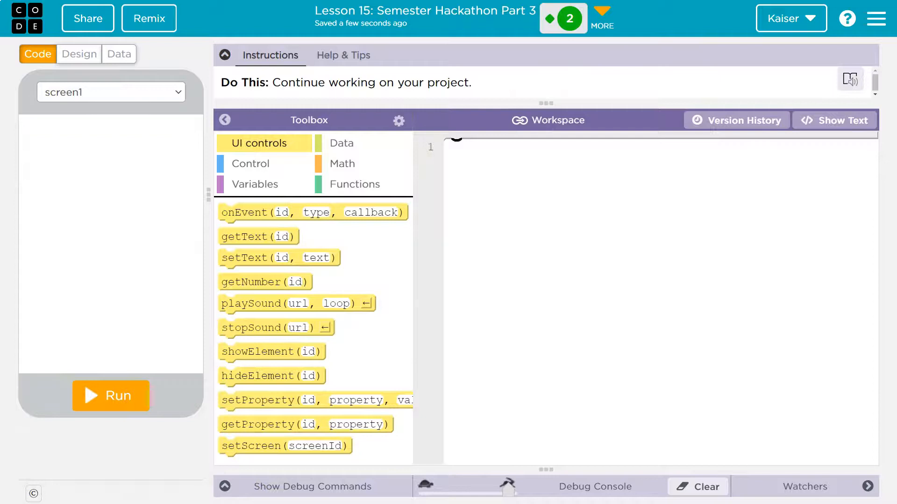
mouse_move(670, 234)
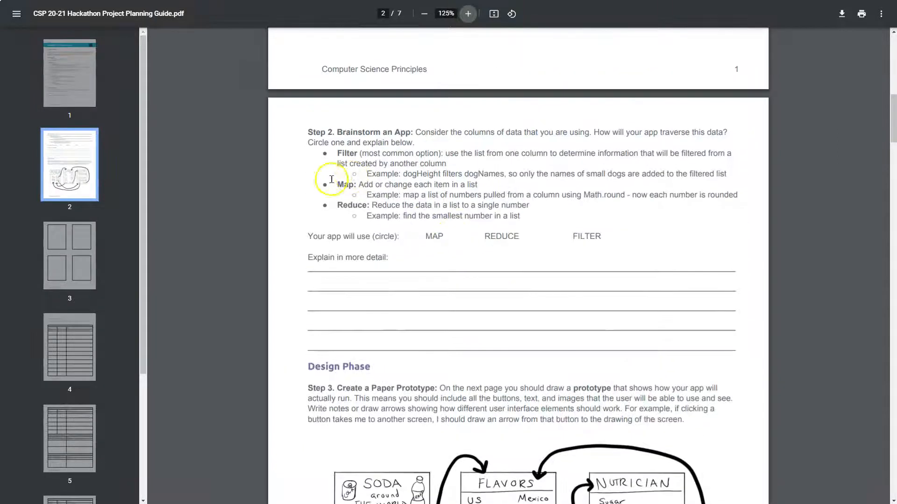
mouse_move(412, 142)
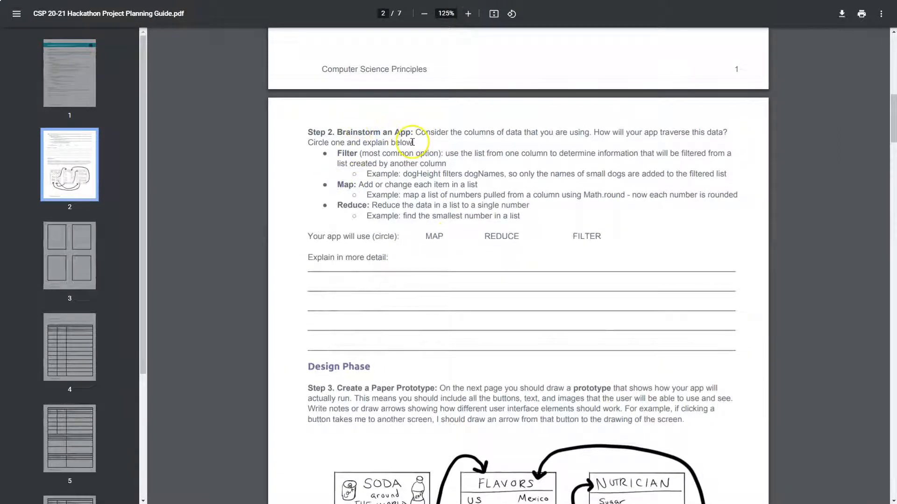
mouse_move(355, 190)
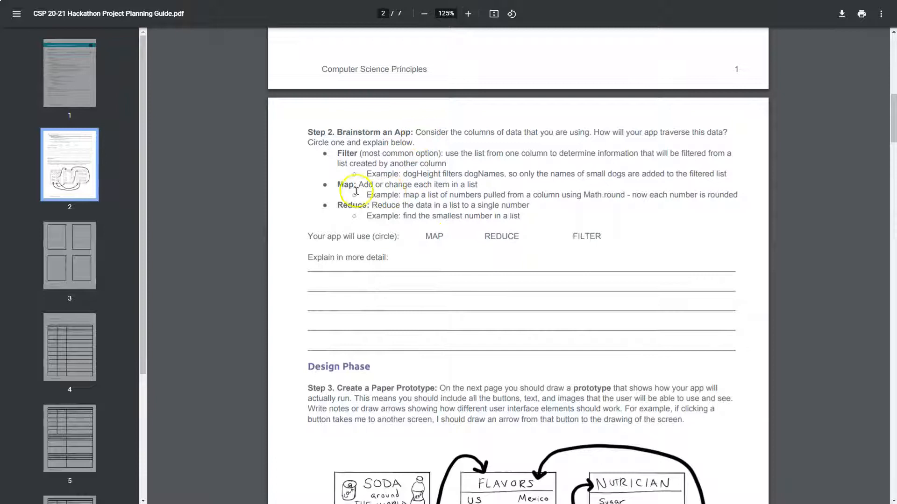
Paste the Map description as // comments in text view, adding 'using Math.round - now each number is rounded'.
left_click_drag(358, 184, 485, 194)
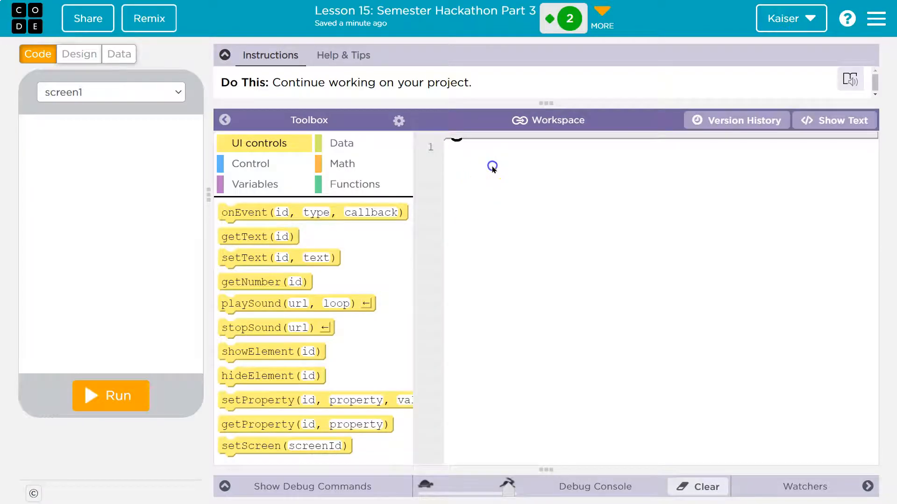
left_click(835, 119)
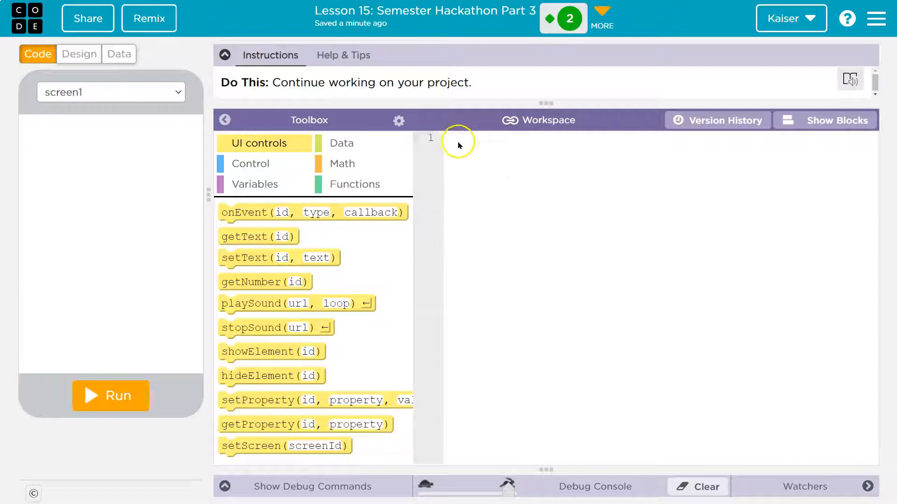
type("//")
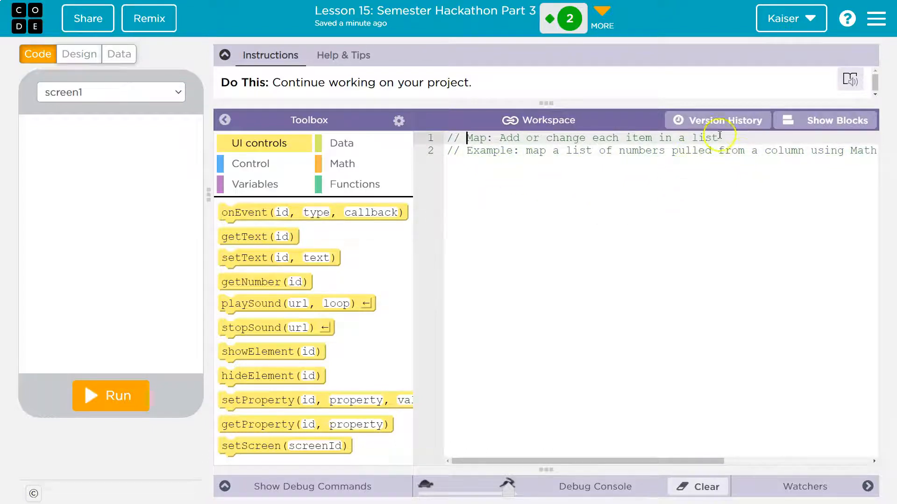
type("using Math.round - now each number is rounded")
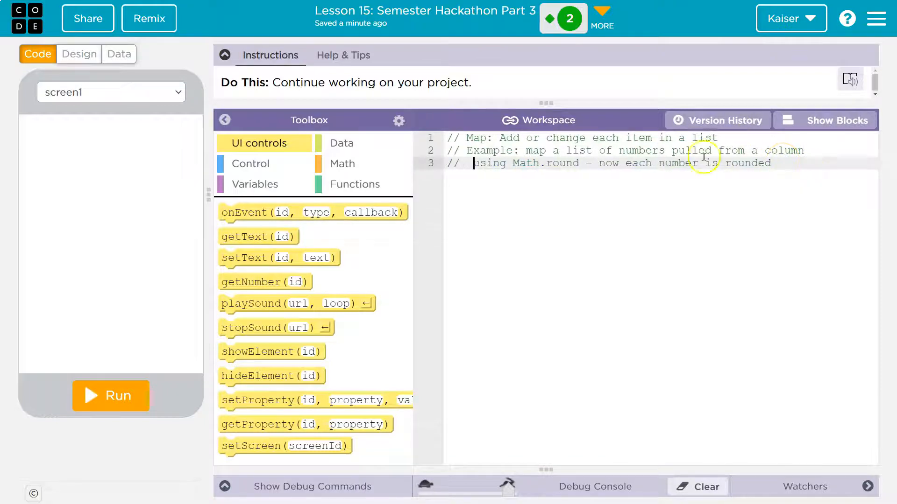
mouse_move(598, 146)
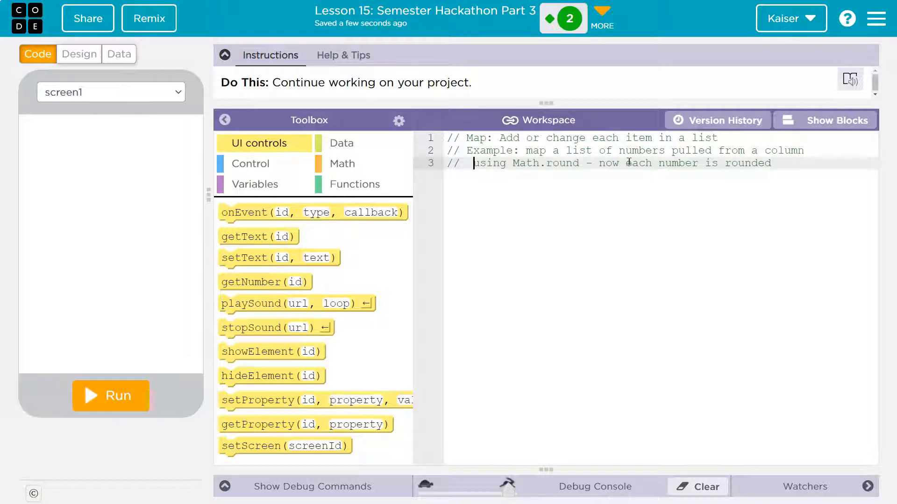
mouse_move(642, 153)
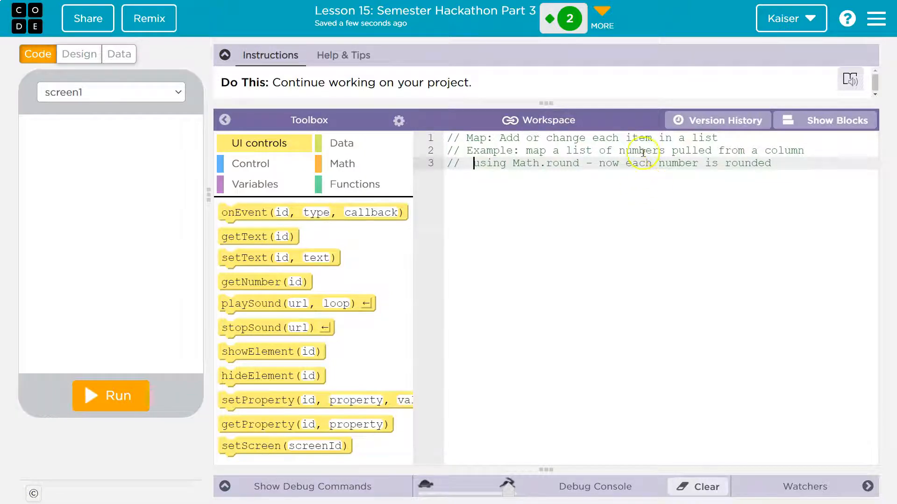
mouse_move(636, 137)
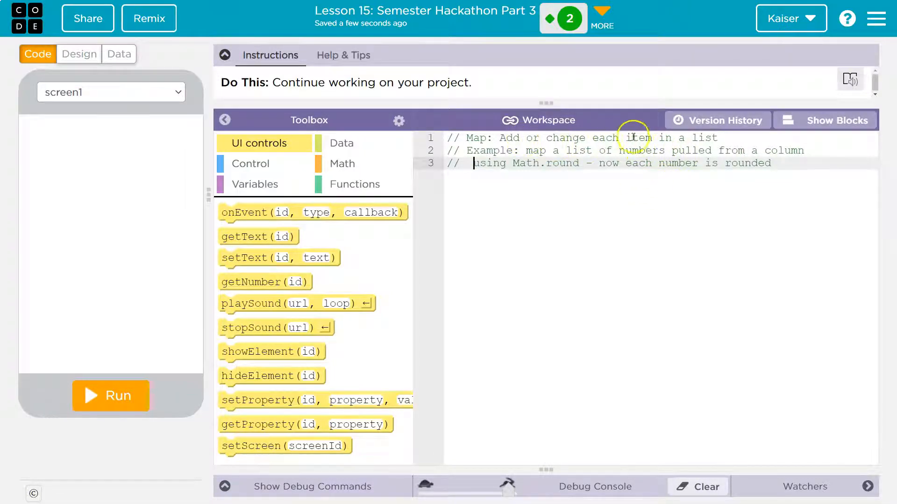
Import the Daily Weather dataset from the Science category of the data library.
left_click(119, 55)
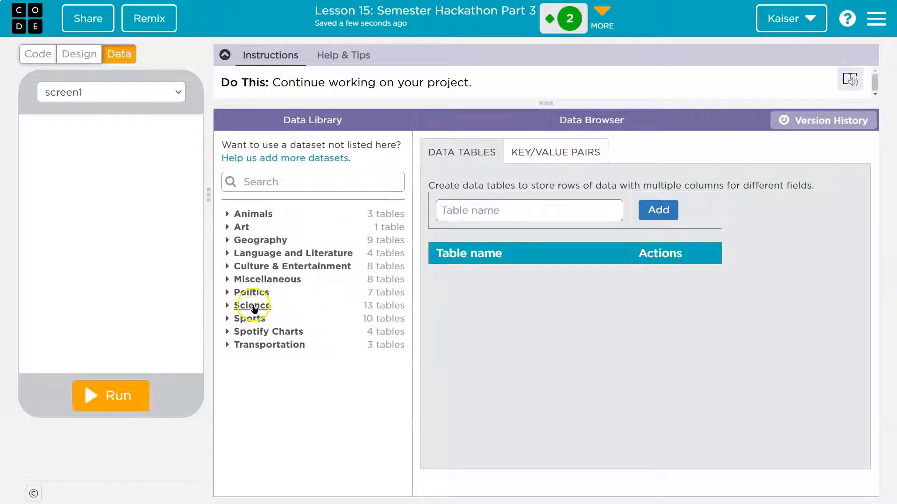
mouse_move(260, 240)
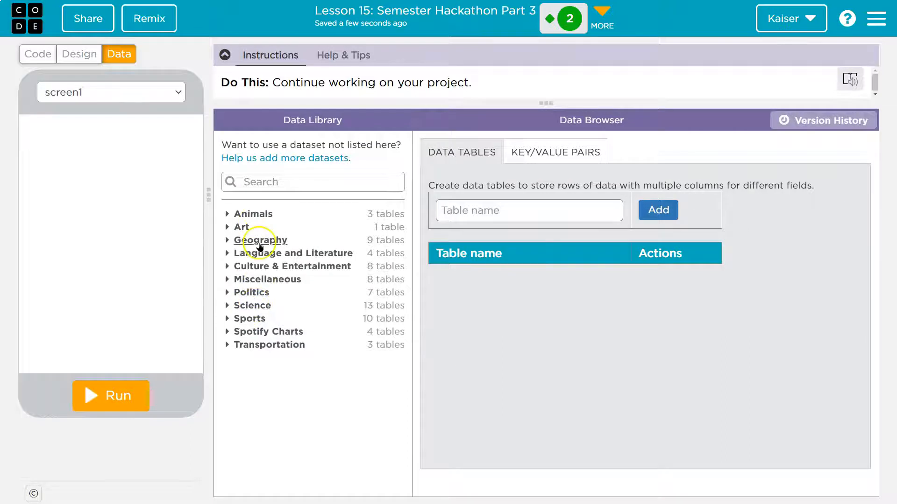
left_click(267, 279)
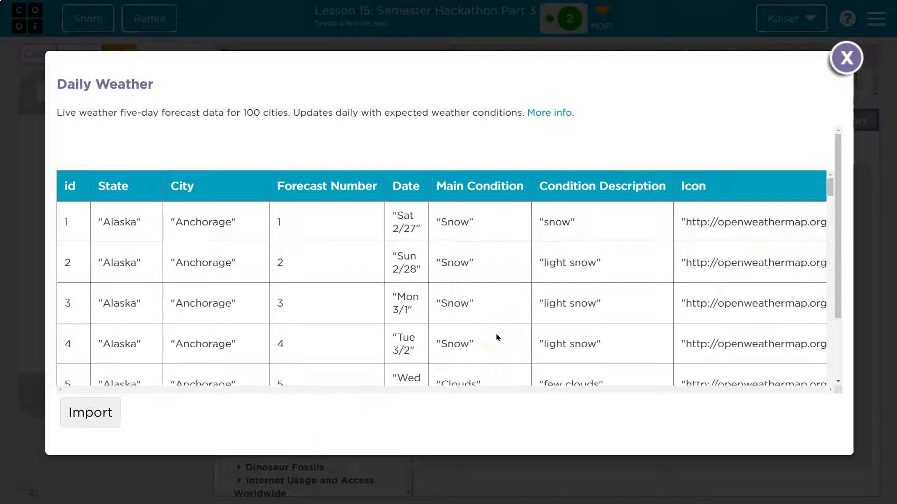
scroll("down", 3)
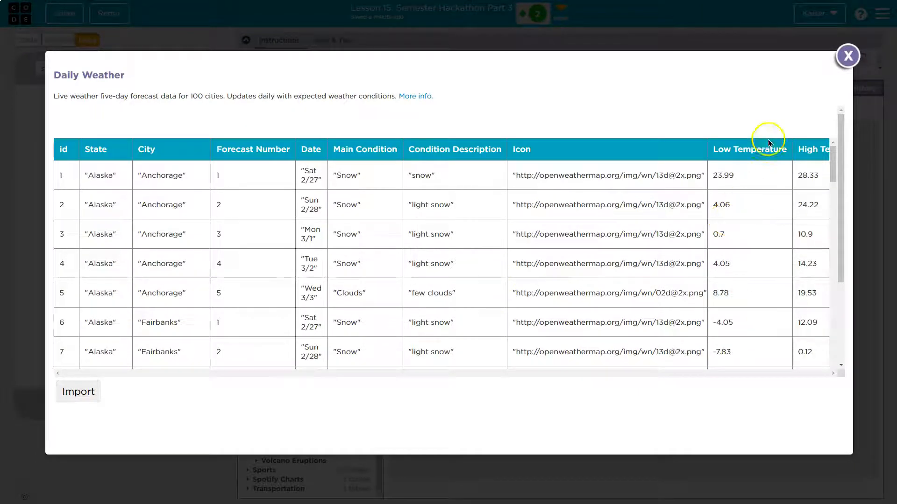
mouse_move(849, 58)
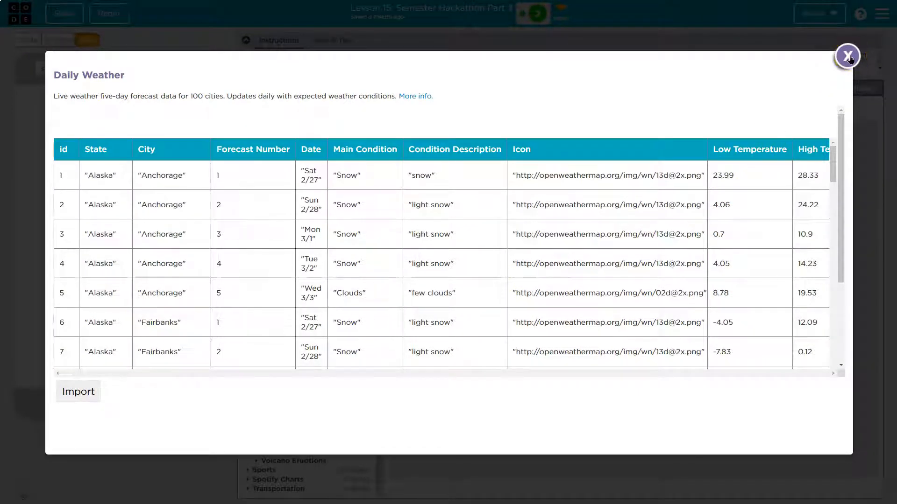
left_click(848, 55)
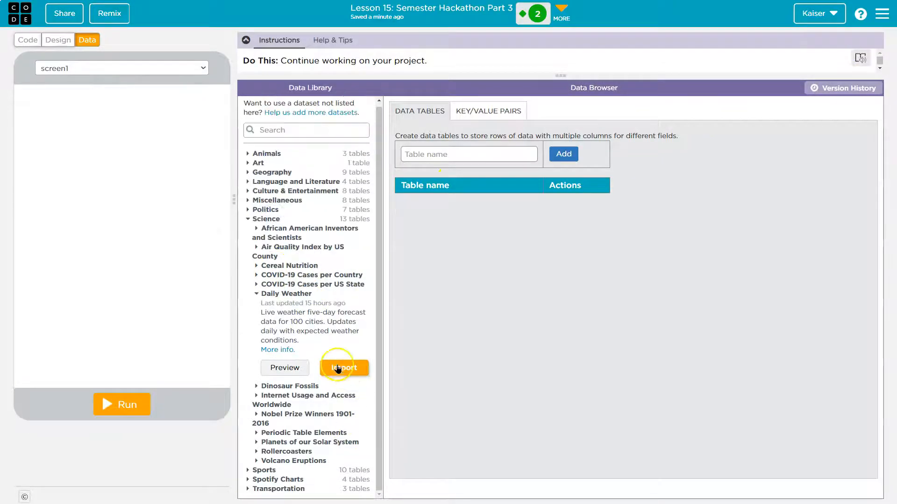
left_click(344, 368)
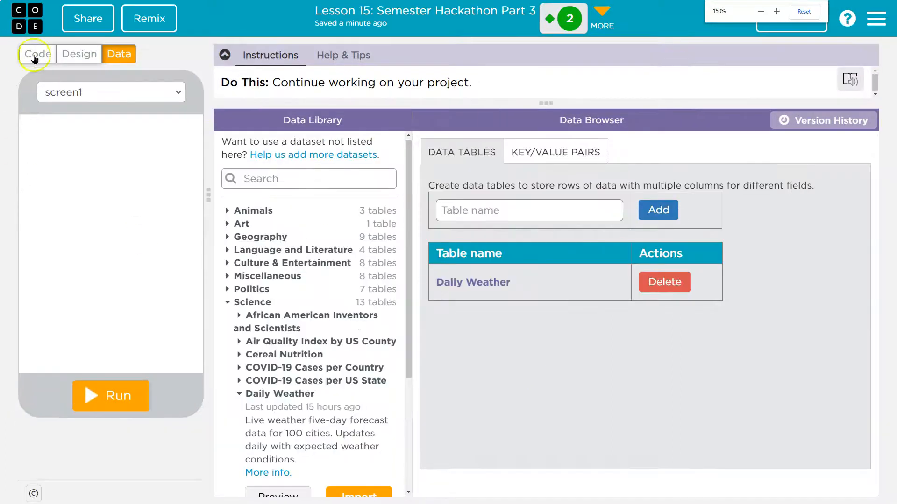
Add a 'var x = 0' block below the Map comments, then return to the data tables.
left_click(36, 53)
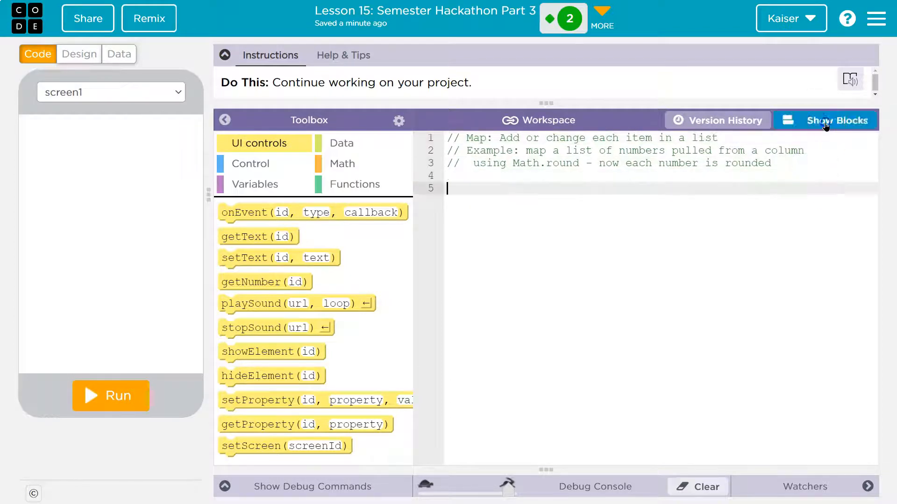
left_click(842, 120)
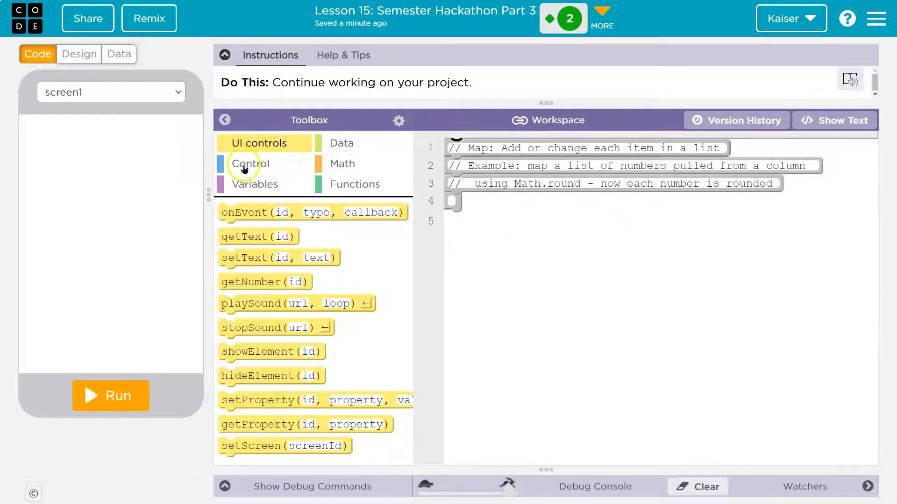
left_click(254, 183)
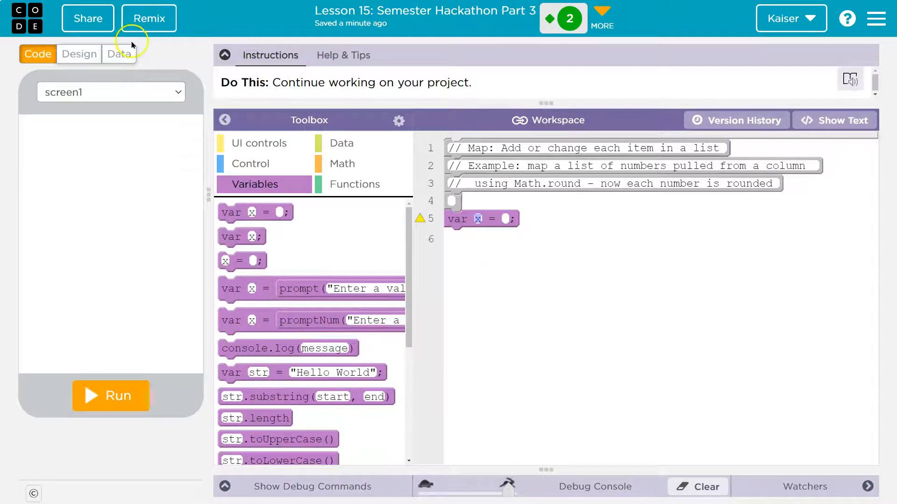
left_click(120, 54)
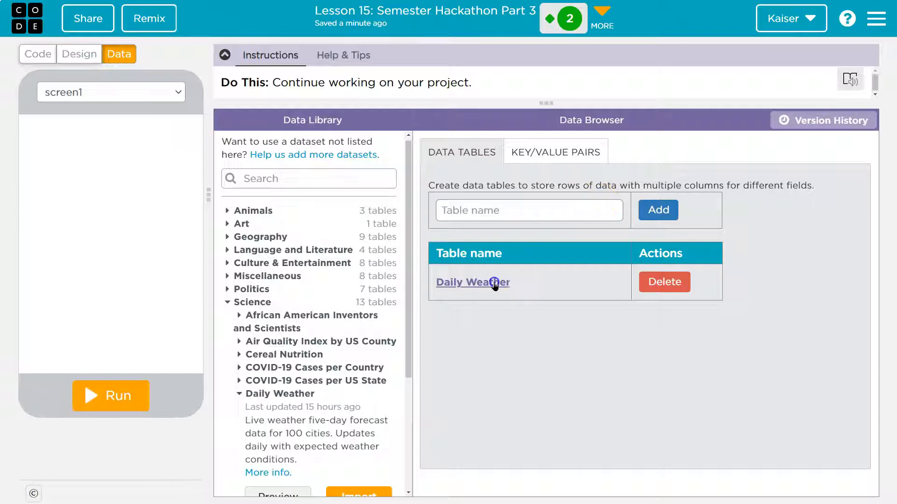
View the Daily Weather table's records and columns in the data browser.
left_click(473, 282)
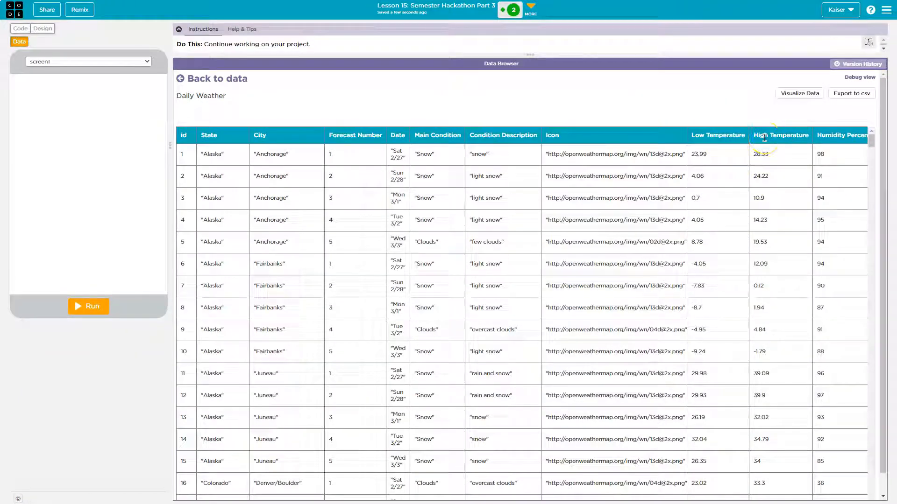
mouse_move(756, 175)
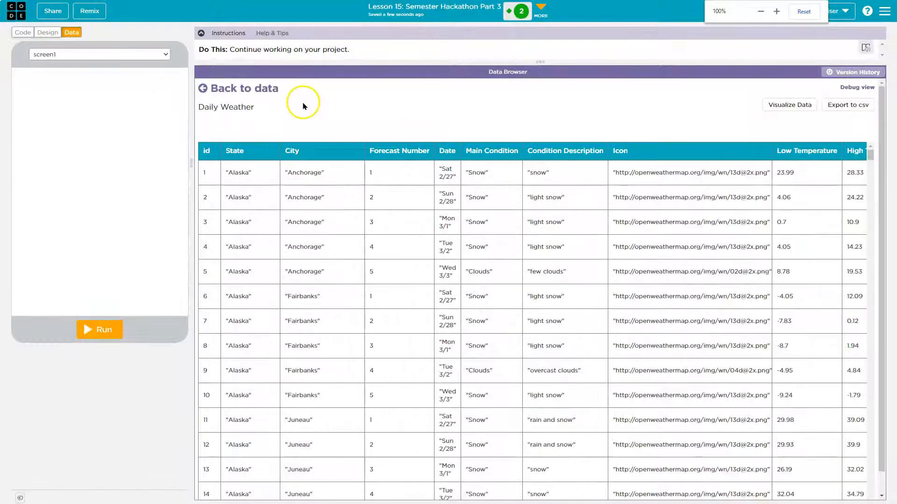
left_click(776, 11)
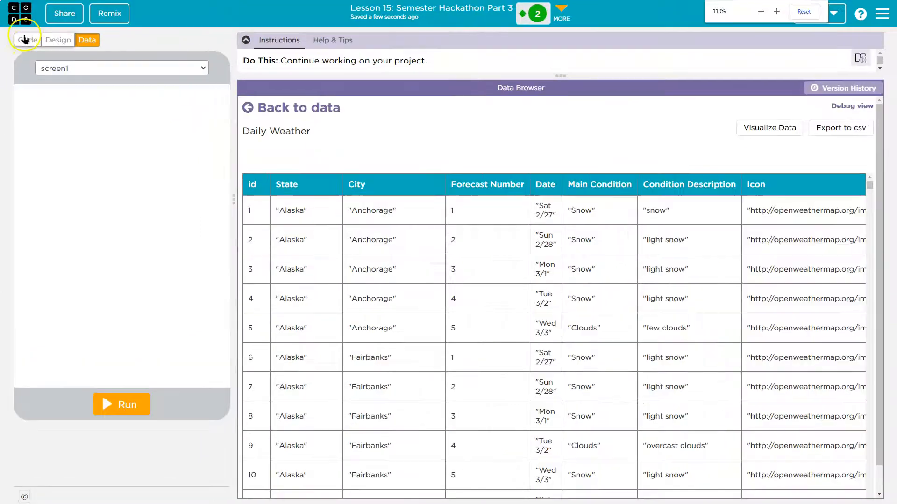
Declare variables highRoundedList, nameList and date below the Map comments.
left_click(26, 40)
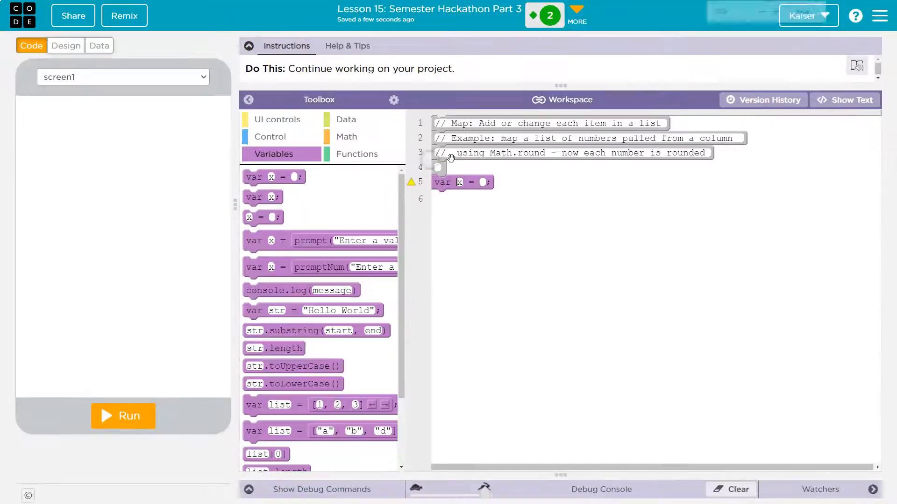
type("h1")
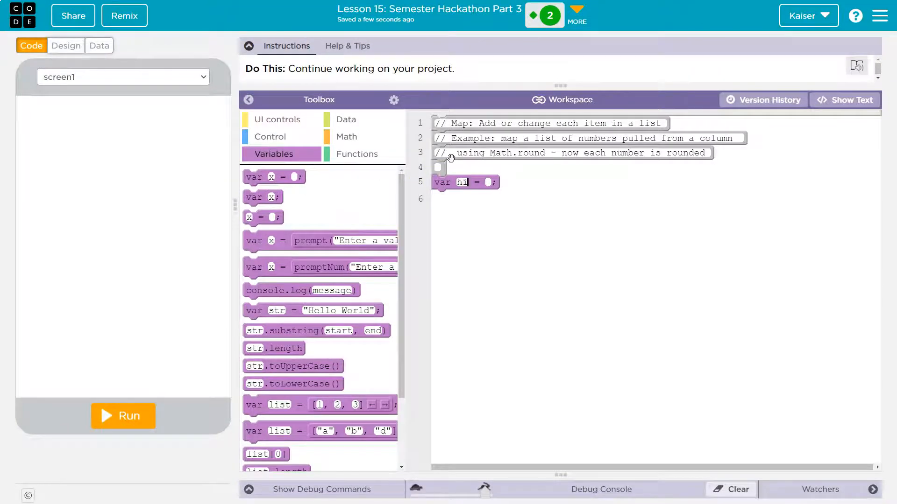
type("highTemps")
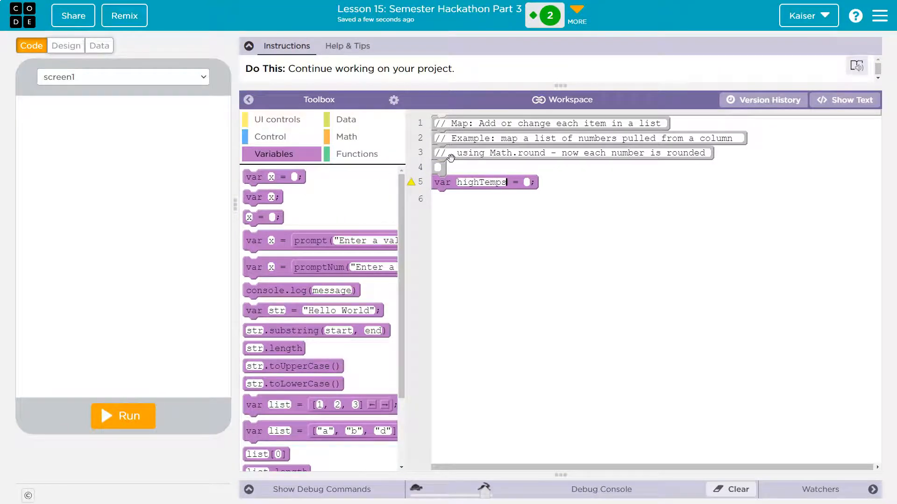
type("Rounded")
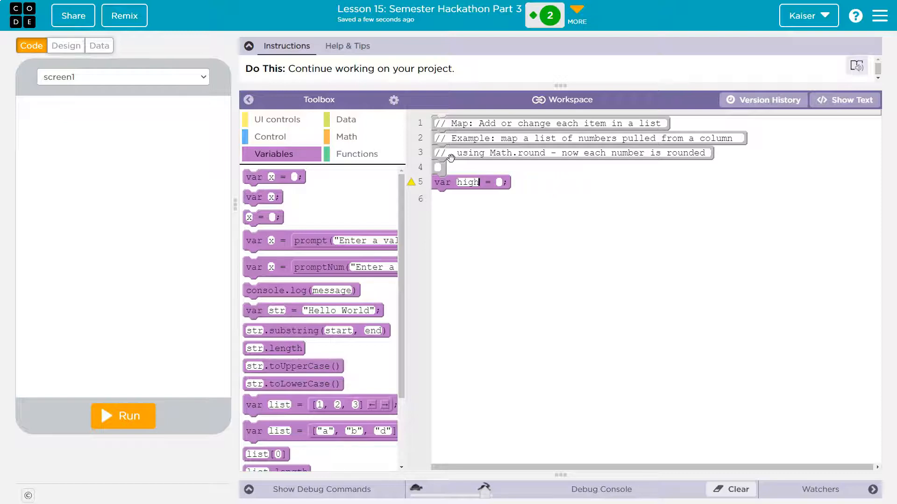
type("Round")
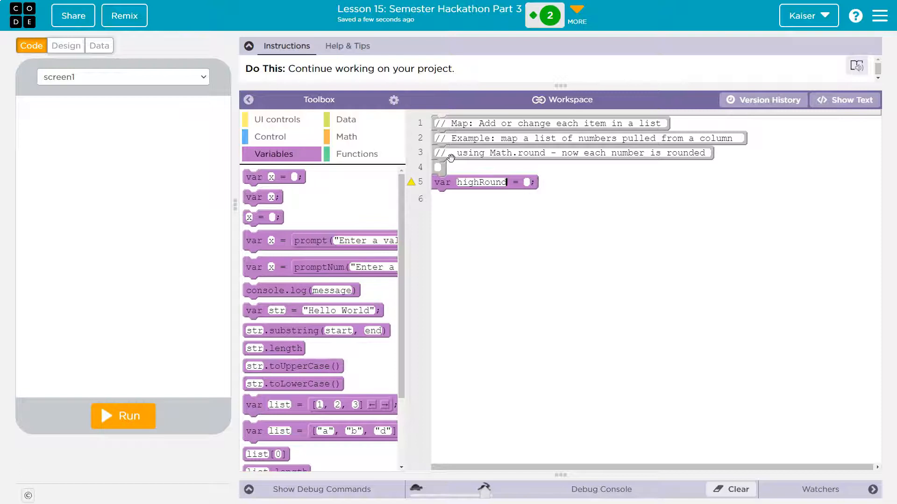
type("edList")
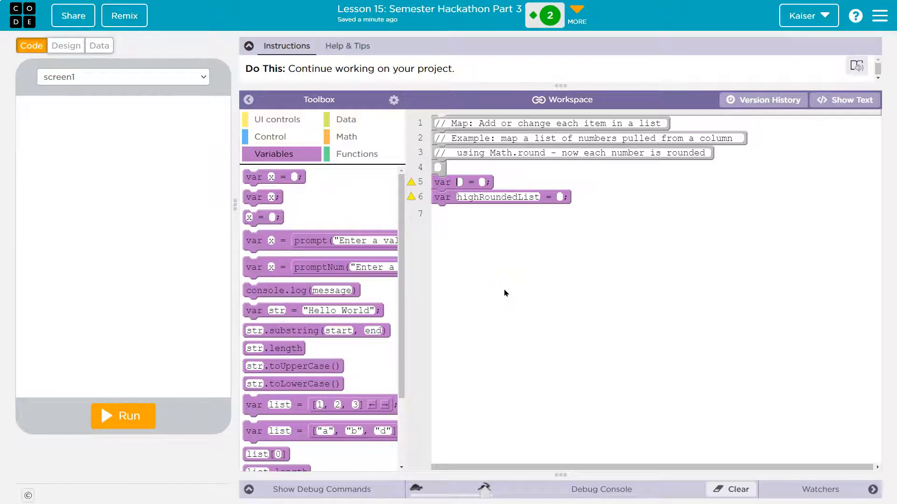
type("nam")
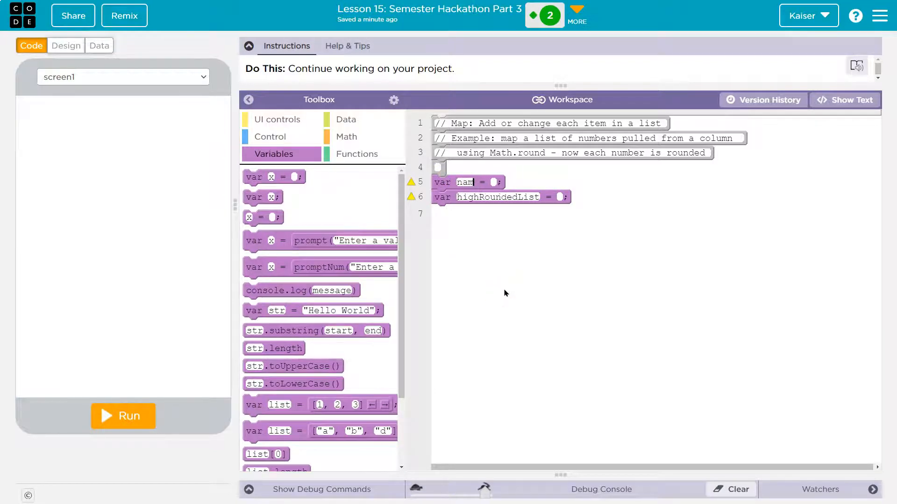
type("List")
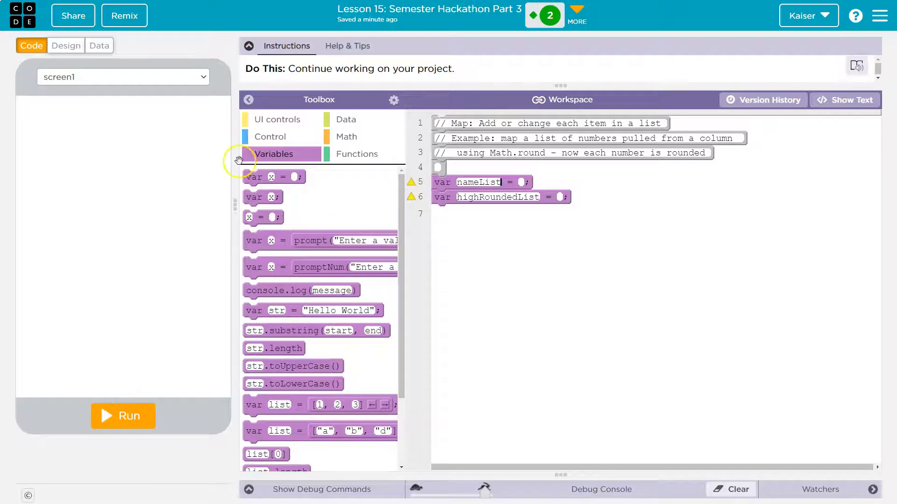
left_click(99, 45)
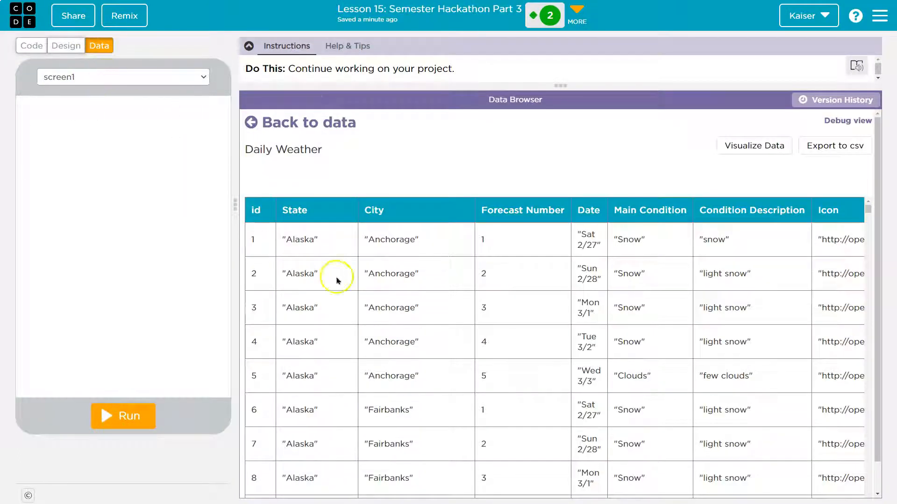
mouse_move(570, 240)
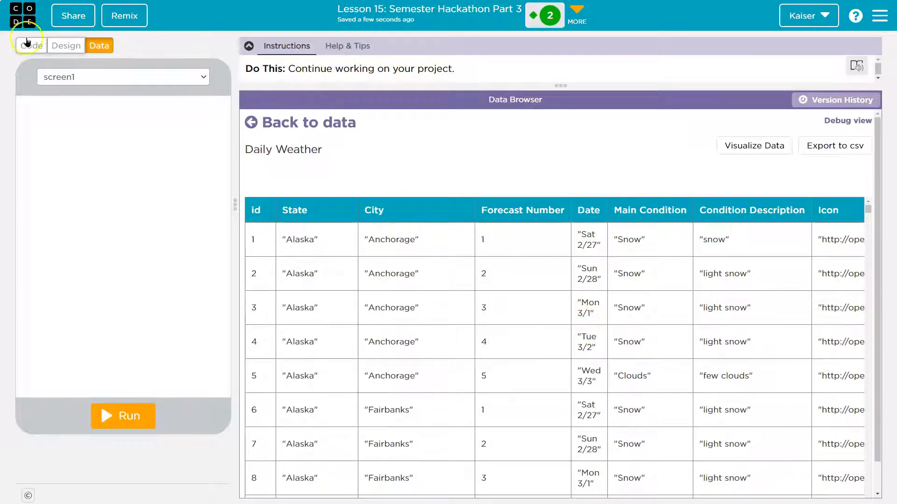
left_click(29, 45)
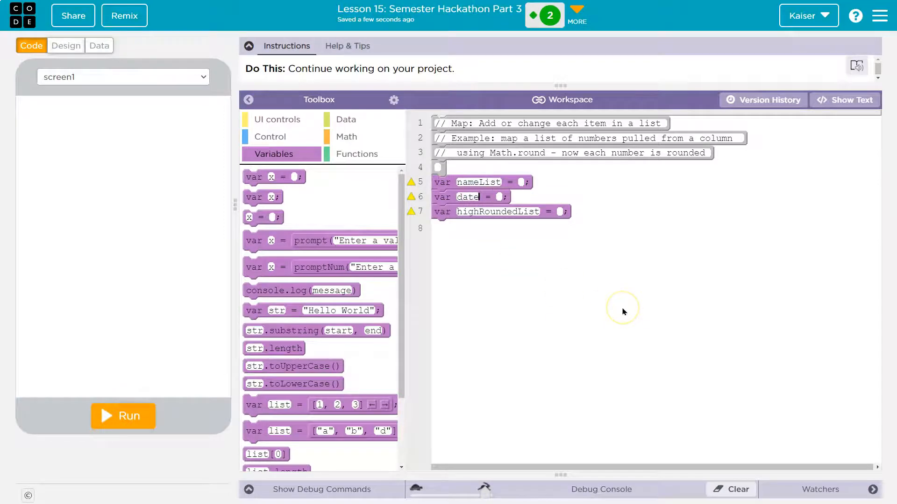
Rename date to dateList and set nameList to getColumn of Daily Weather's City column.
type("List")
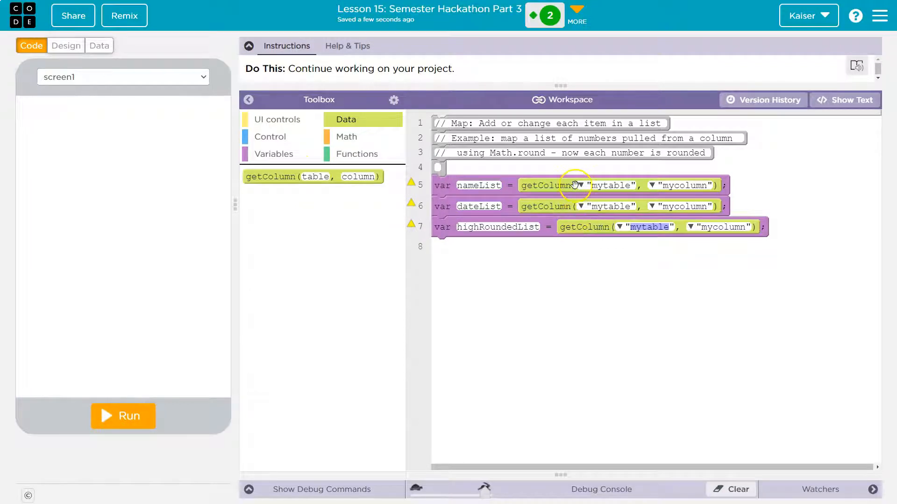
left_click(580, 185)
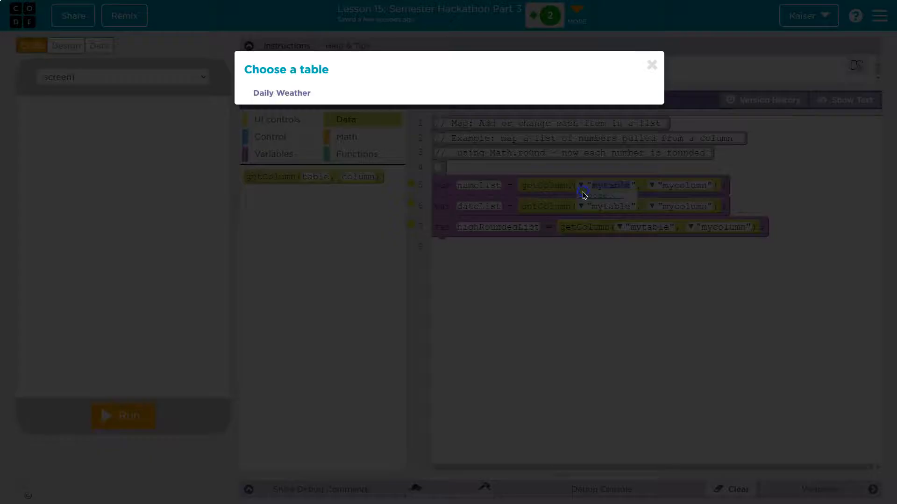
left_click(282, 92)
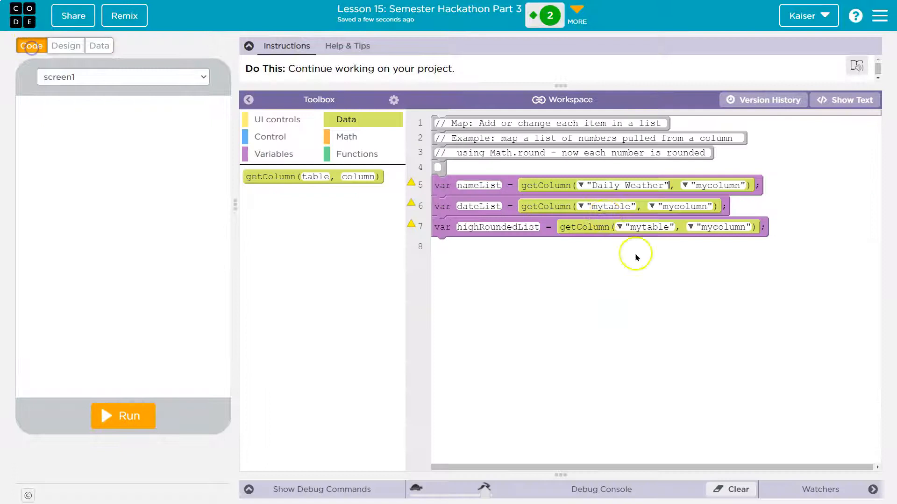
left_click(717, 185)
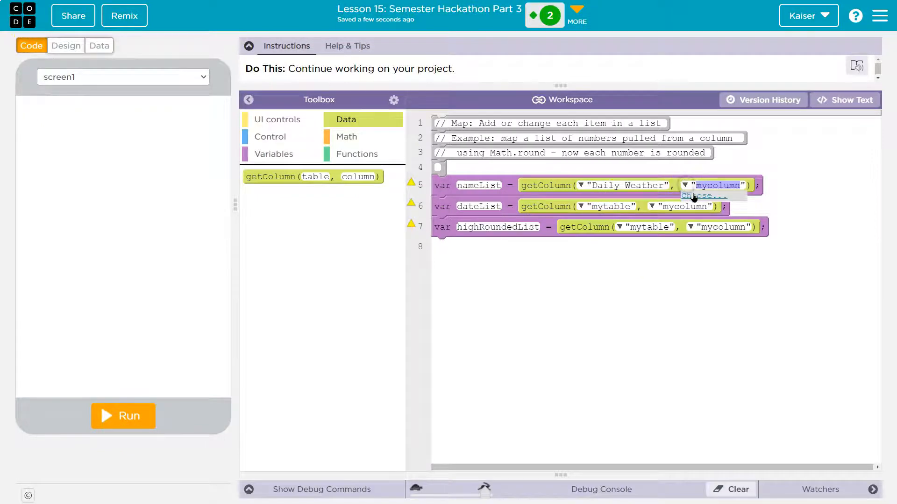
left_click(703, 196)
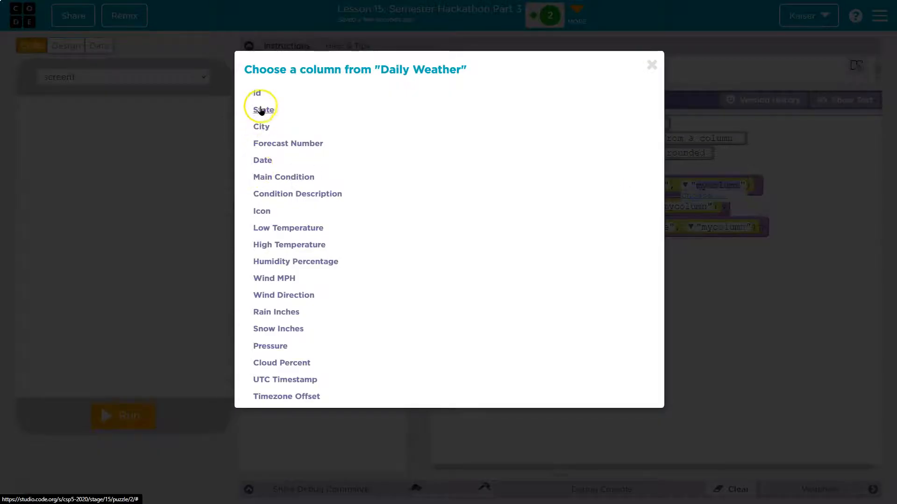
left_click(261, 110)
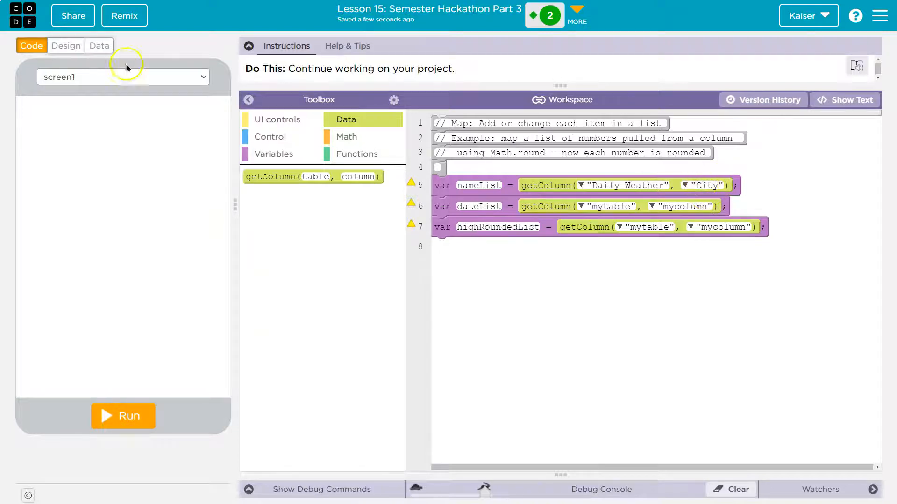
Scroll through the Daily Weather rows from Alaska cities down to Kansas entries.
left_click(99, 45)
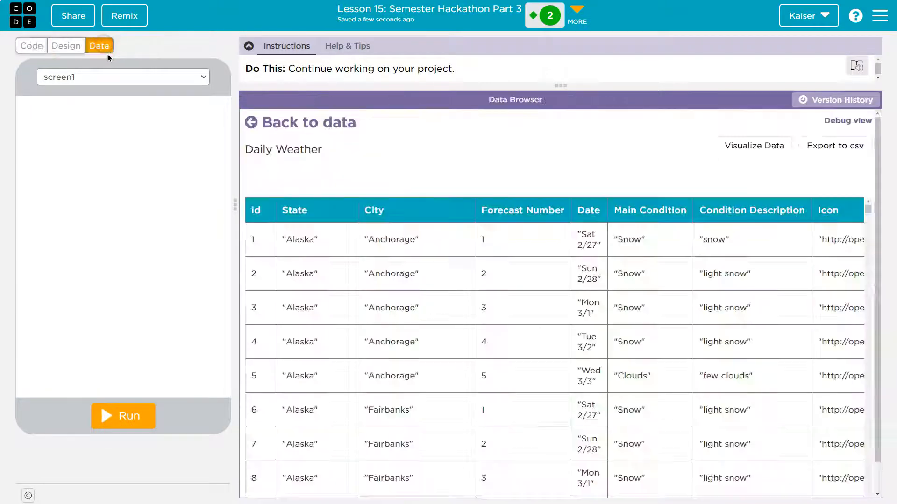
left_click(411, 308)
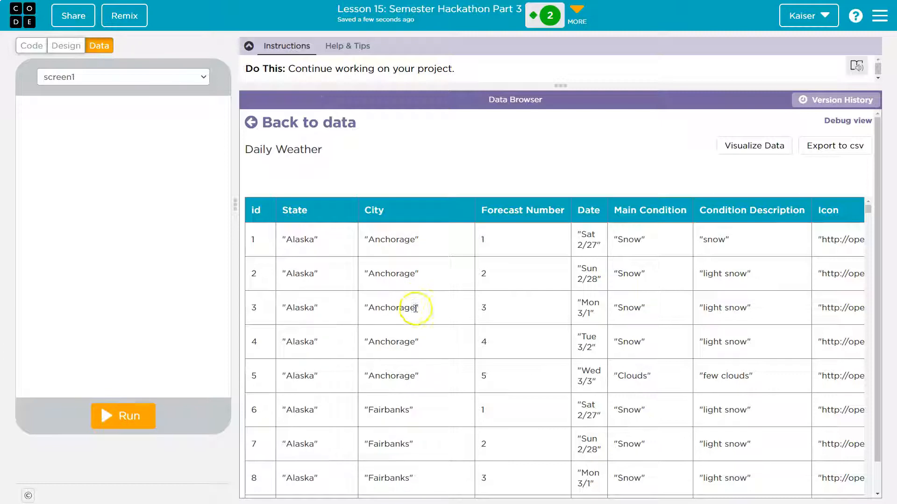
scroll("down", 3)
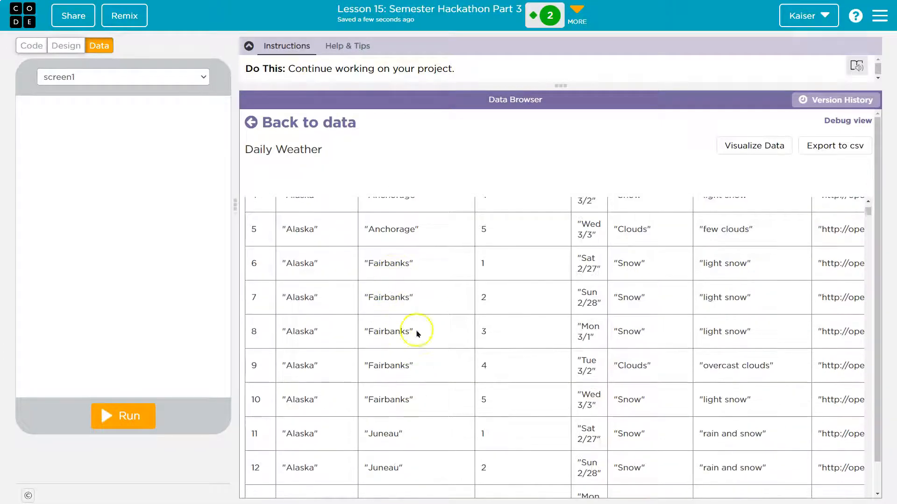
scroll("down", 3)
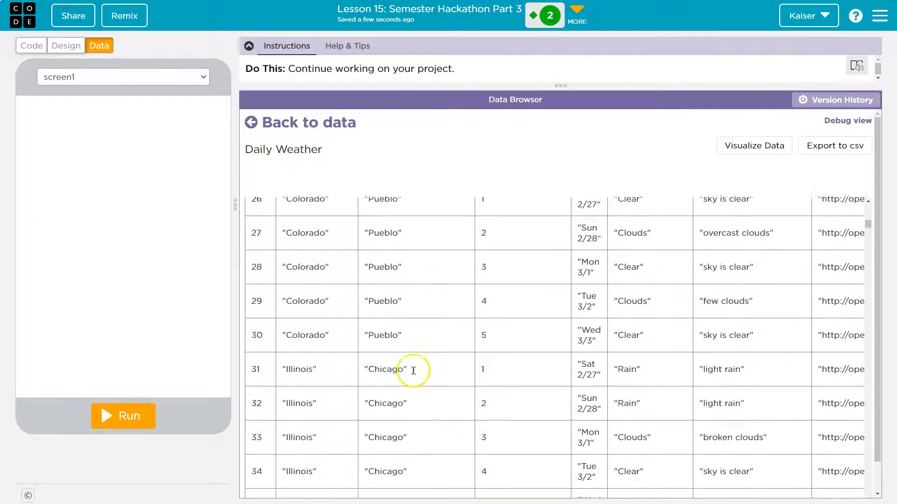
scroll("down", 3)
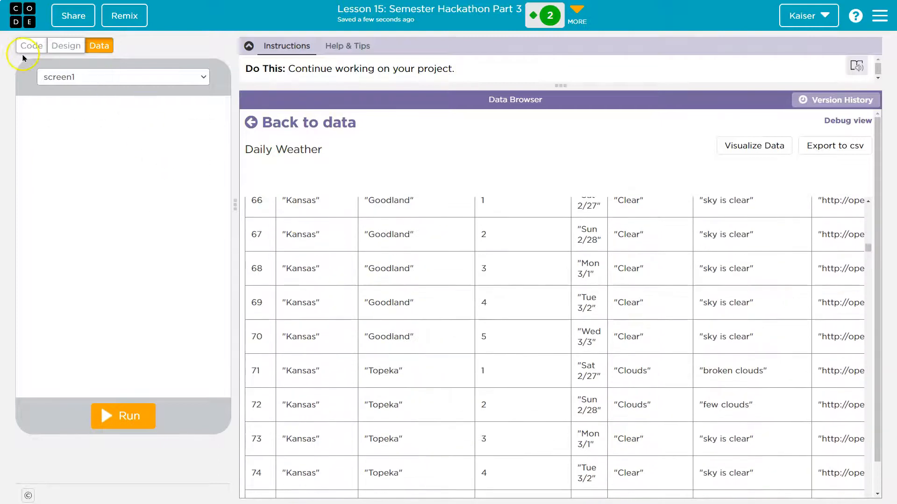
Set dateList to Daily Weather's Date column and highRoundedList to its High Temperature column.
left_click(28, 45)
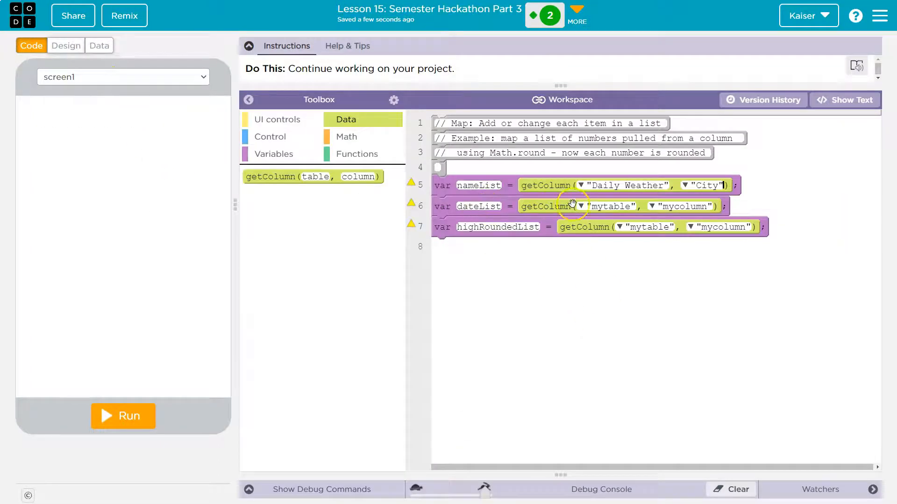
left_click(579, 206)
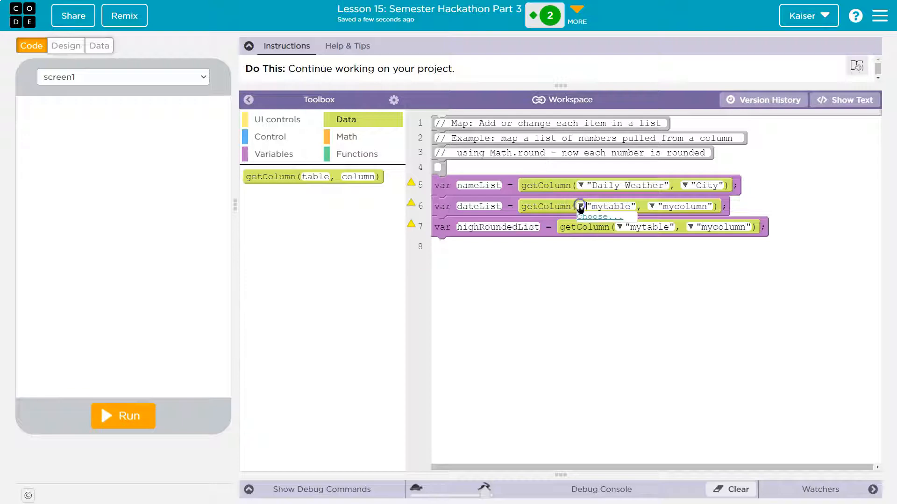
left_click(579, 206)
type("\"Date")
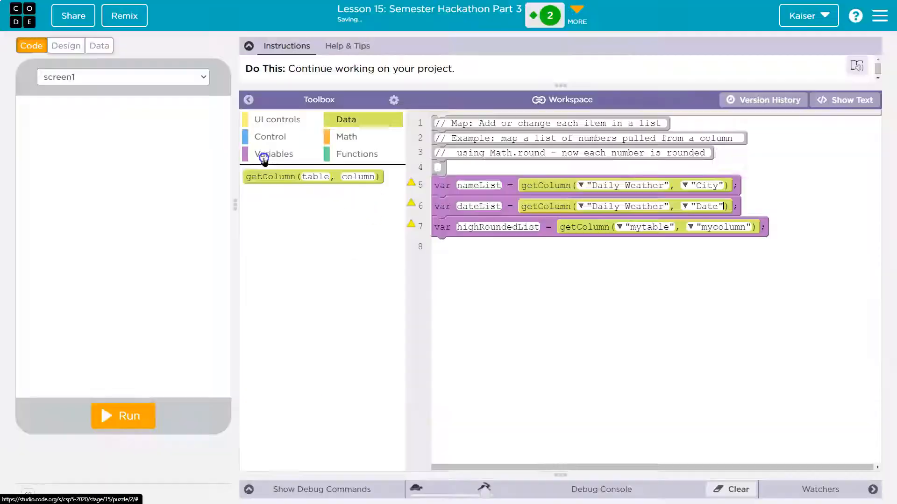
left_click(618, 227)
type("Daily Weather")
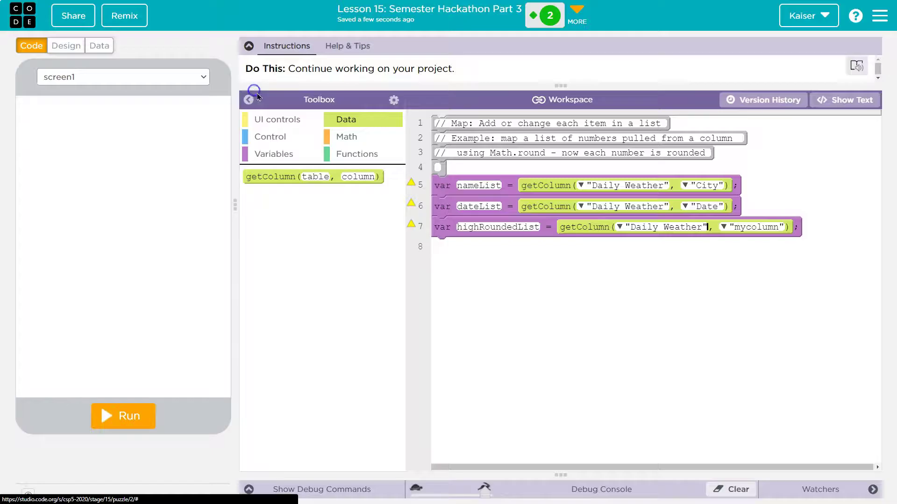
left_click(723, 227)
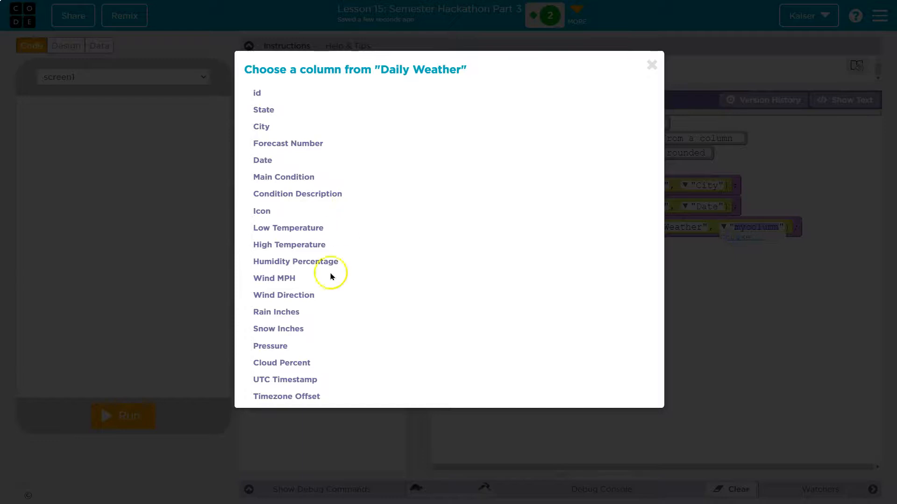
left_click(289, 245)
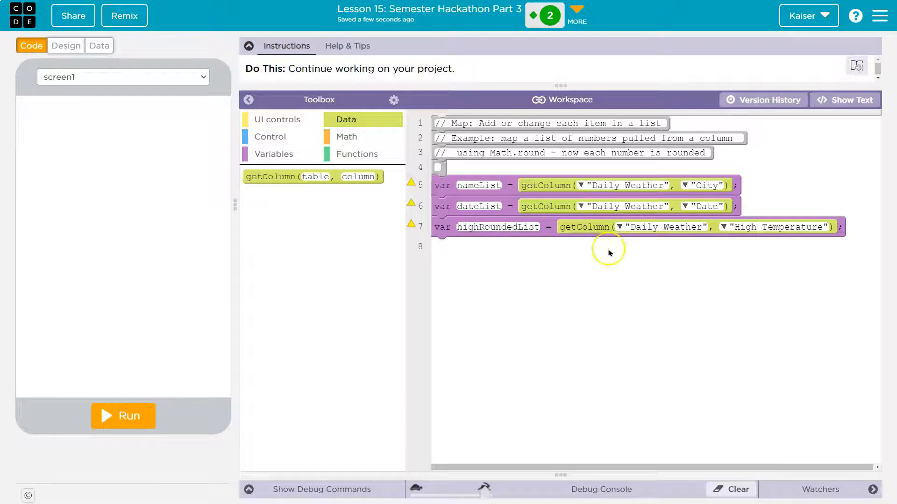
mouse_move(572, 278)
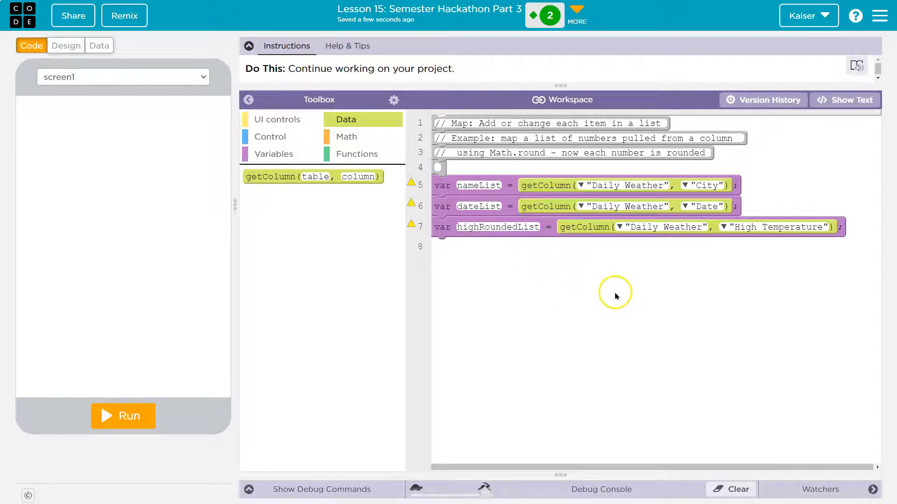
mouse_move(743, 215)
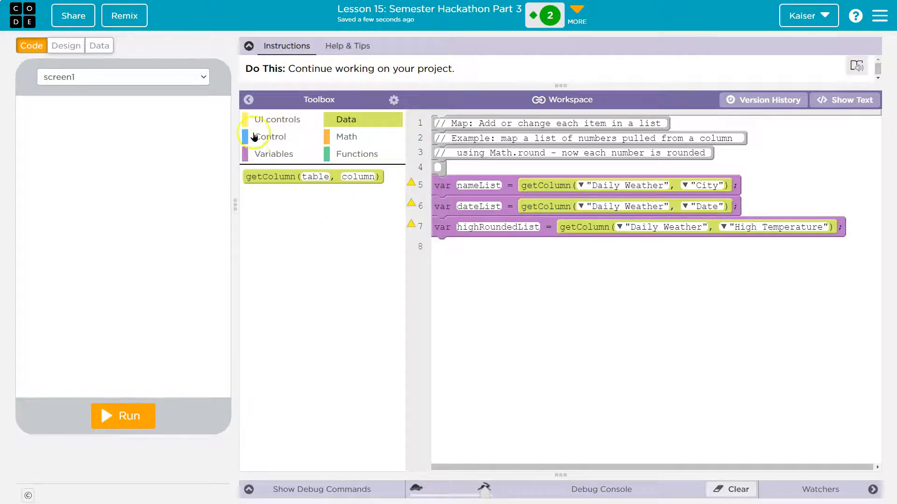
In Design mode, set the text area's id to weatherOutput.
left_click(66, 46)
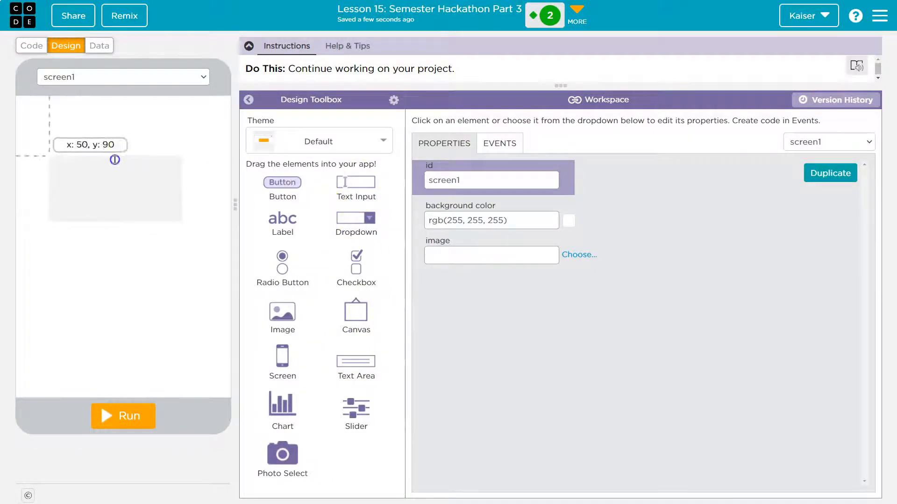
left_click(115, 189)
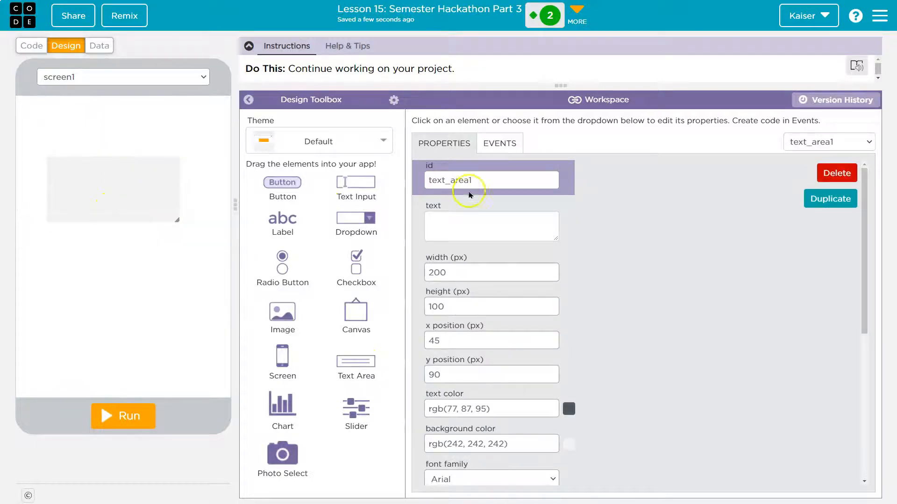
double_click(464, 181)
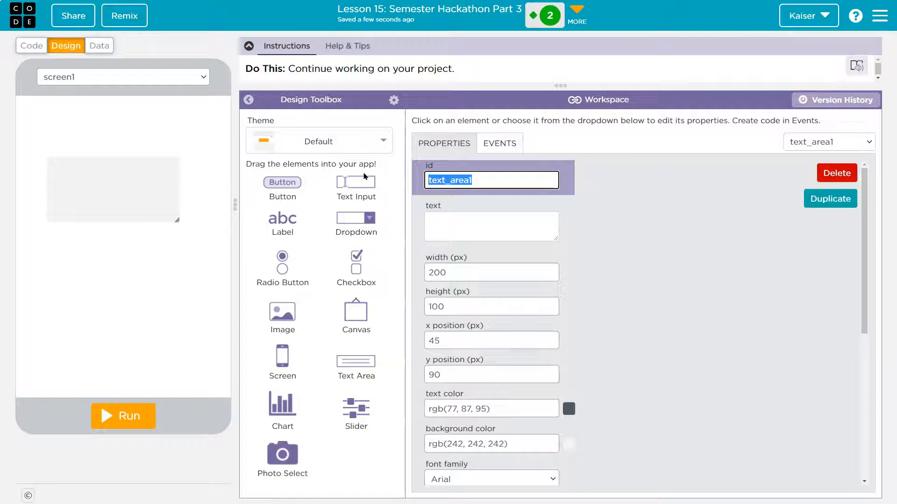
type("weather")
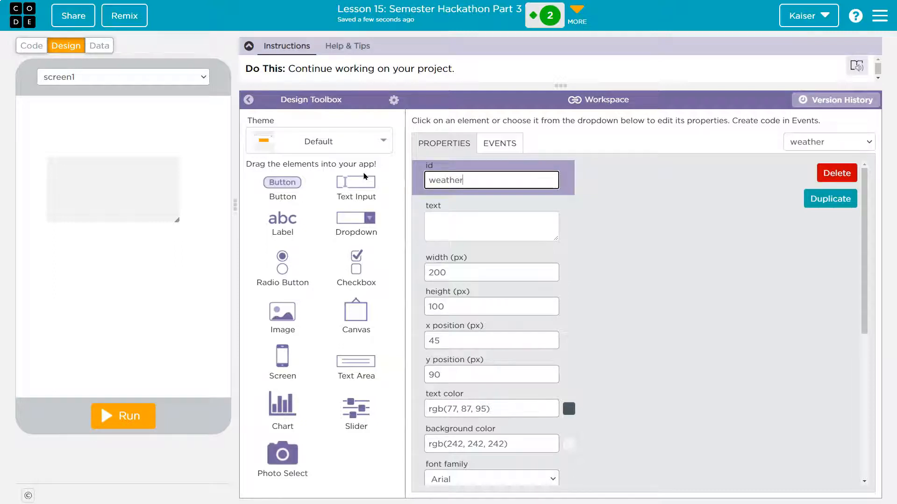
type("Output")
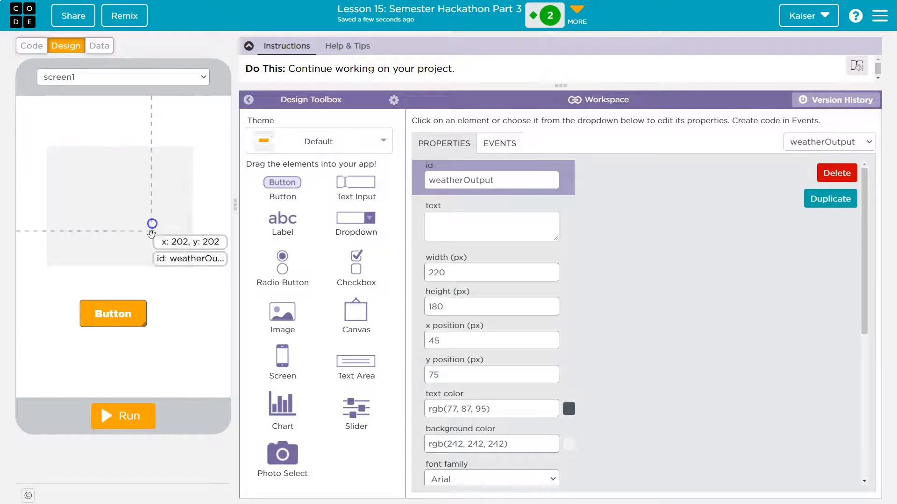
Name the new button mapButton and label it Start.
left_click(112, 314)
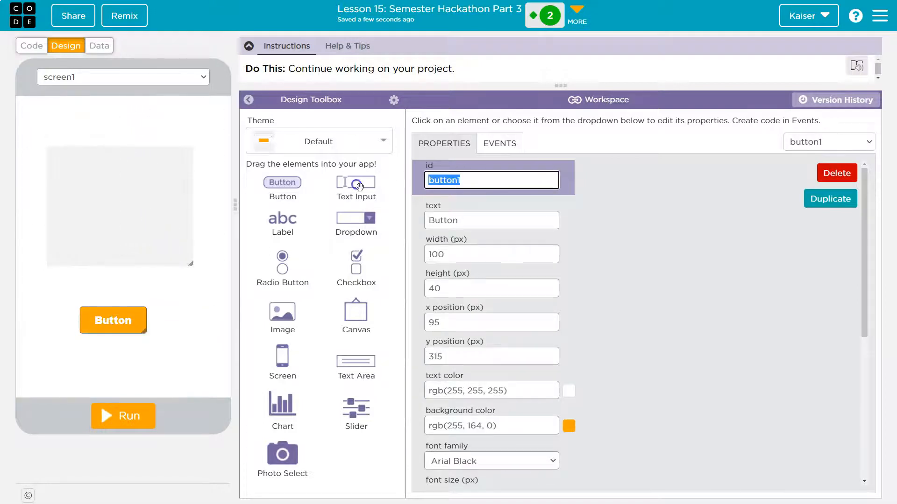
type("m")
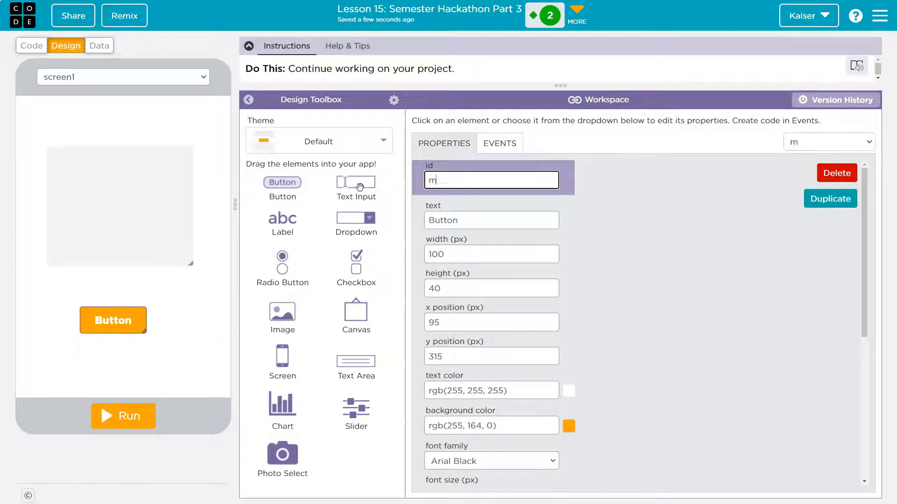
type("apButto")
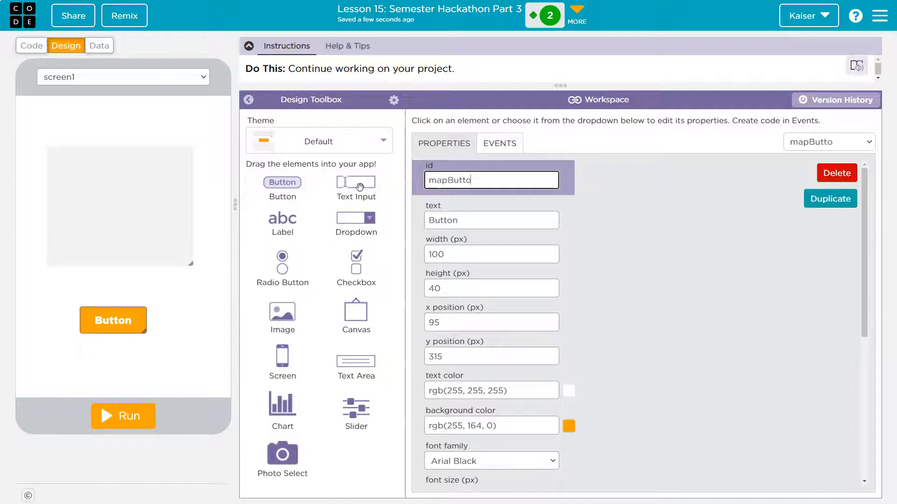
type("Start")
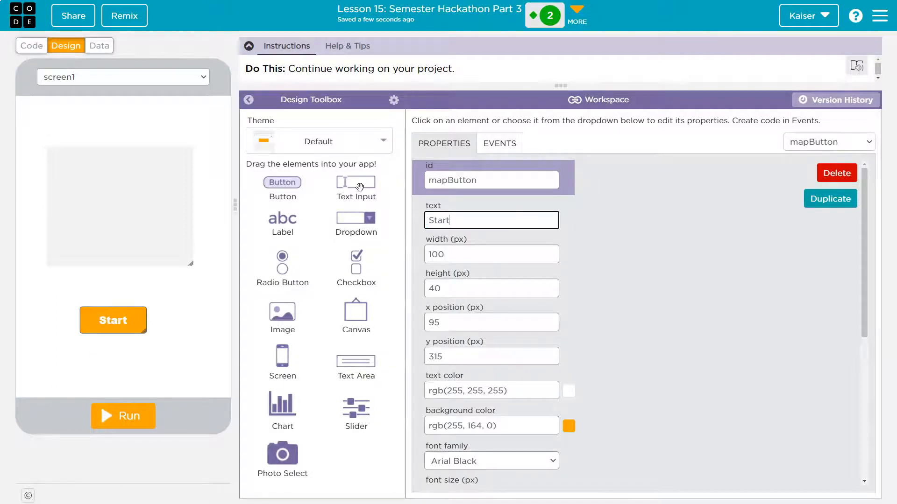
Try the Polar theme, then apply the Blue and Gold theme to the app.
left_click(319, 141)
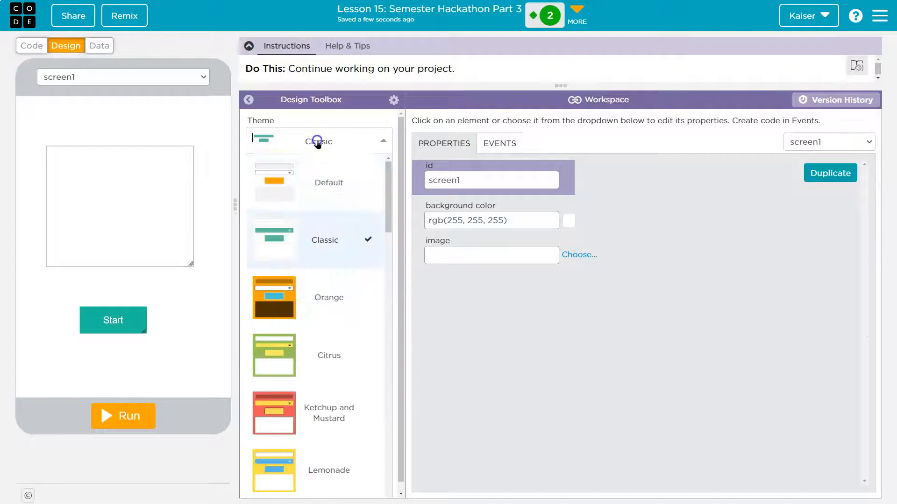
left_click(317, 142)
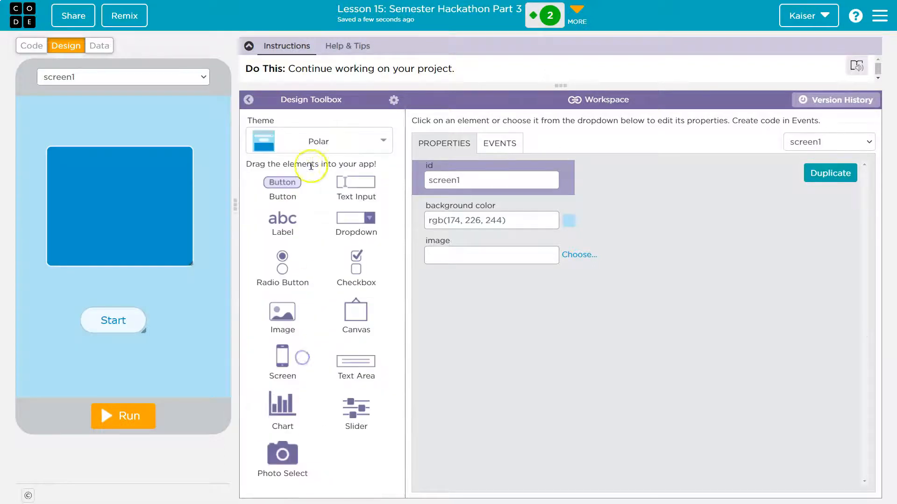
left_click(318, 140)
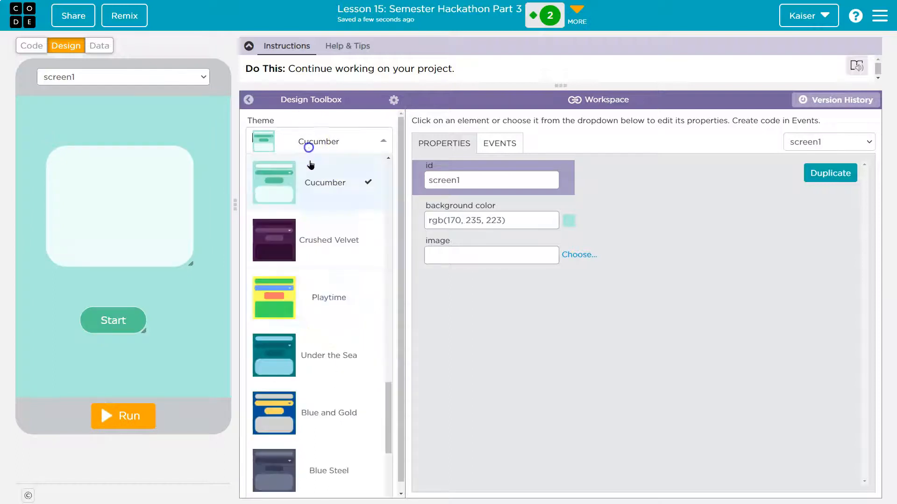
scroll("down", 3)
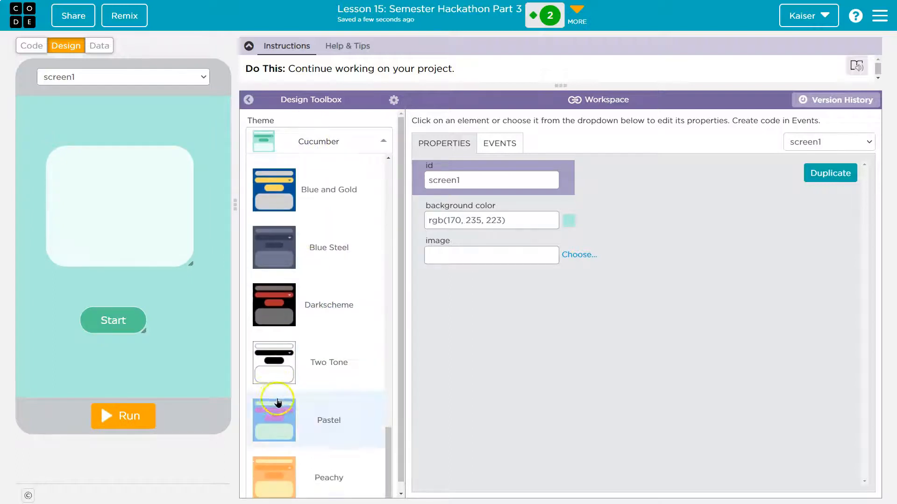
left_click(275, 476)
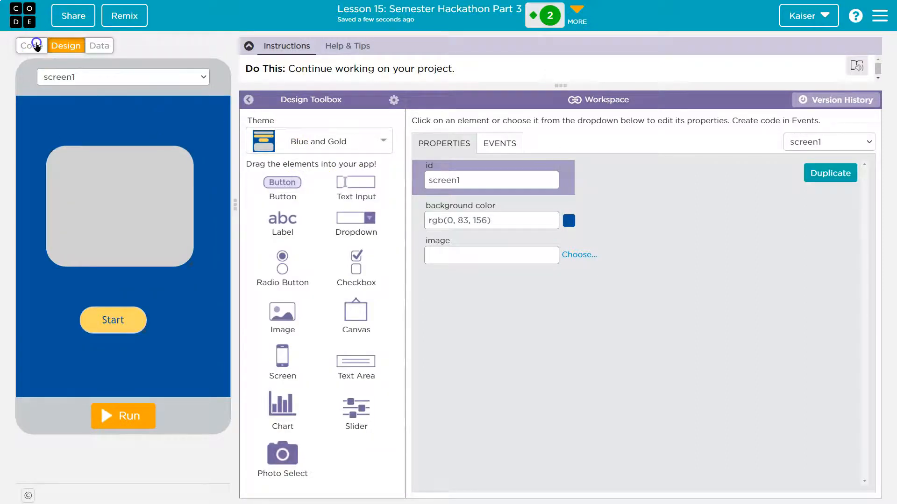
Drag an empty onEvent click handler from UI controls below the three list variables.
left_click(31, 44)
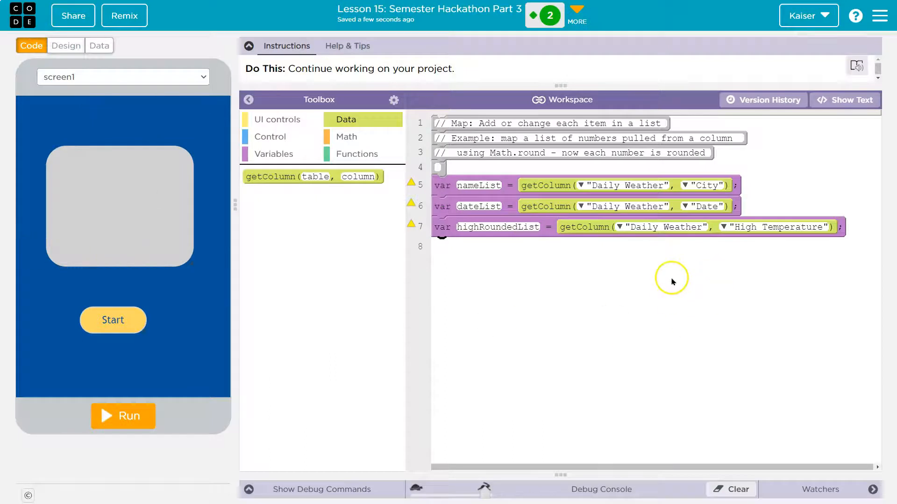
mouse_move(564, 247)
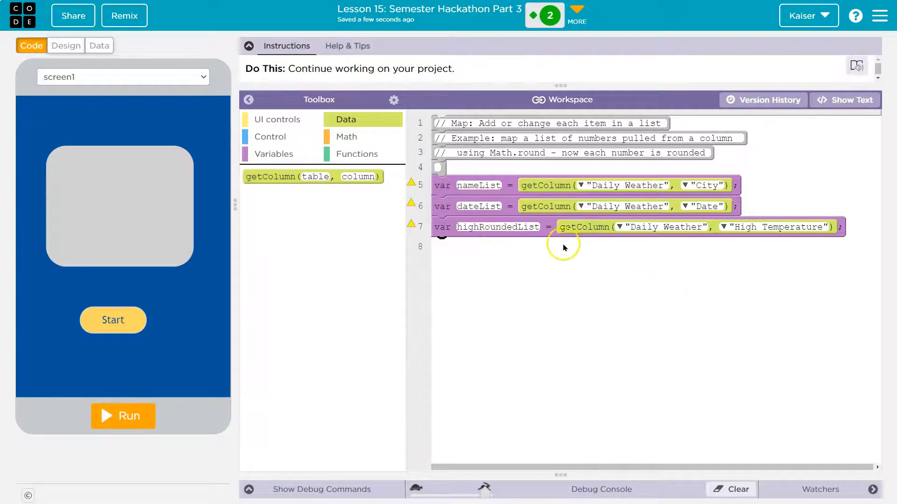
mouse_move(498, 264)
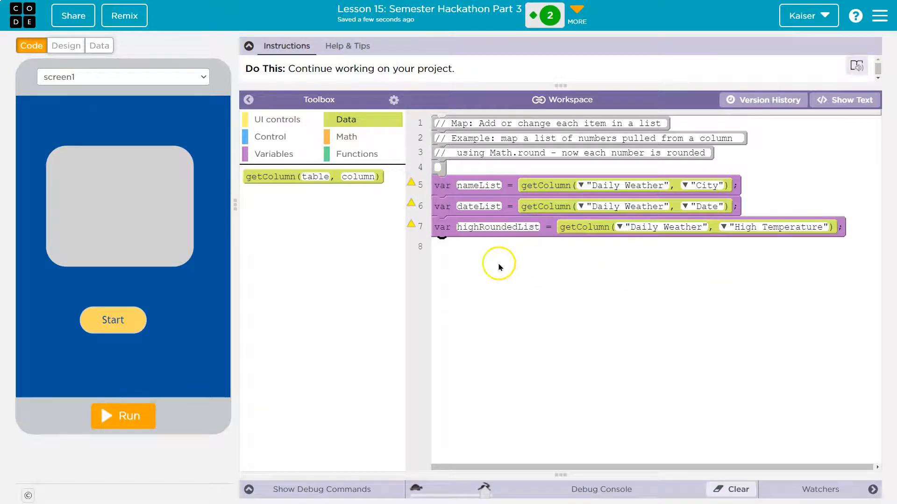
left_click(276, 119)
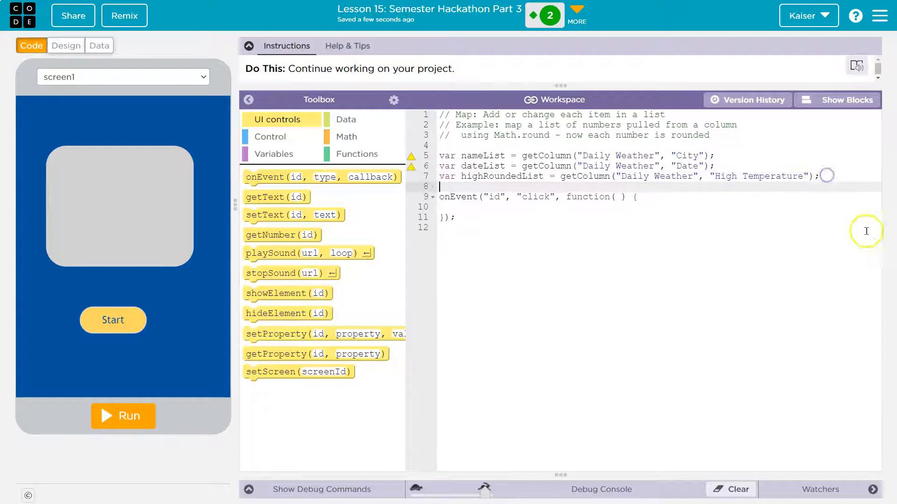
left_click(842, 100)
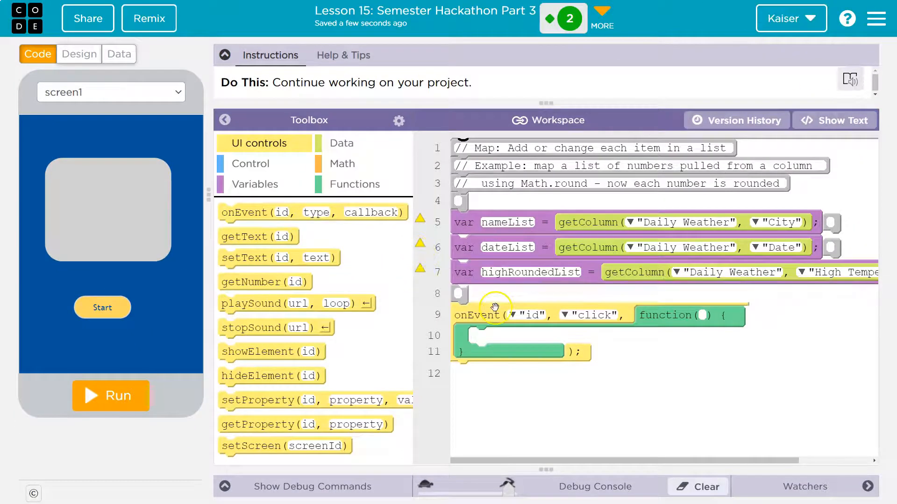
mouse_move(499, 347)
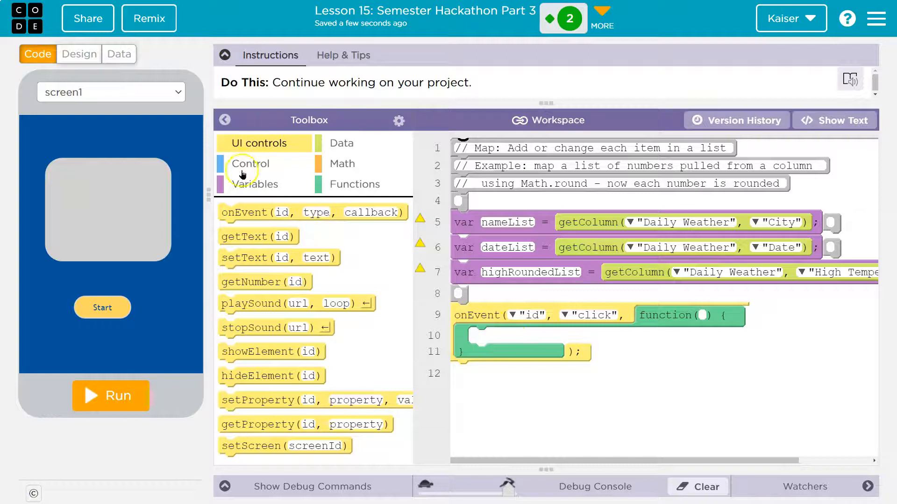
mouse_move(263, 155)
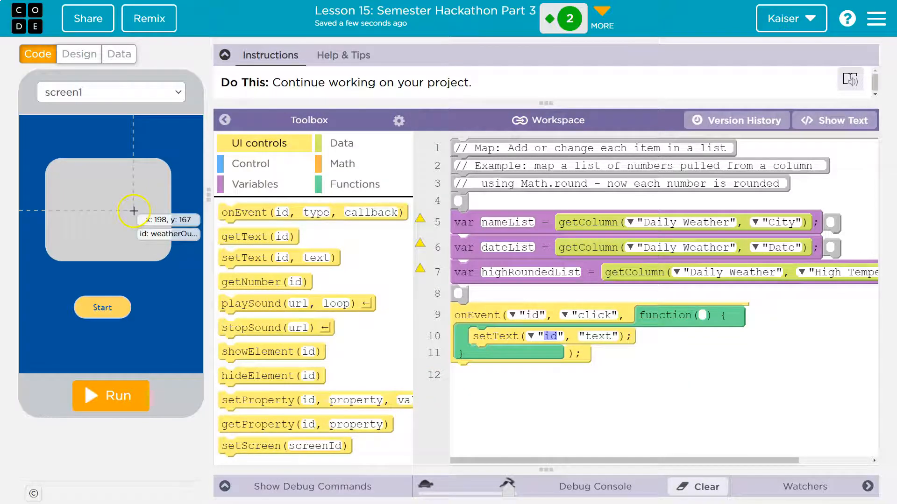
Add setText writing highRoundedList[0] into weatherOutput inside the click handler.
left_click(530, 336)
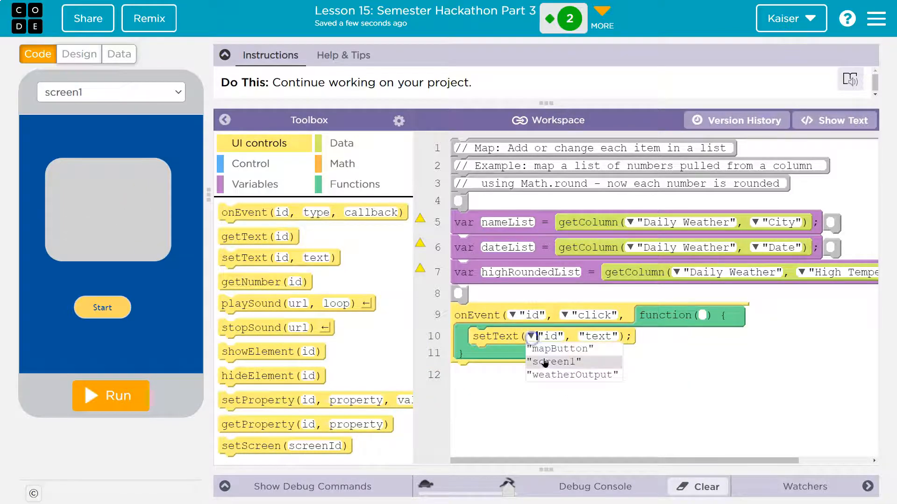
left_click(571, 376)
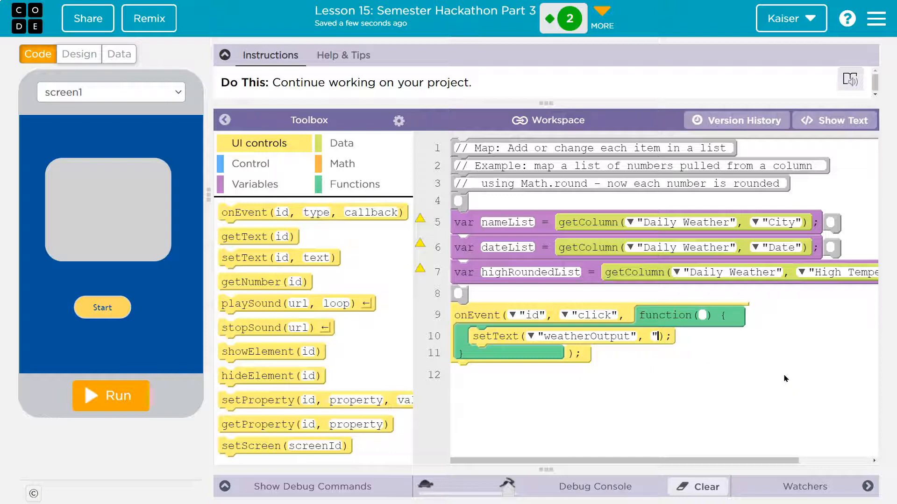
type("highROundedList[")
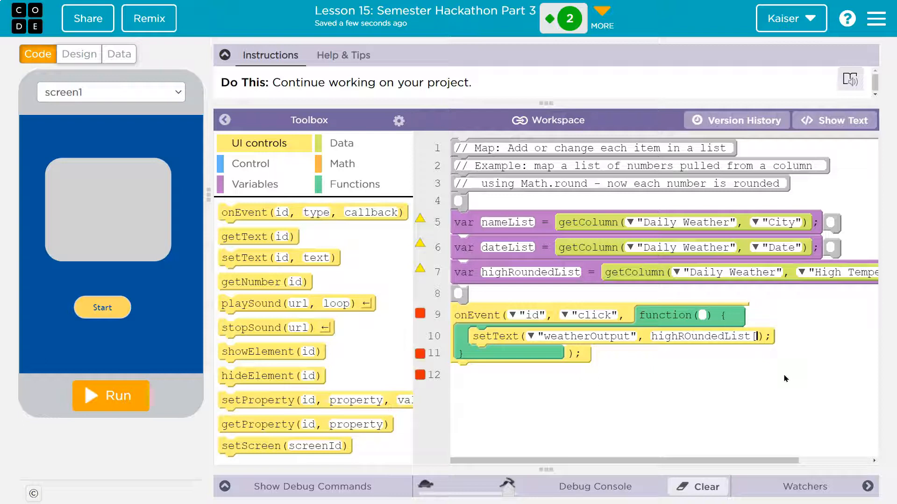
type("0")
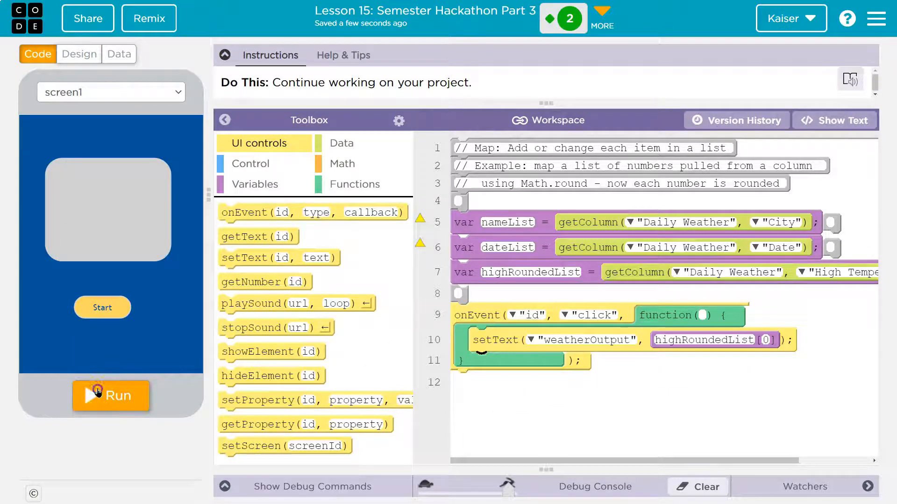
Hook the handler to mapButton, run so Start shows 28.33, then view the Daily Weather table.
left_click(110, 396)
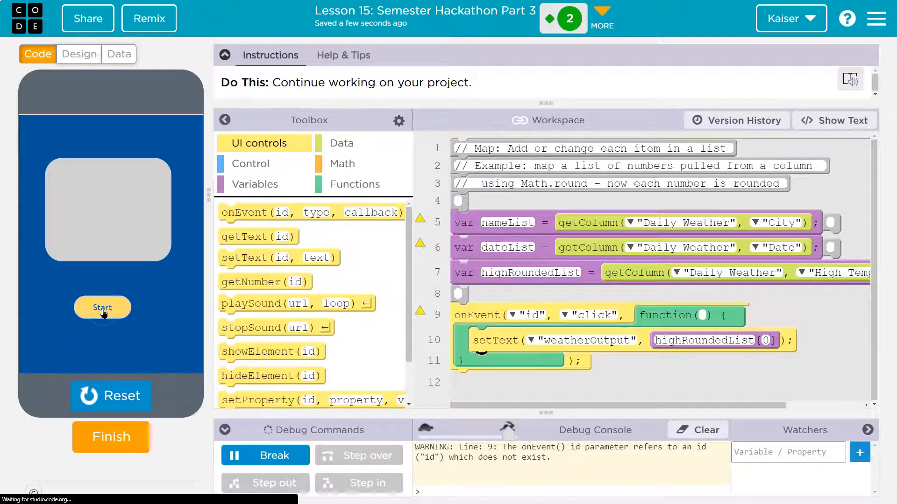
mouse_move(229, 383)
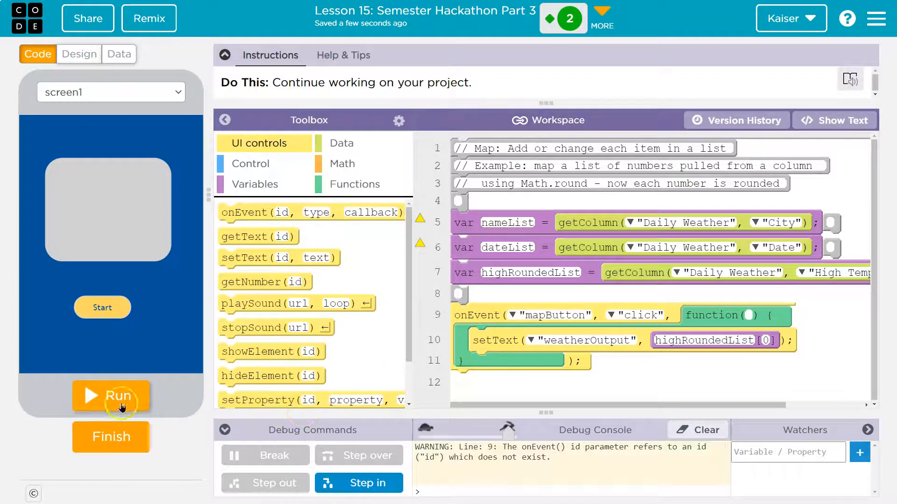
left_click(111, 396)
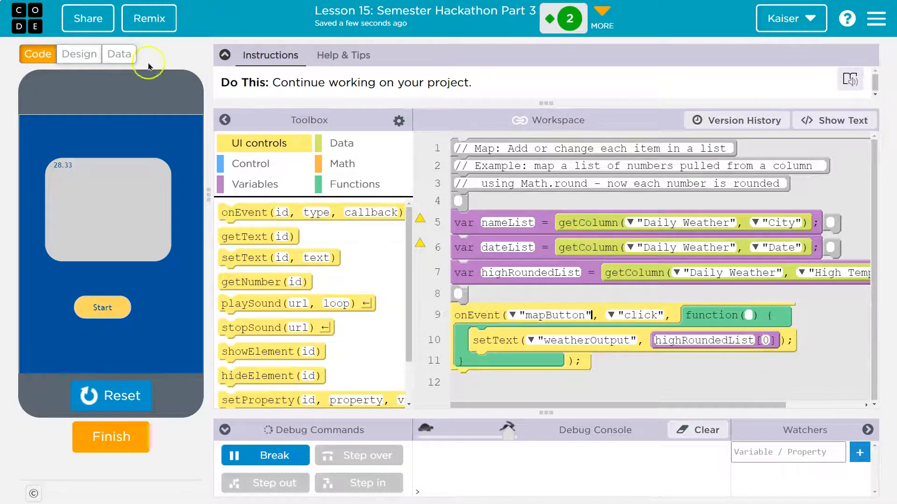
left_click(119, 54)
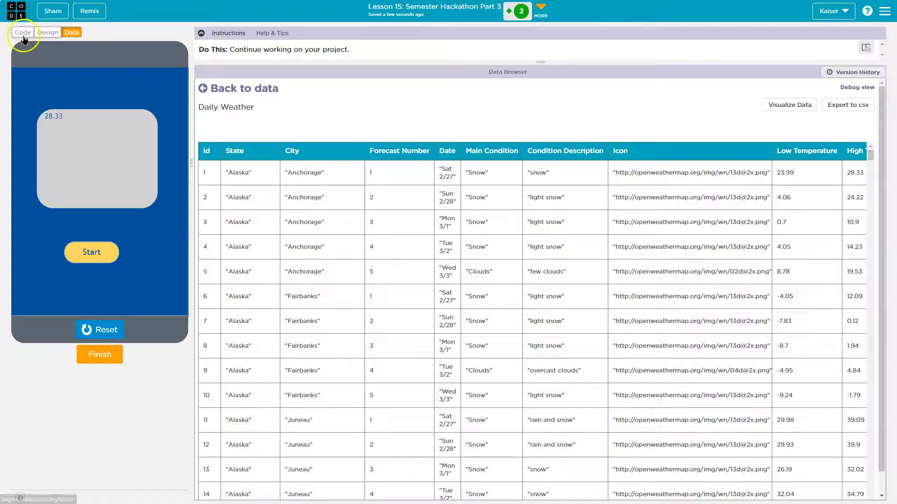
Add a second setText call aimed at weatherOutput below the first one.
left_click(23, 32)
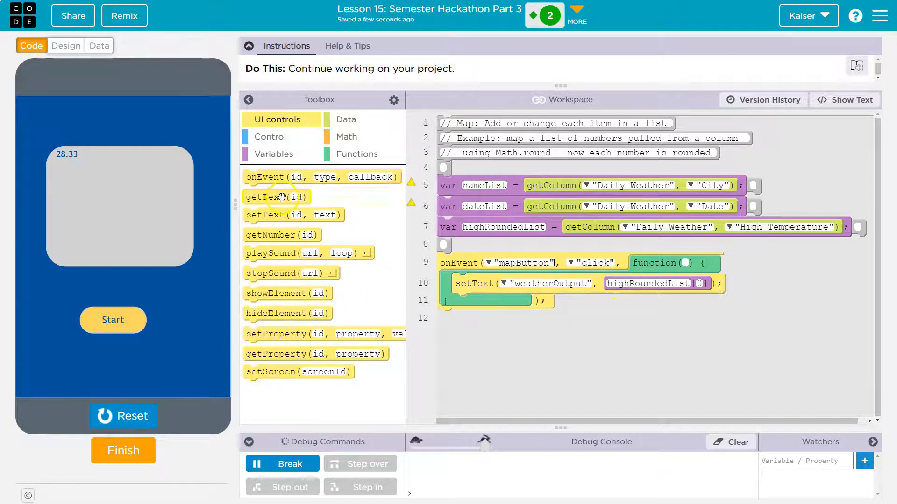
mouse_move(645, 308)
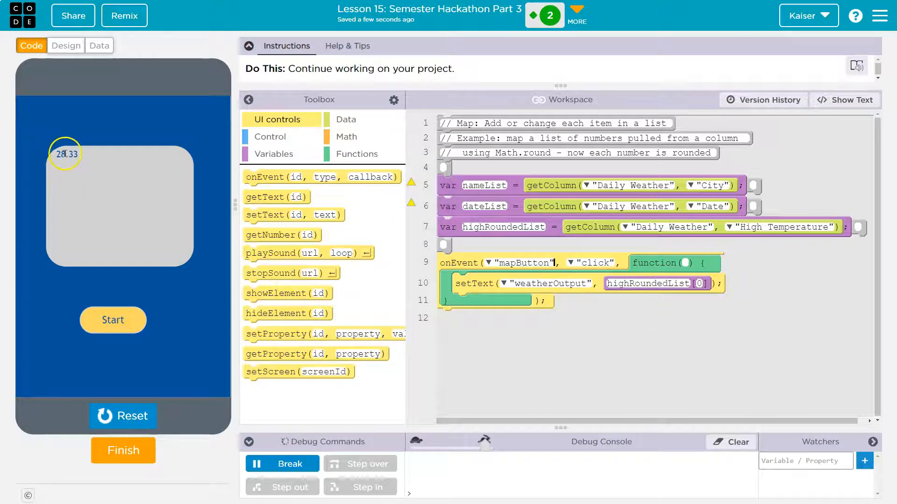
mouse_move(312, 174)
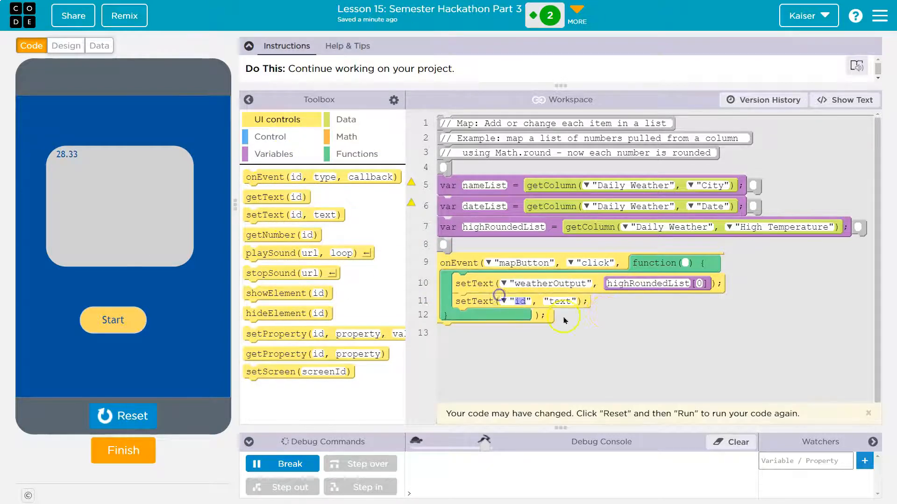
left_click(502, 300)
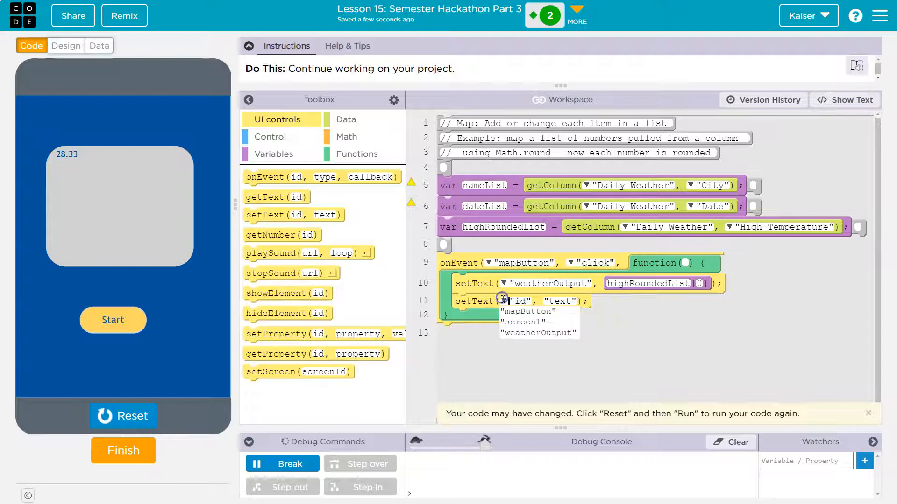
left_click(346, 136)
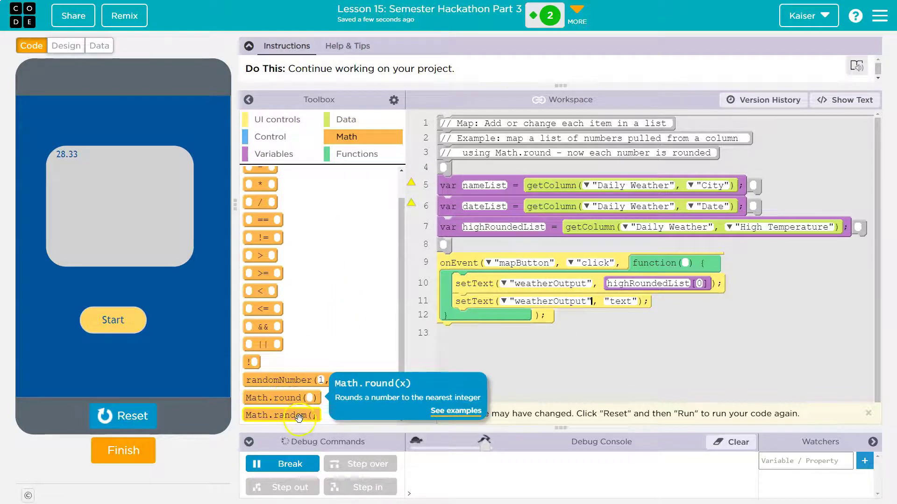
Read Math.round's docs, wrap highRoundedList[0] in Math.round and drop the extra setText.
left_click_drag(280, 398, 640, 309)
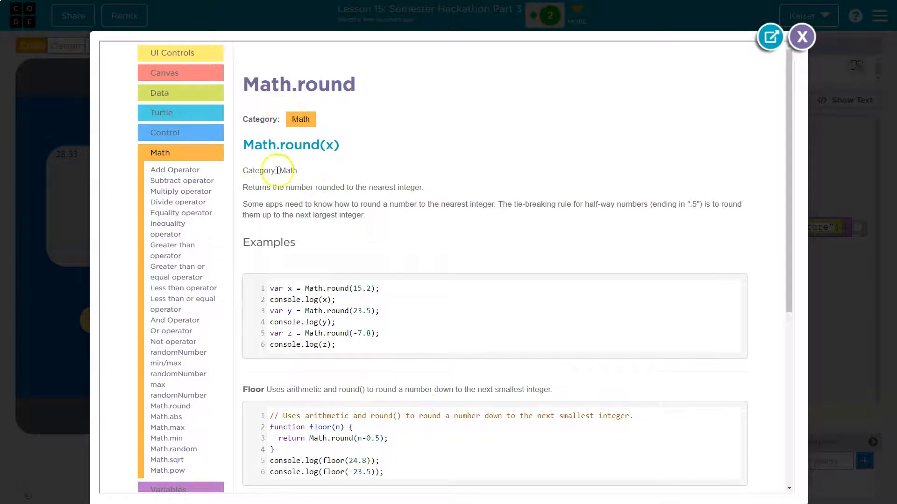
scroll("down", 3)
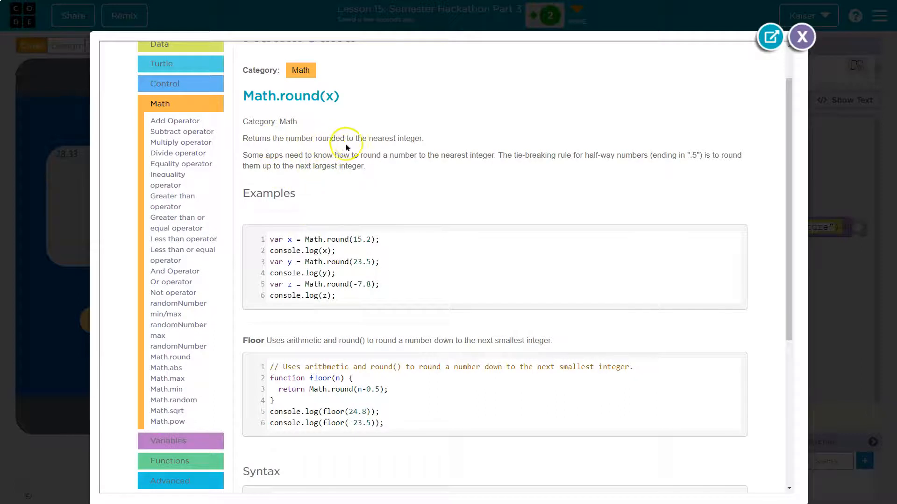
mouse_move(396, 319)
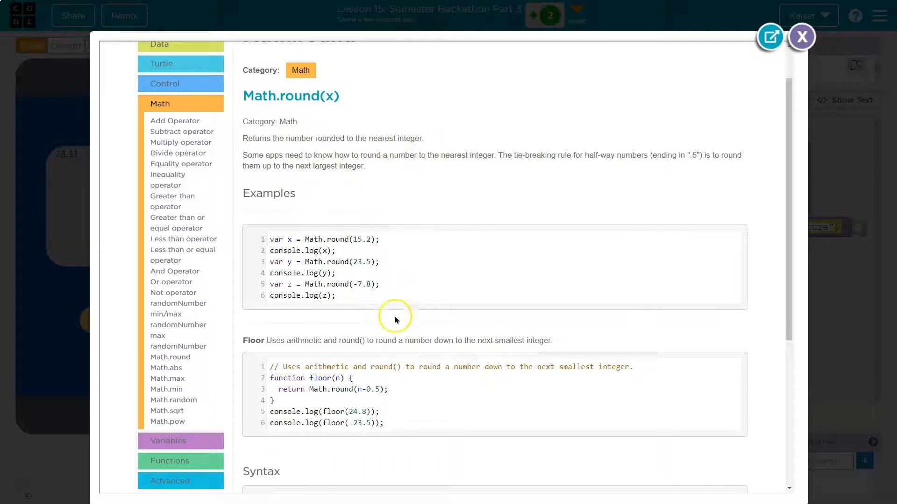
scroll("down", 3)
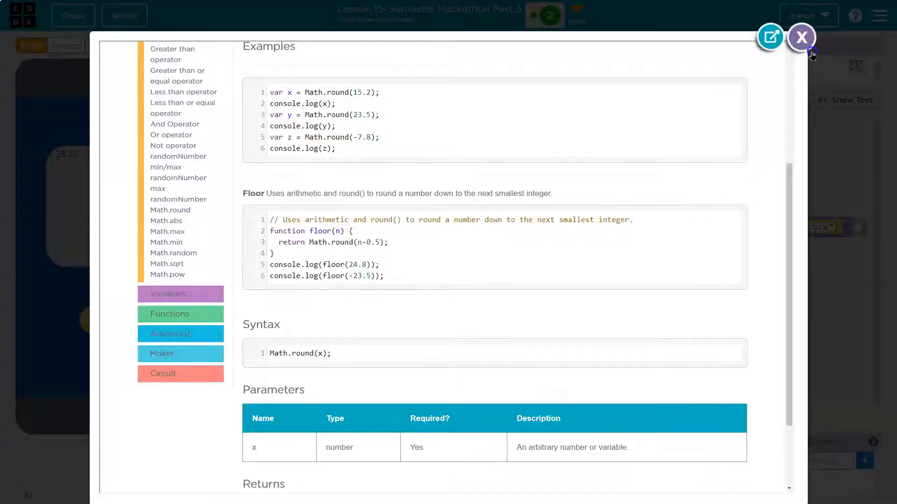
left_click(801, 37)
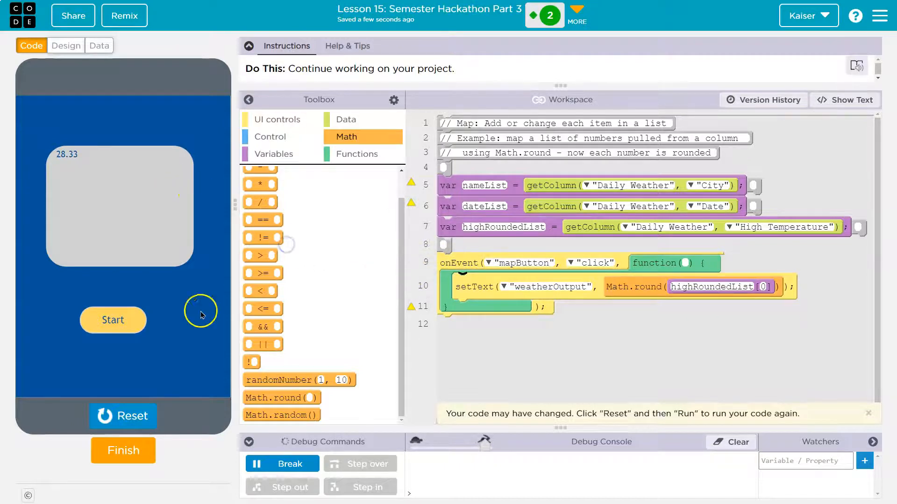
Run to see 28 displayed, add highRoundedList as a watcher, then stop the app.
left_click(113, 319)
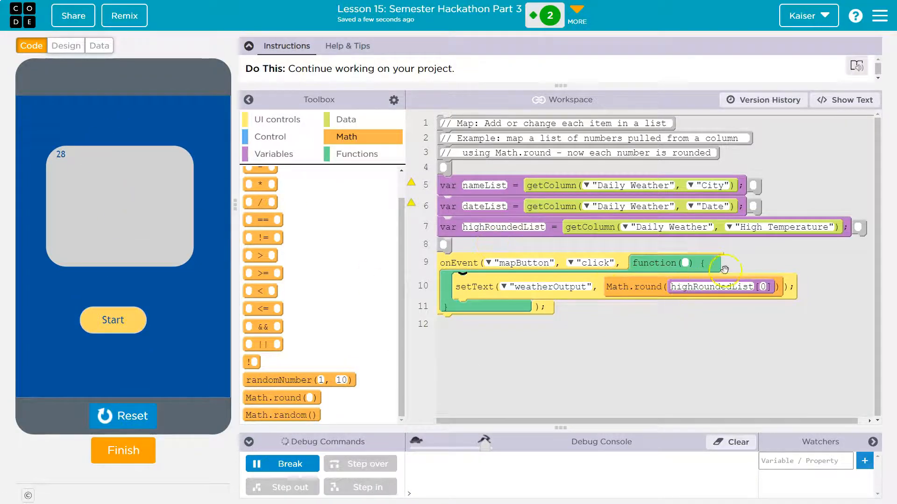
left_click(820, 460)
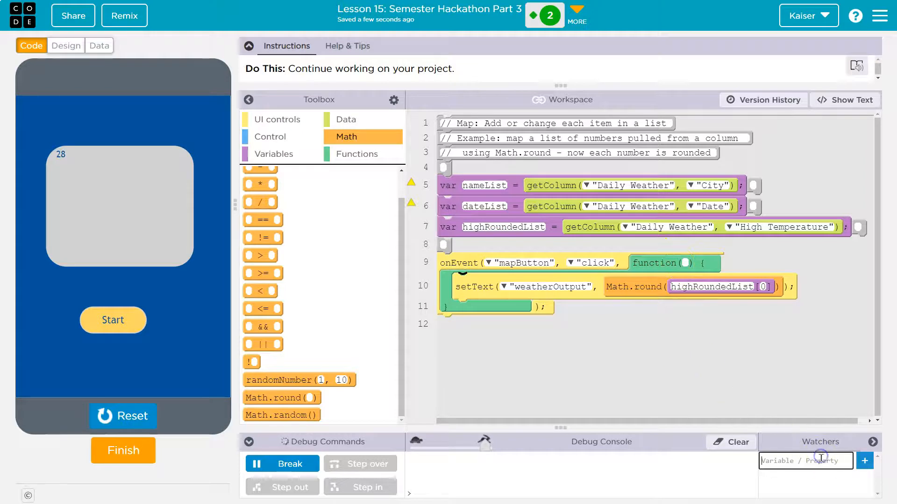
type("highRoundedList")
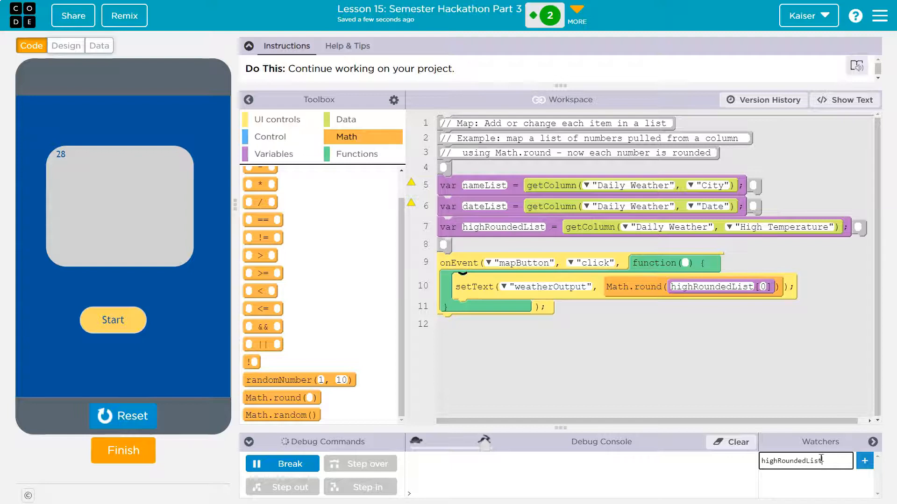
left_click(864, 461)
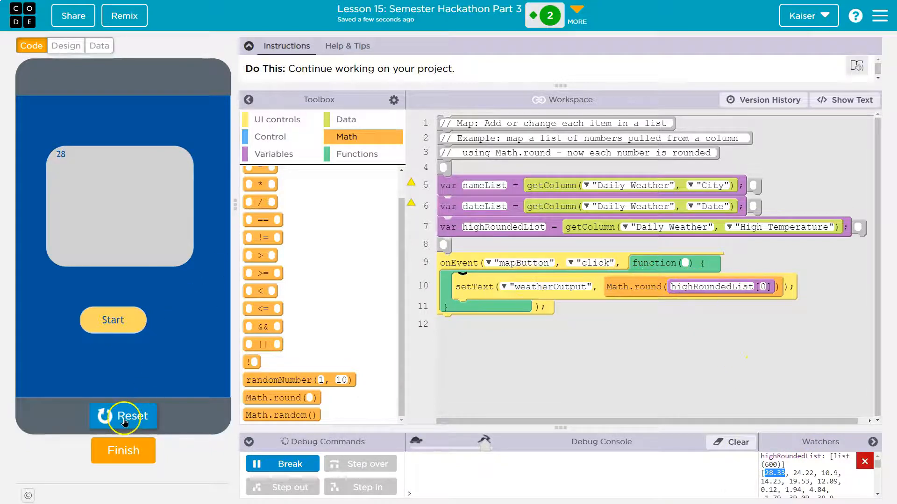
left_click(124, 417)
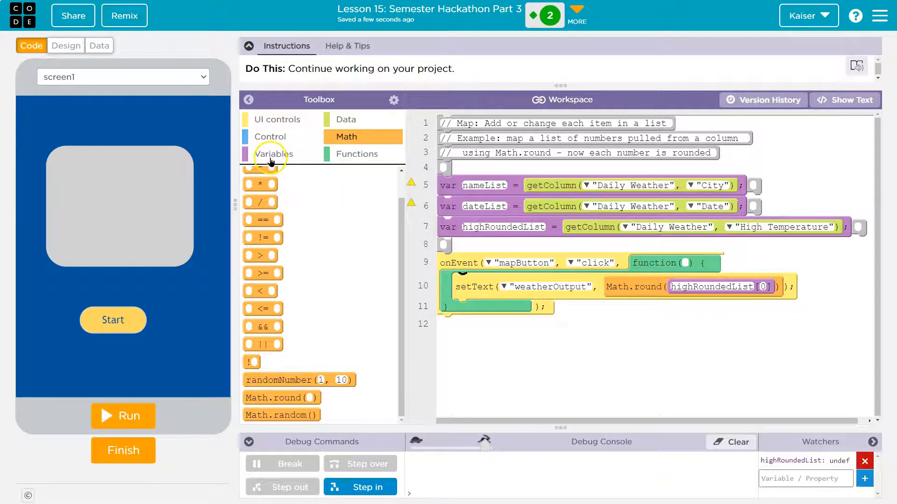
Replace setText with highRoundedList[0] = Math.round(highRoundedList[0]); and run it.
left_click(272, 154)
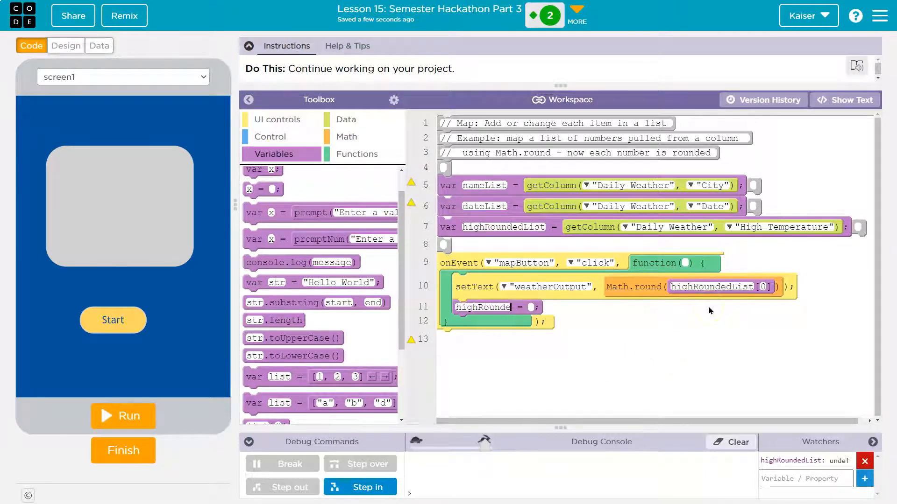
type("highRoundedList[0]")
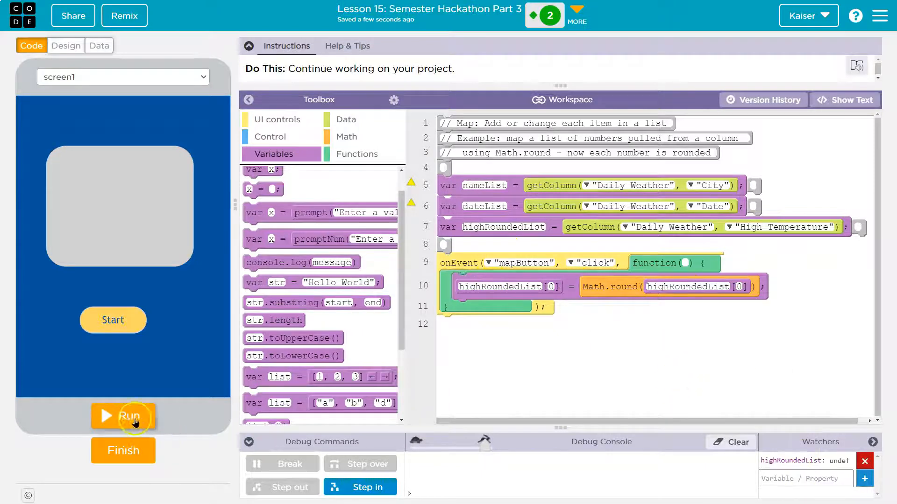
left_click(129, 416)
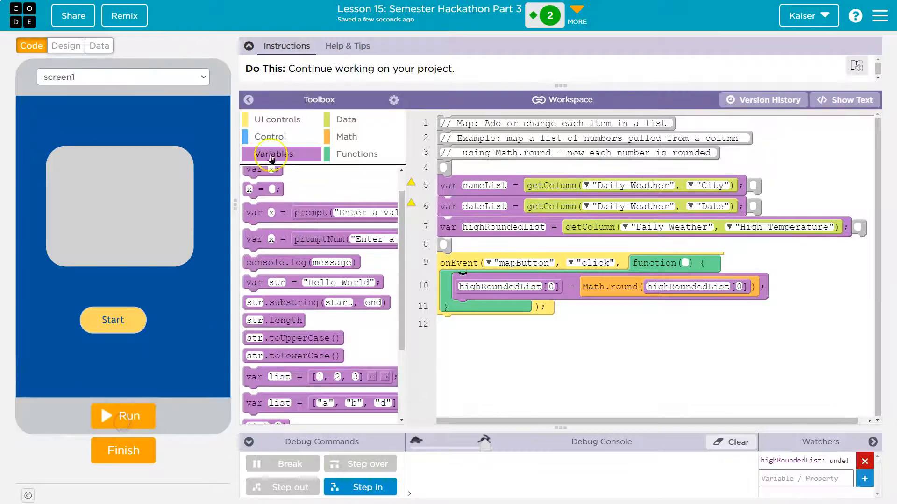
Add a for loop from Control inside the mapButton click handler.
left_click(269, 136)
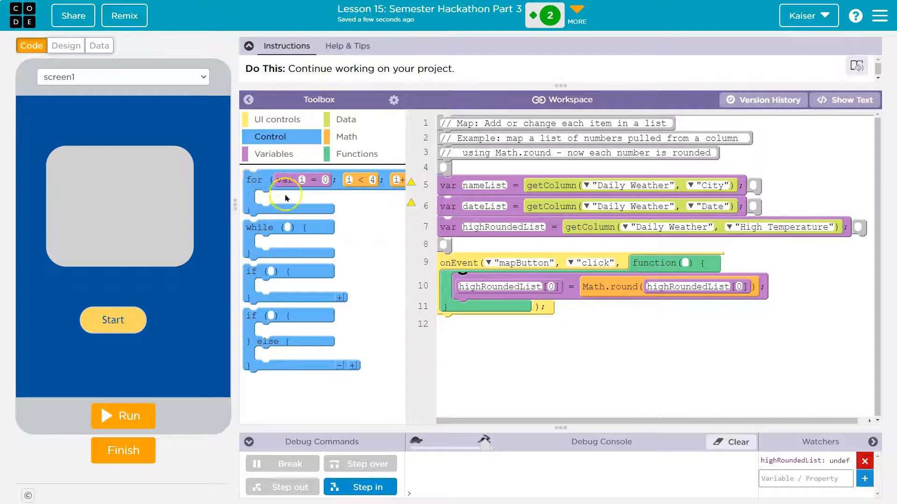
left_click_drag(286, 192, 475, 326)
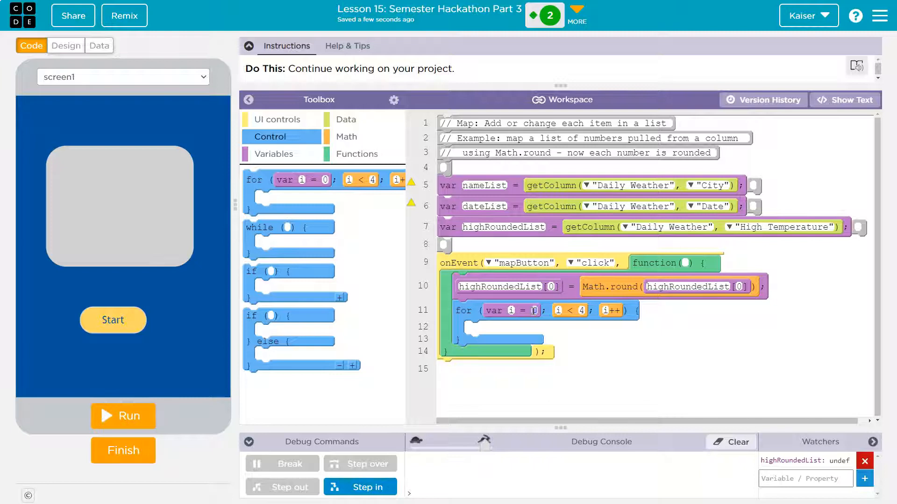
left_click(551, 287)
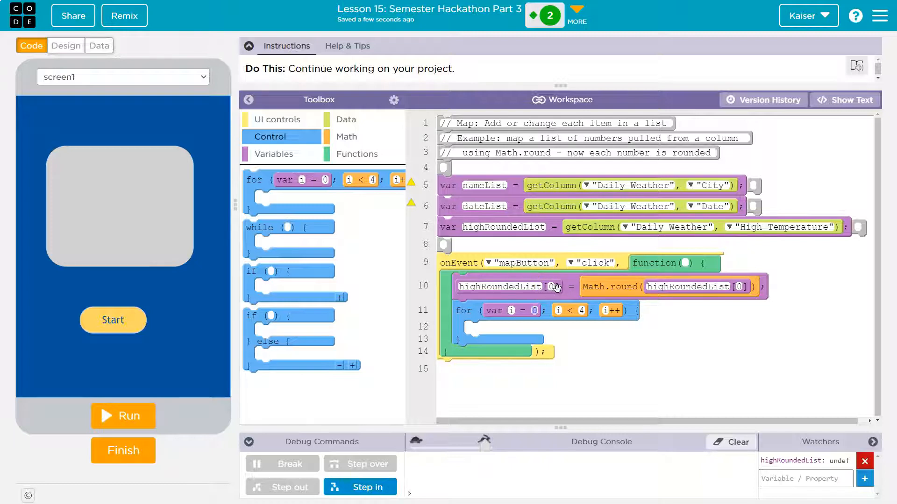
mouse_move(523, 310)
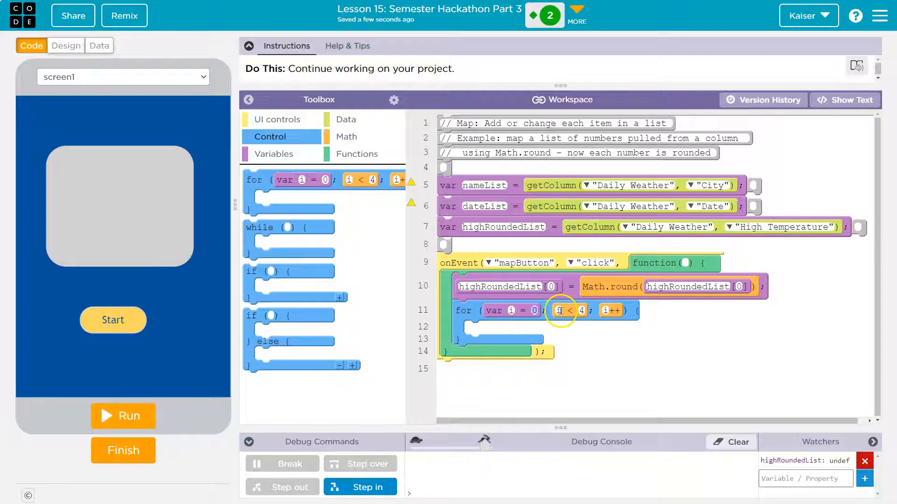
left_click(582, 311)
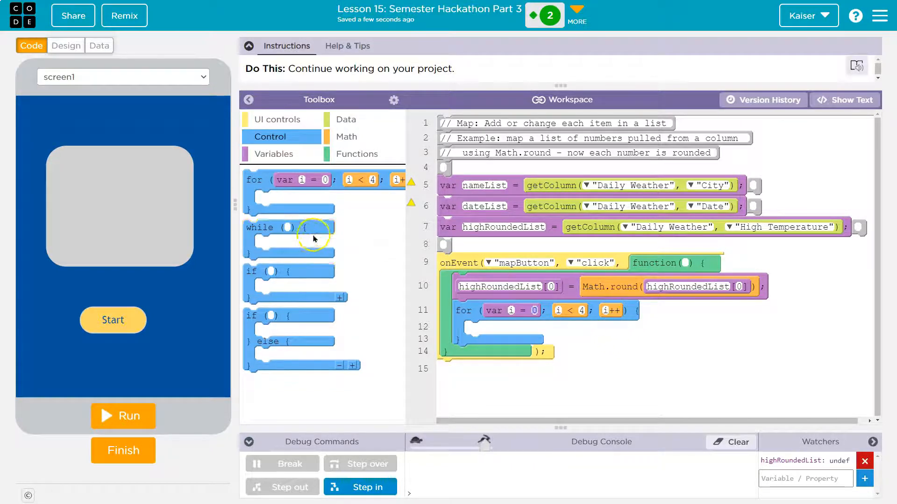
Put setText("mapButton", highRoundedList[0]) in the loop and run so the button shows 28.
left_click(277, 120)
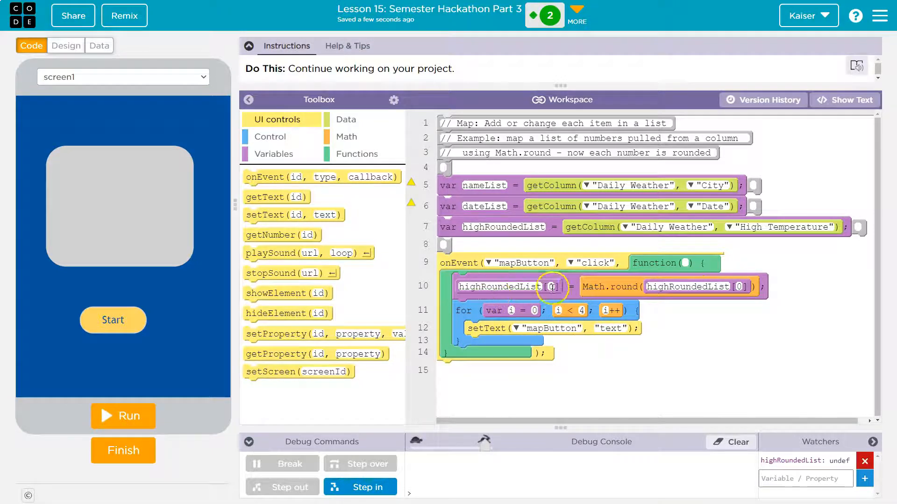
left_click(844, 100)
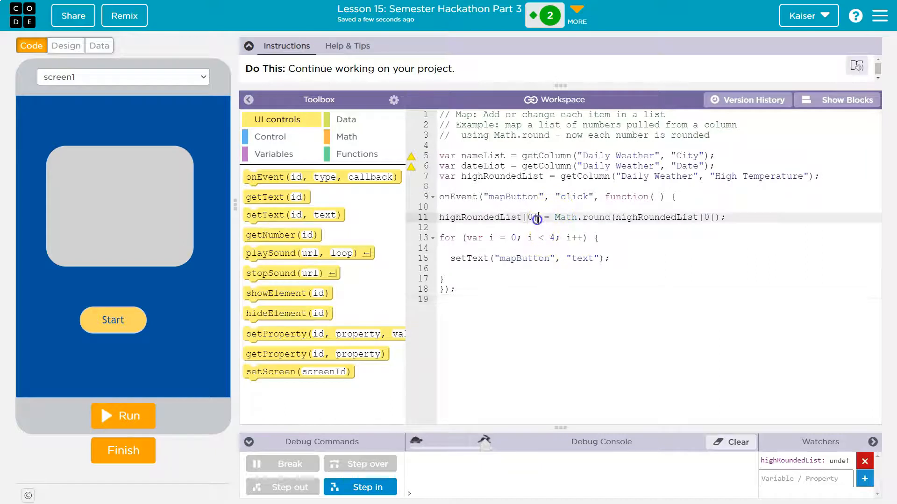
left_click(844, 100)
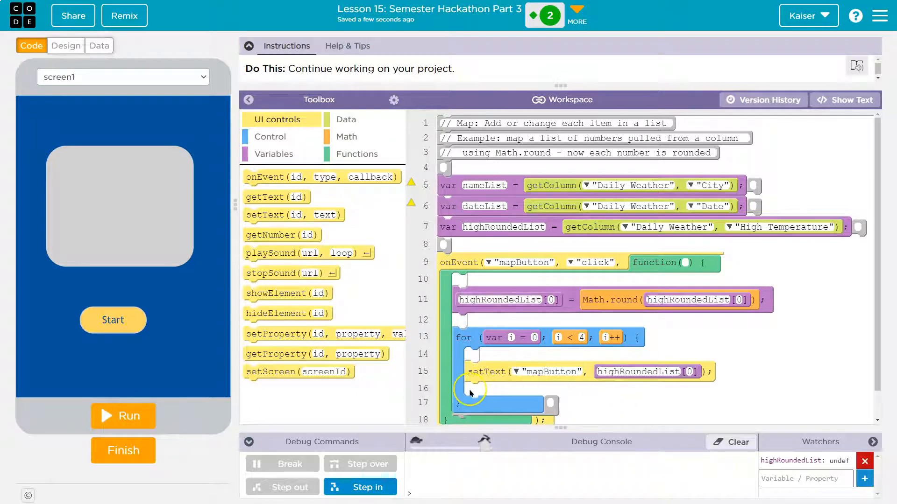
scroll("down", 3)
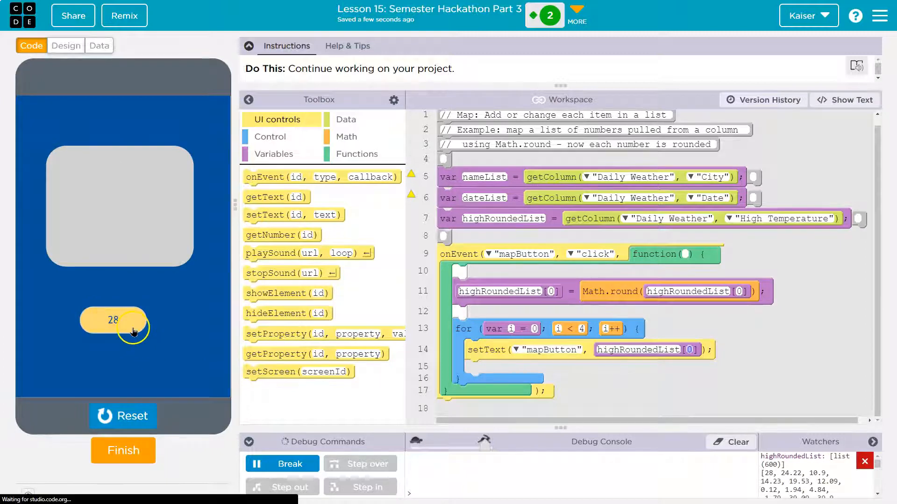
Retarget the loop's setText to weatherOutput and test-run the app.
left_click(515, 349)
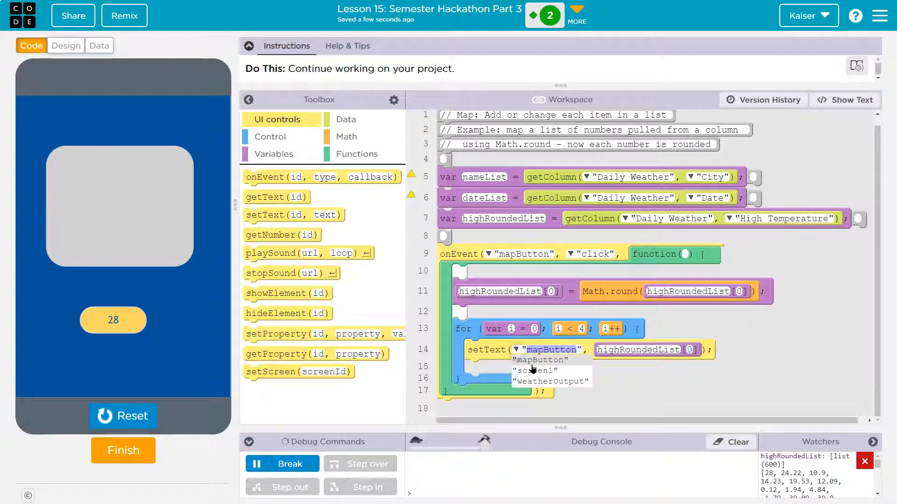
left_click(533, 370)
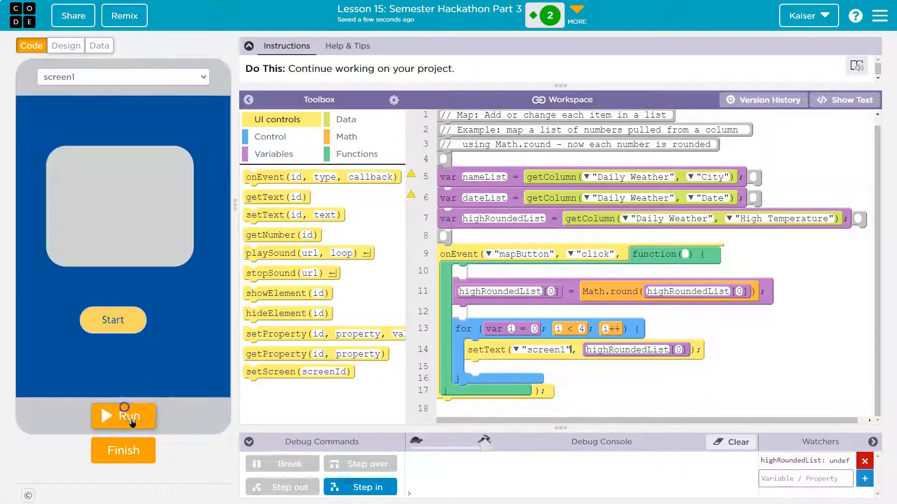
left_click(515, 350)
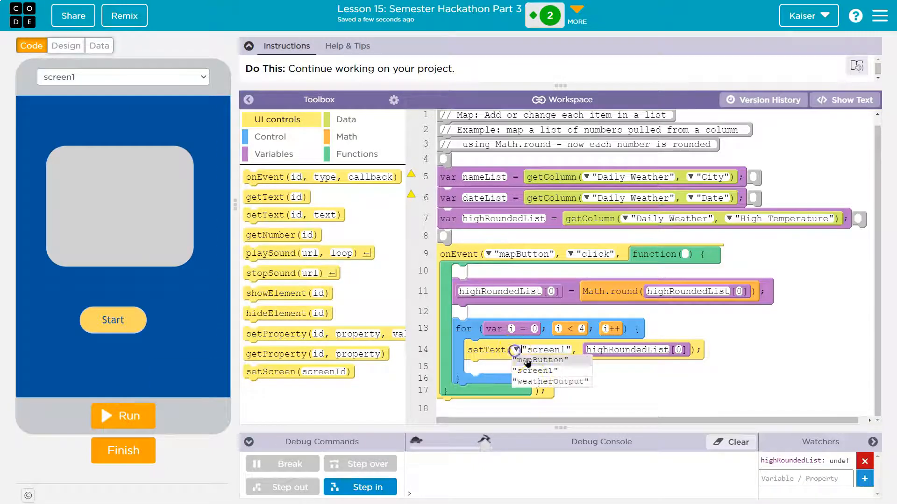
left_click(553, 381)
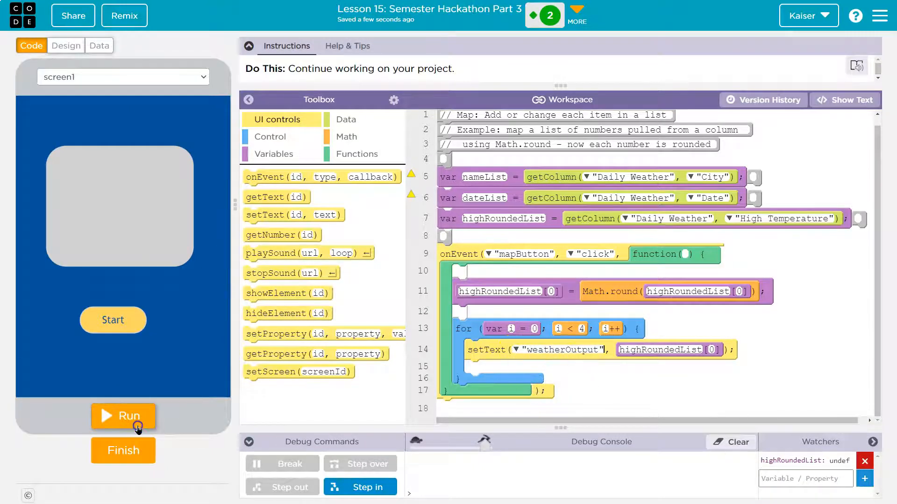
left_click(123, 417)
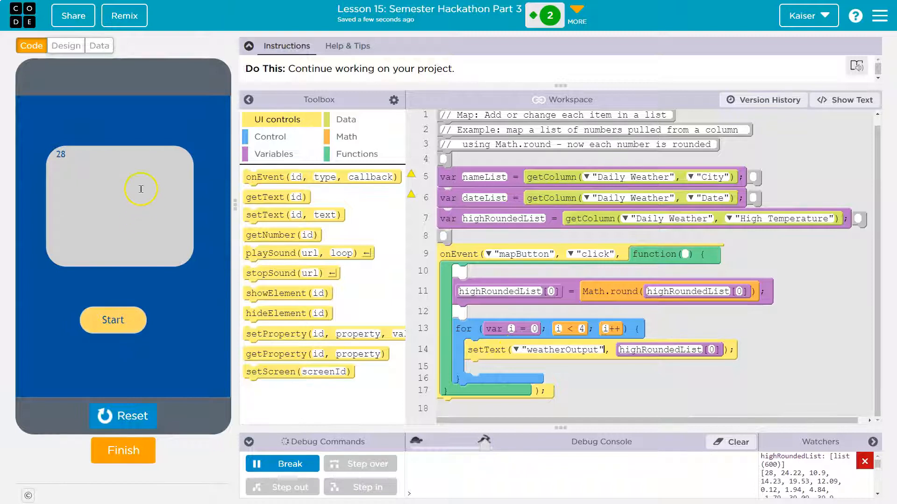
left_click(145, 416)
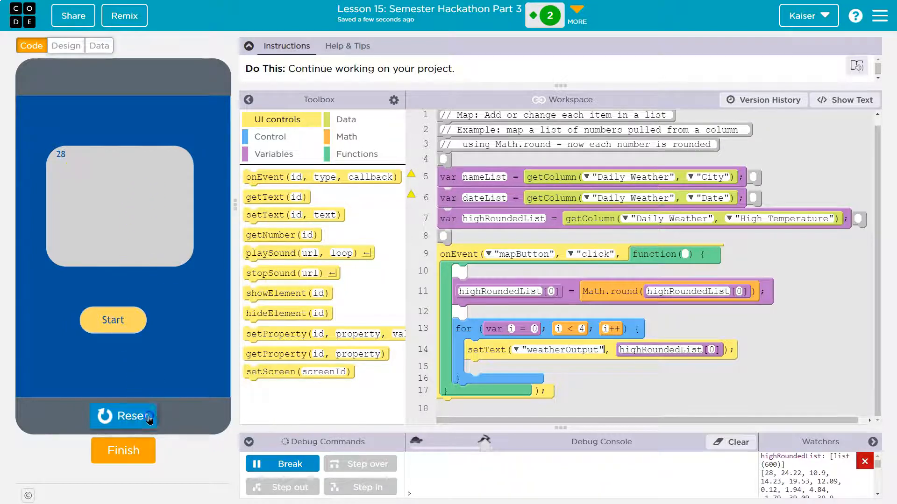
left_click(123, 416)
type("i")
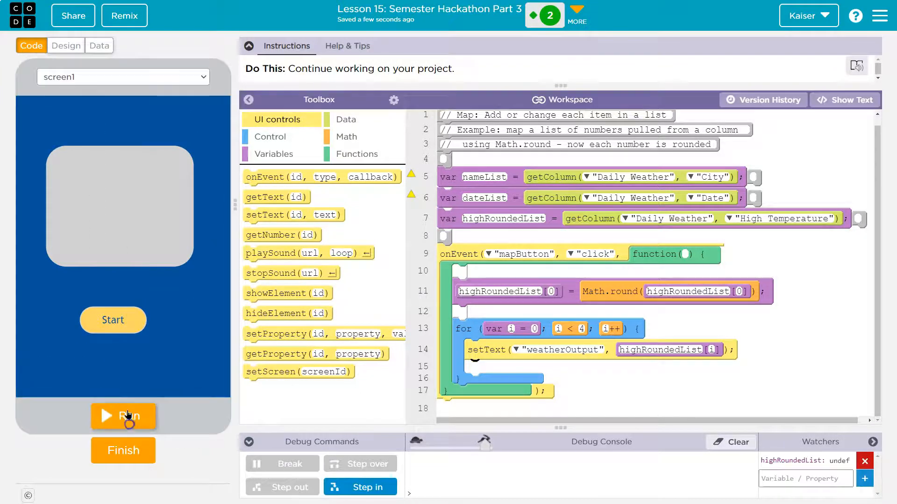
Round highRoundedList[i] inside the loop for four items; watcher shows 28, 24, 11, 14.
left_click(124, 416)
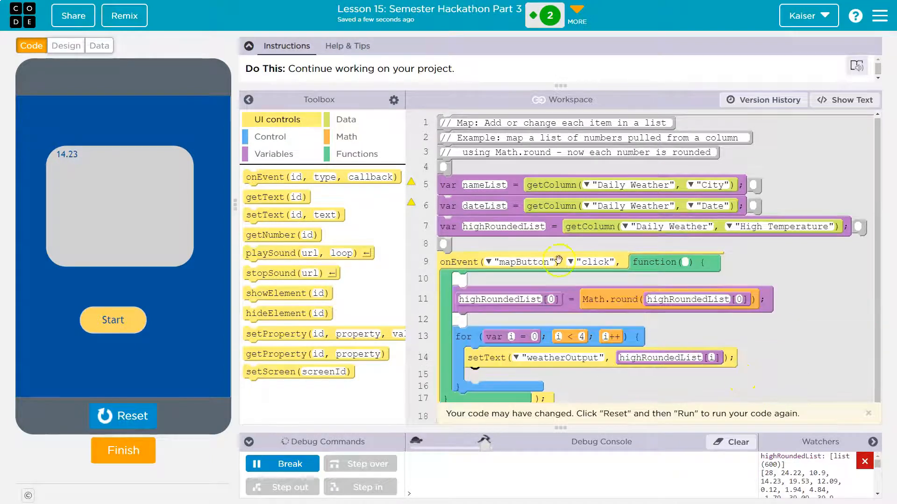
left_click(248, 99)
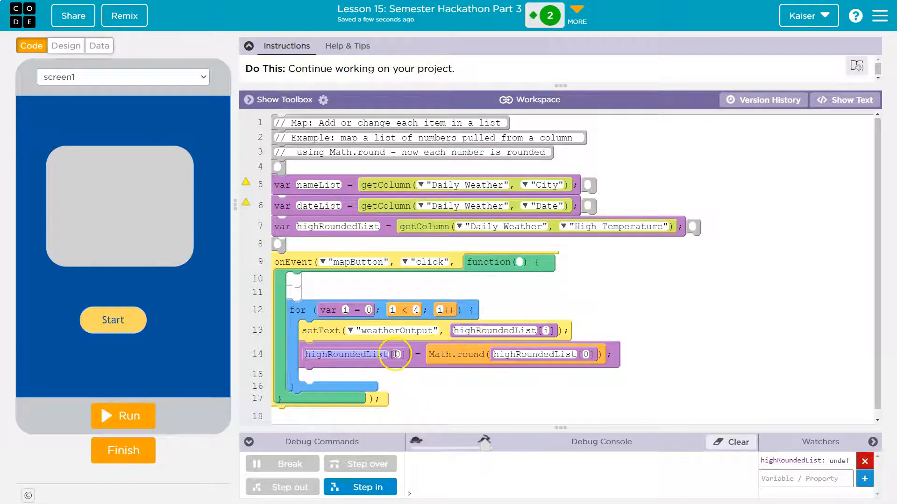
mouse_move(700, 262)
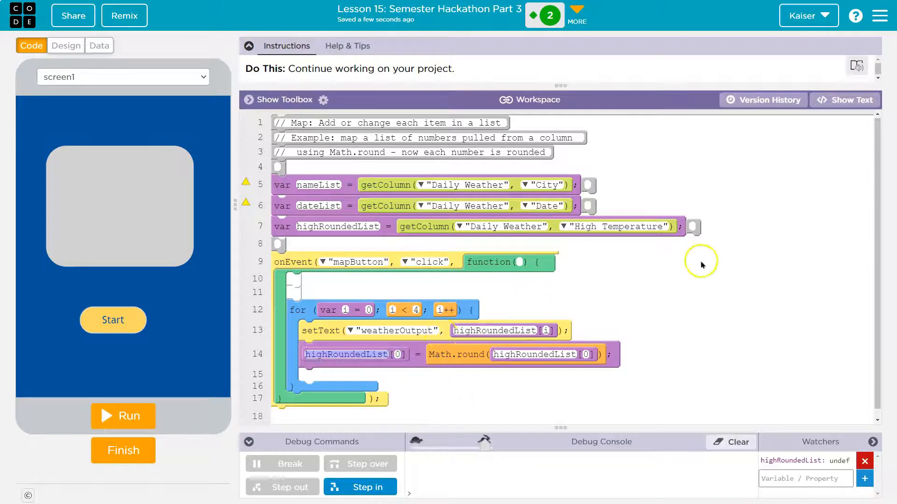
mouse_move(652, 426)
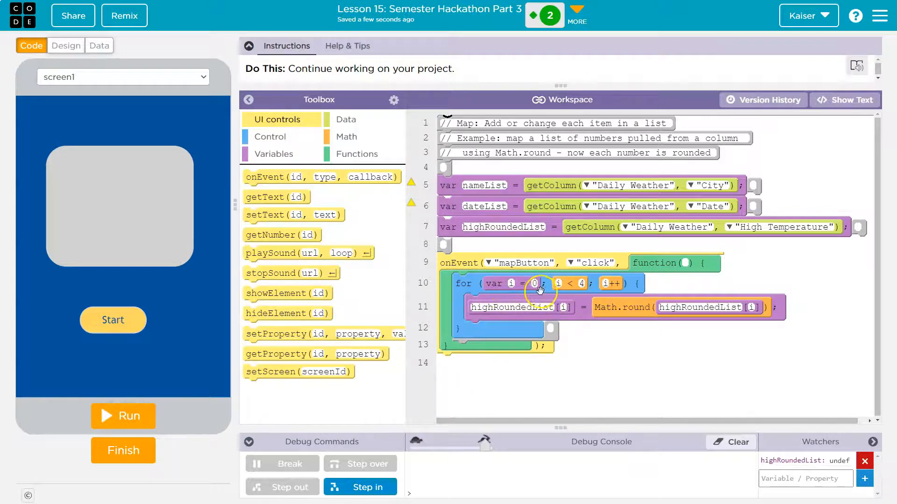
mouse_move(581, 331)
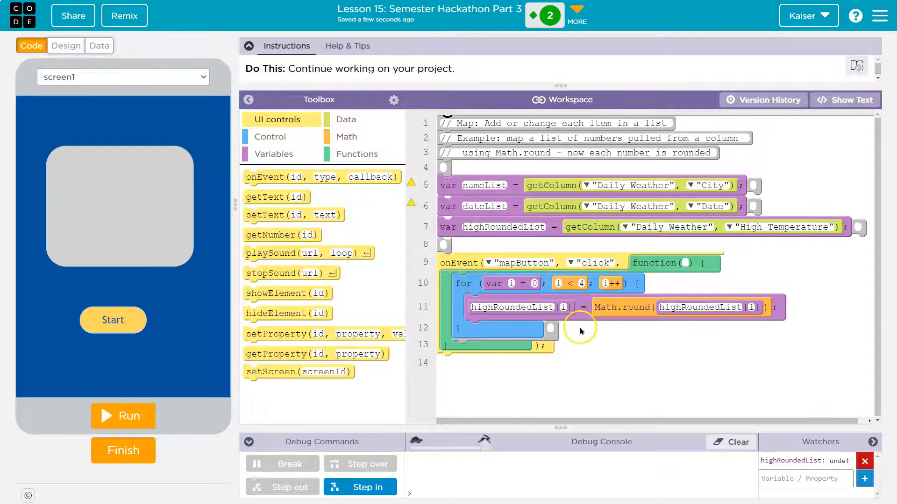
mouse_move(542, 319)
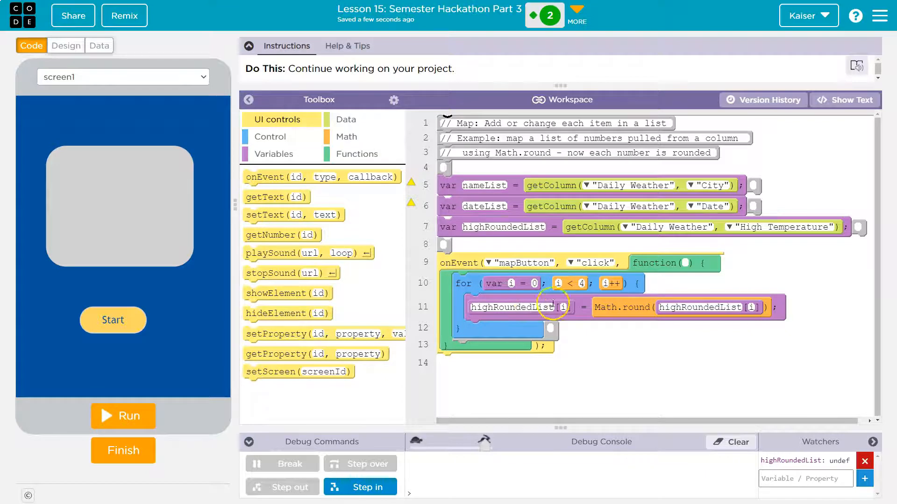
mouse_move(744, 309)
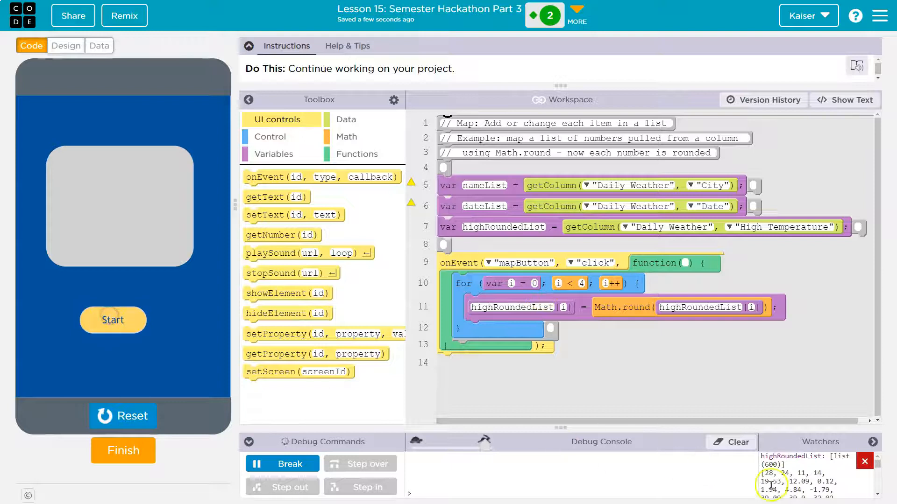
left_click(117, 416)
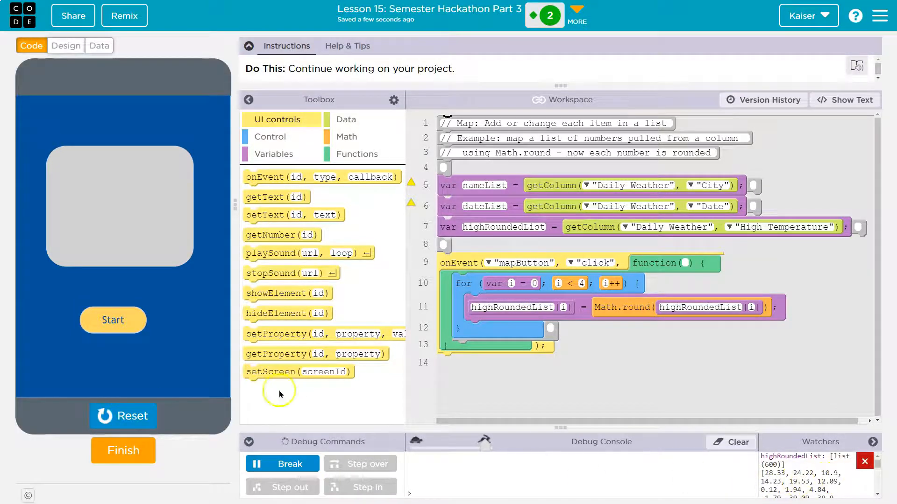
left_click(113, 319)
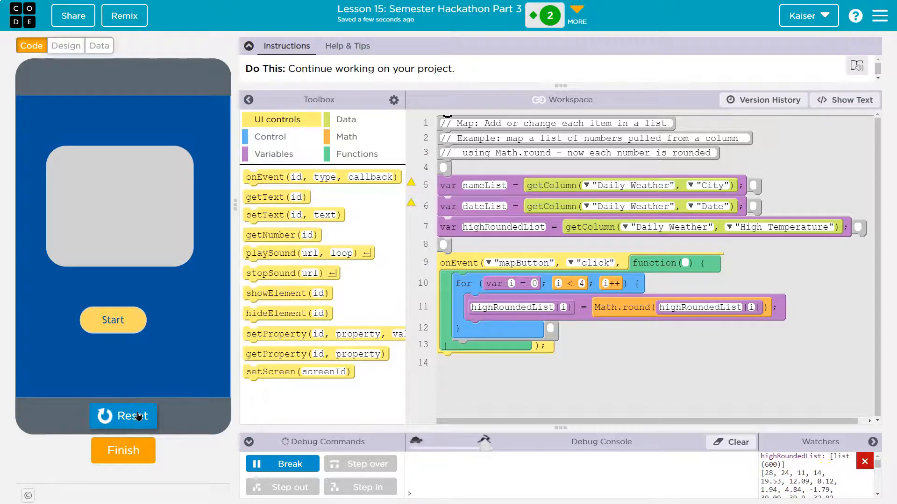
left_click(123, 417)
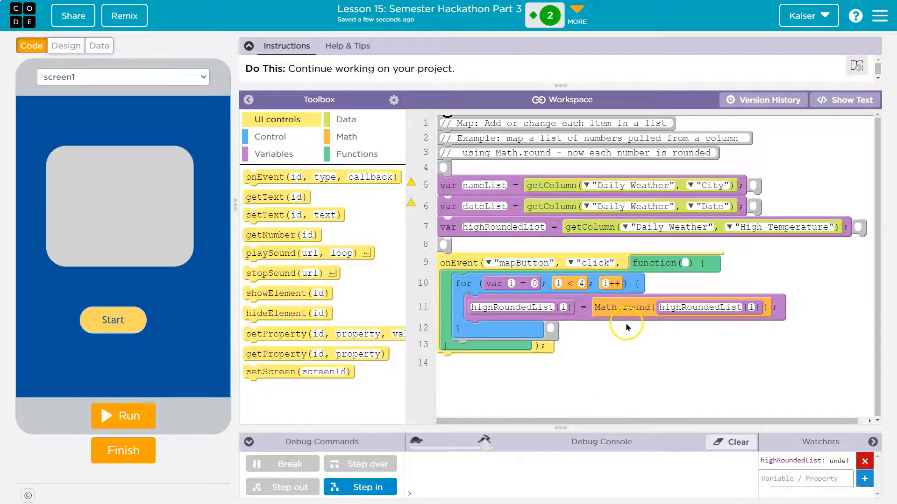
mouse_move(271, 161)
type("highRoundList")
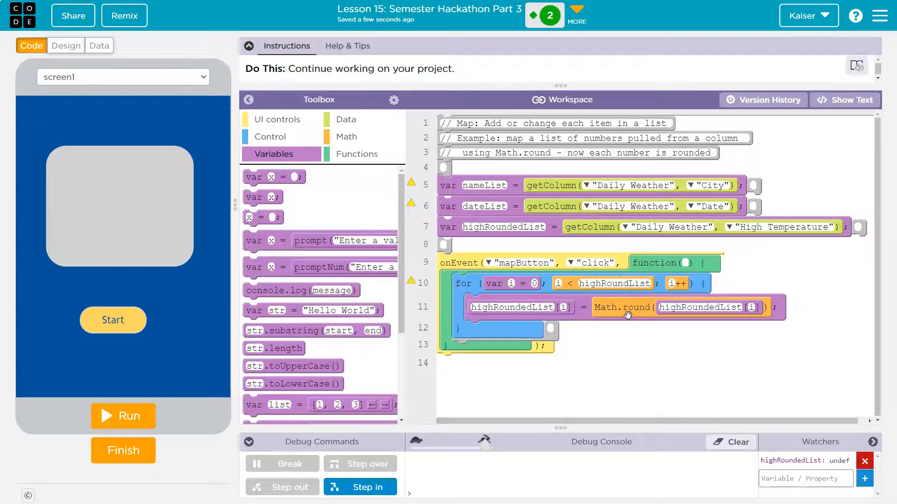
Change the loop bound to highRoundList.length and run; Start reports highRoundList undefined.
type(".length")
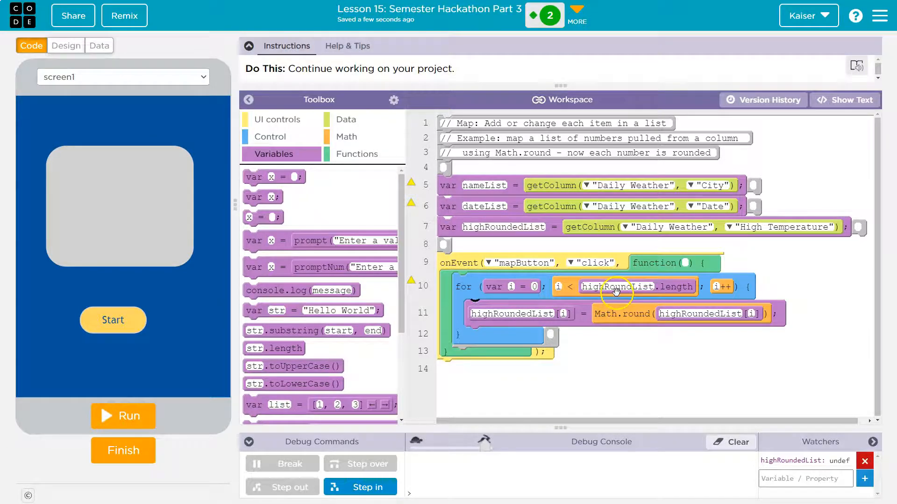
mouse_move(751, 302)
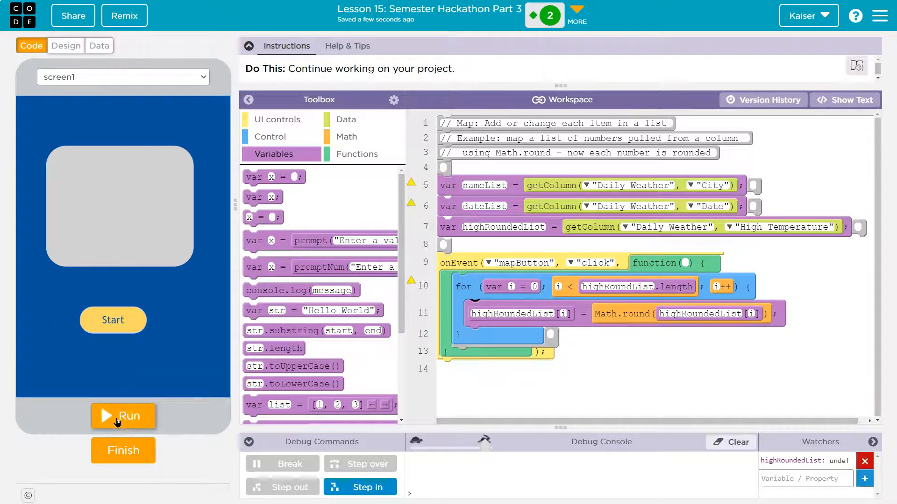
left_click(123, 417)
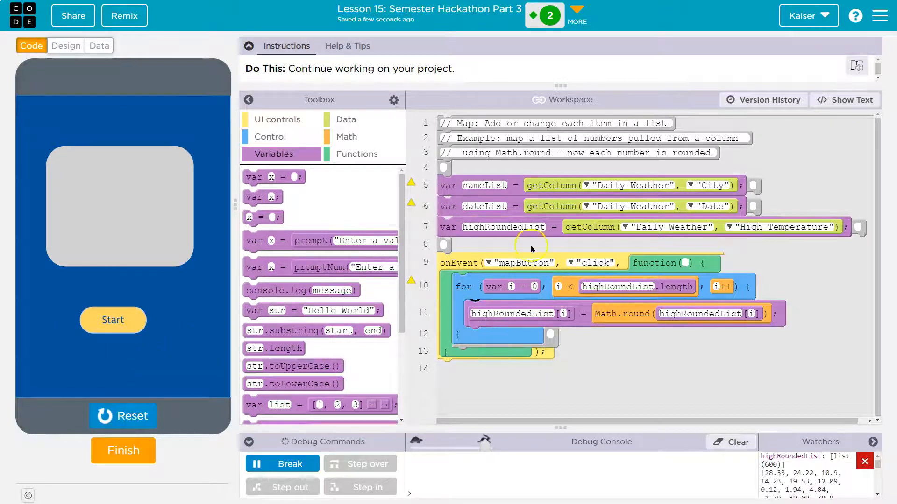
mouse_move(174, 349)
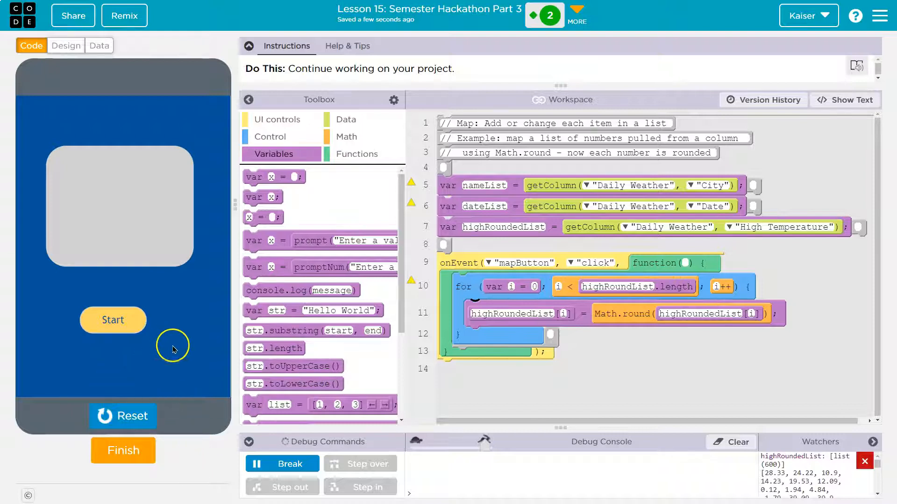
mouse_move(771, 437)
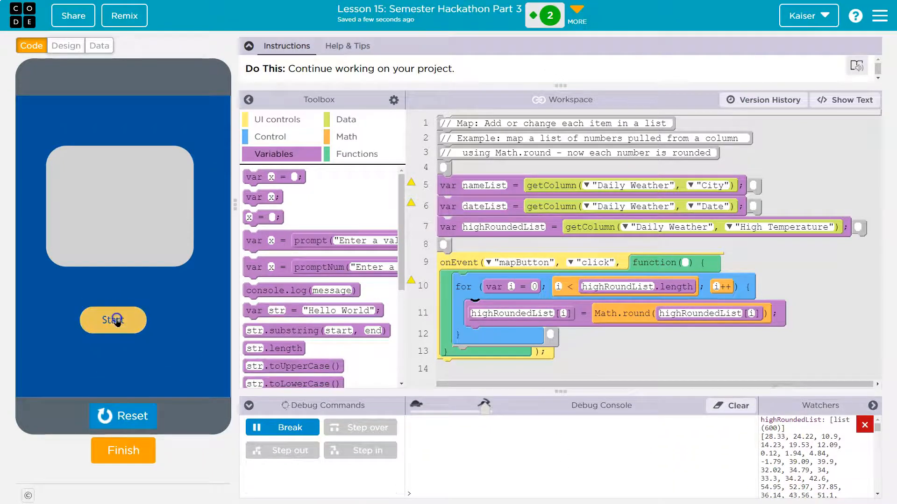
left_click(112, 320)
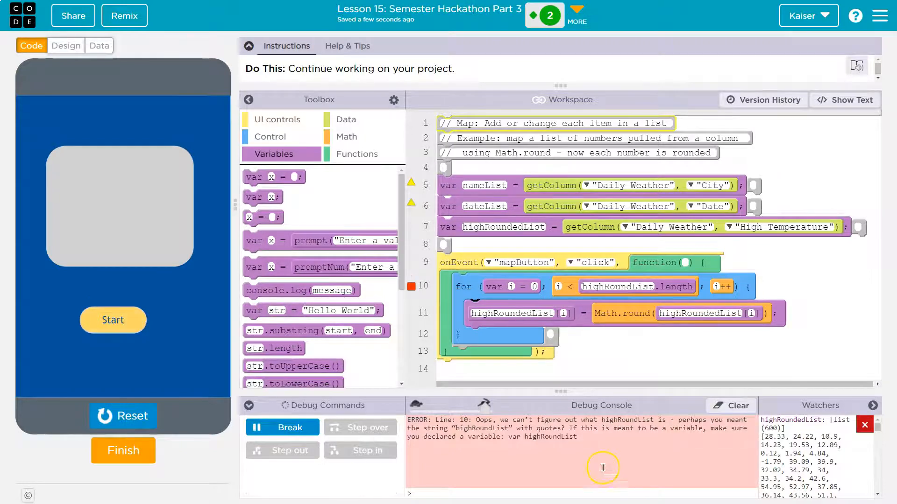
mouse_move(613, 424)
type("de")
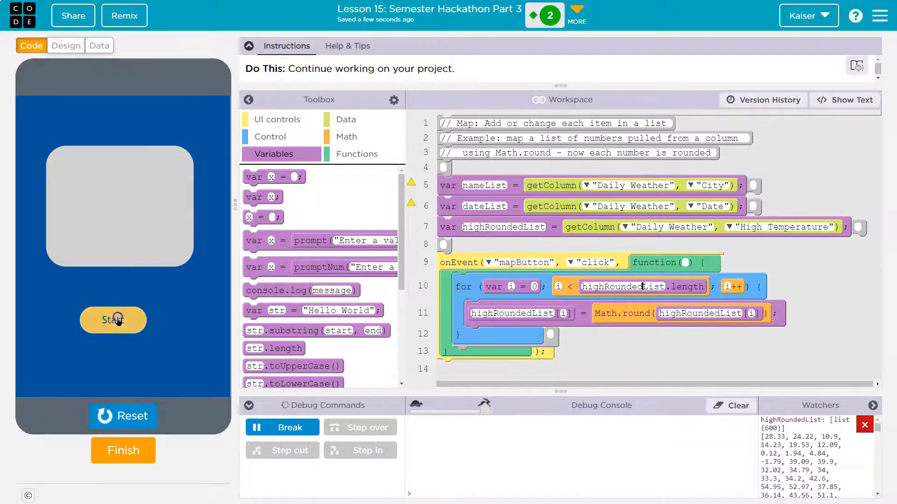
left_click(113, 319)
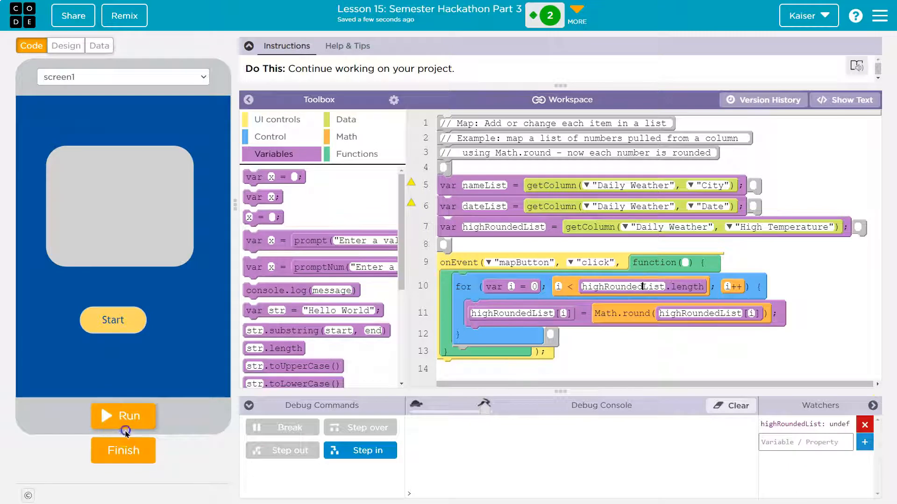
left_click(123, 415)
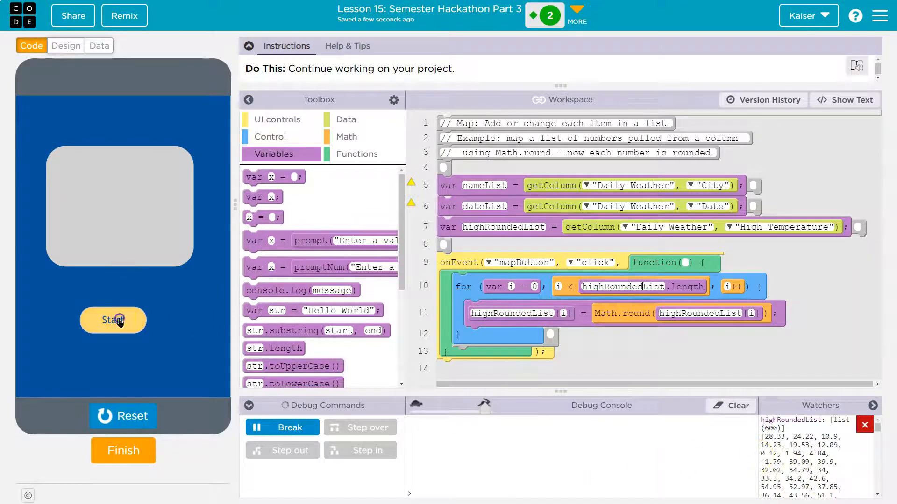
left_click(113, 320)
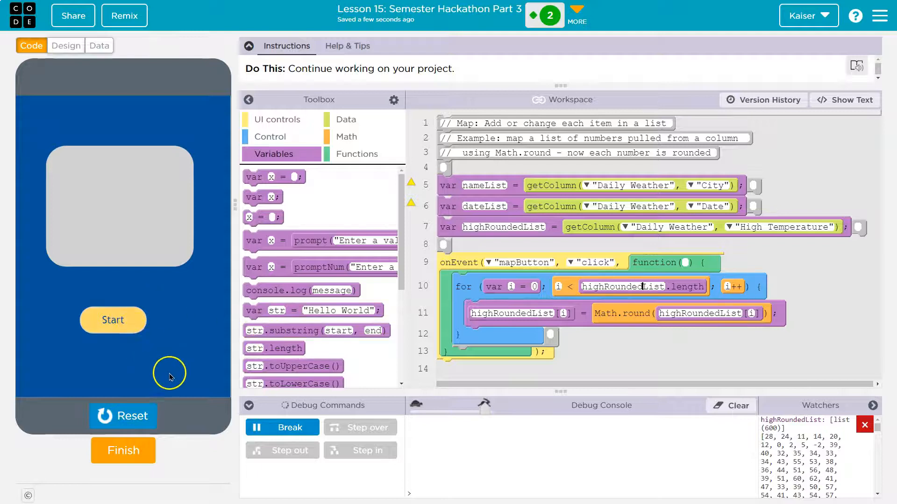
mouse_move(180, 381)
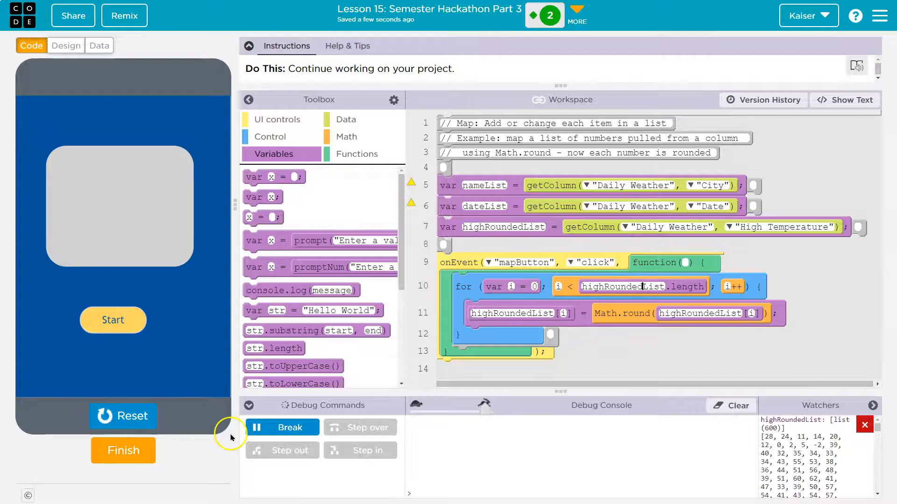
mouse_move(503, 199)
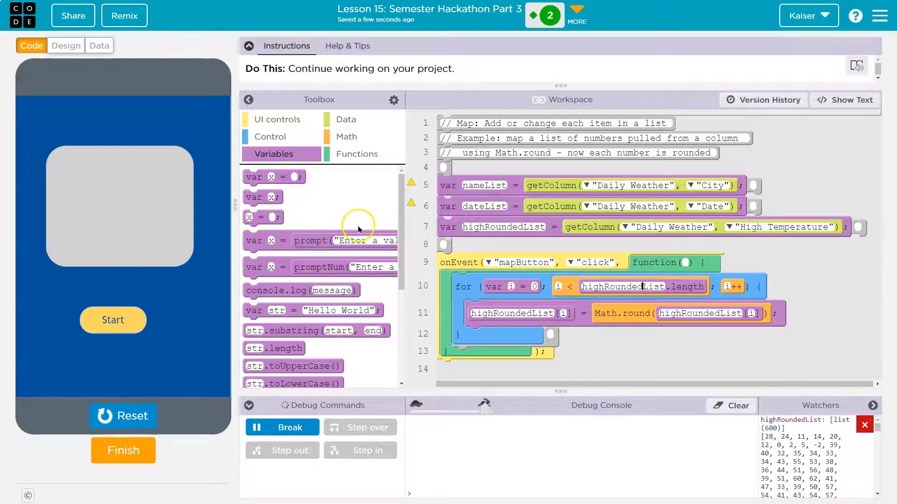
mouse_move(563, 172)
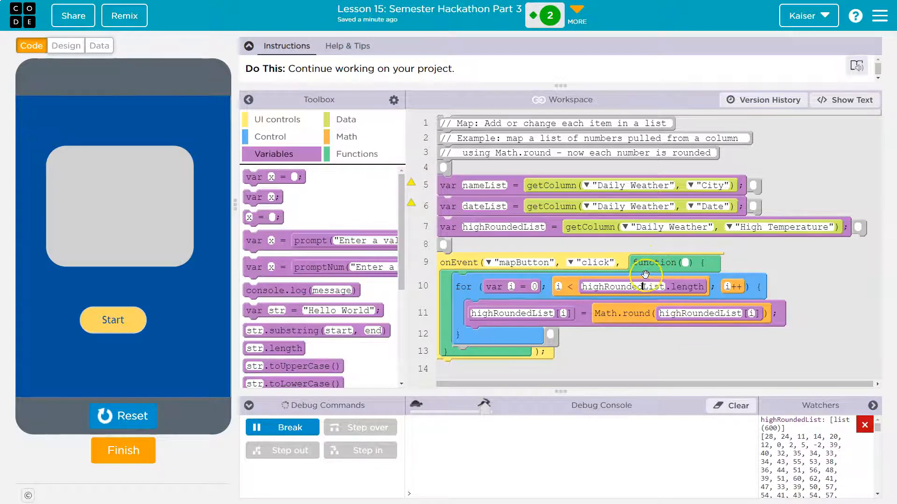
mouse_move(594, 335)
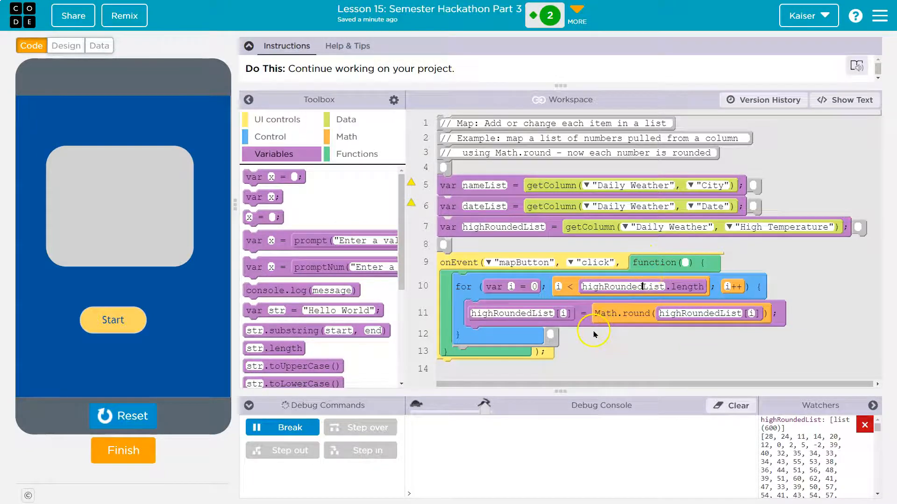
mouse_move(555, 275)
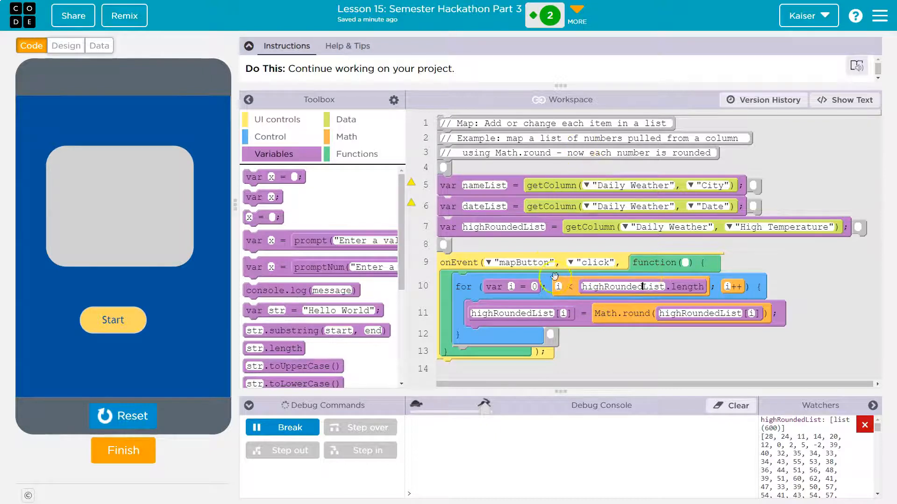
mouse_move(565, 171)
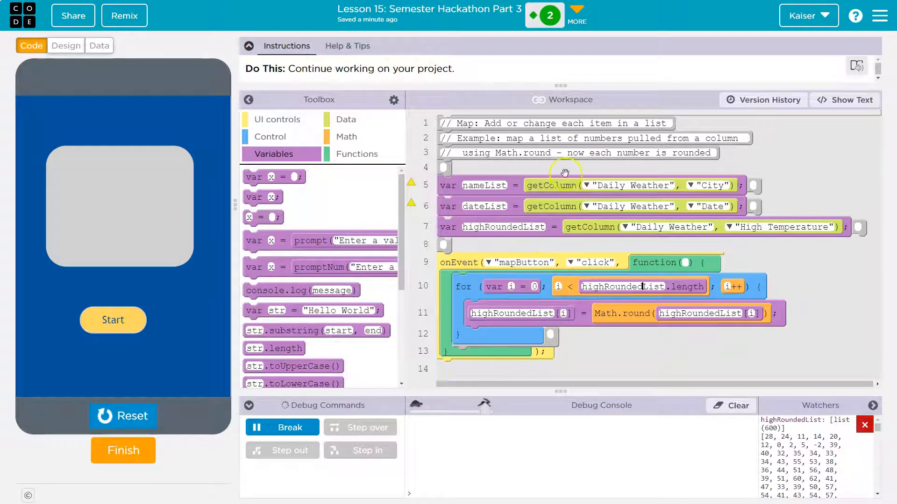
mouse_move(592, 154)
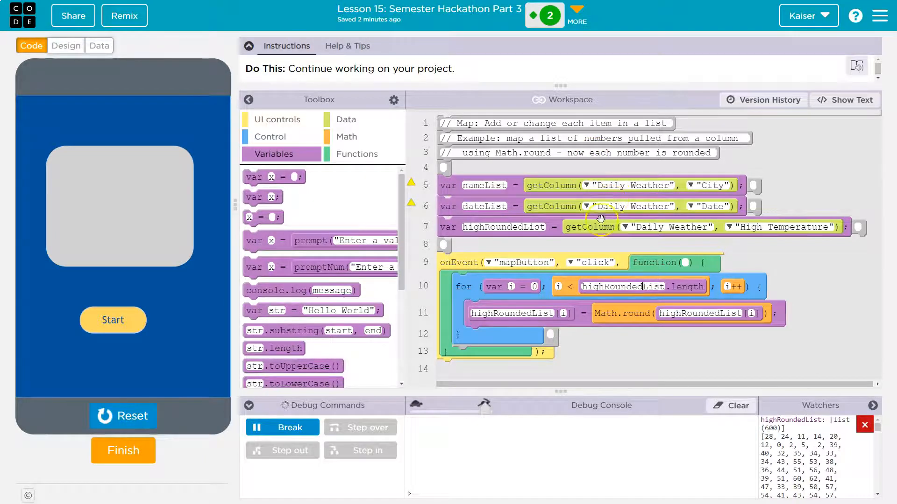
mouse_move(540, 299)
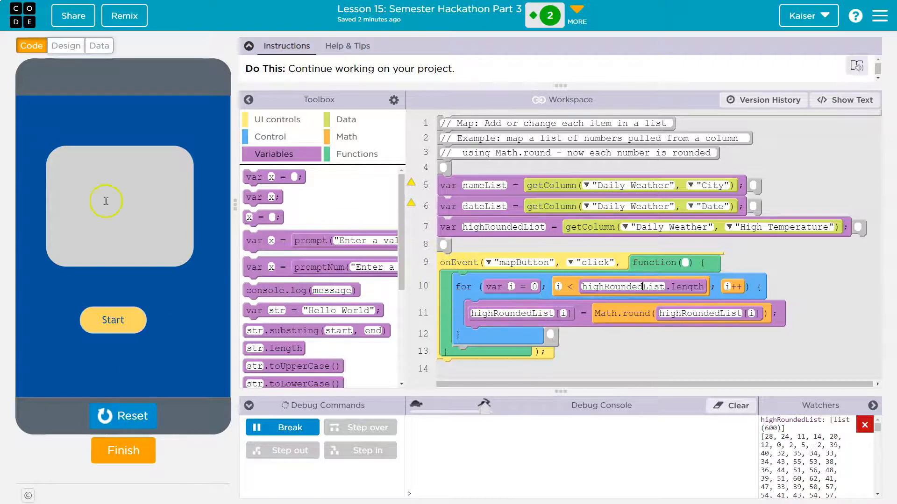
Add a button below Start with id changeText and text Change.
left_click(66, 45)
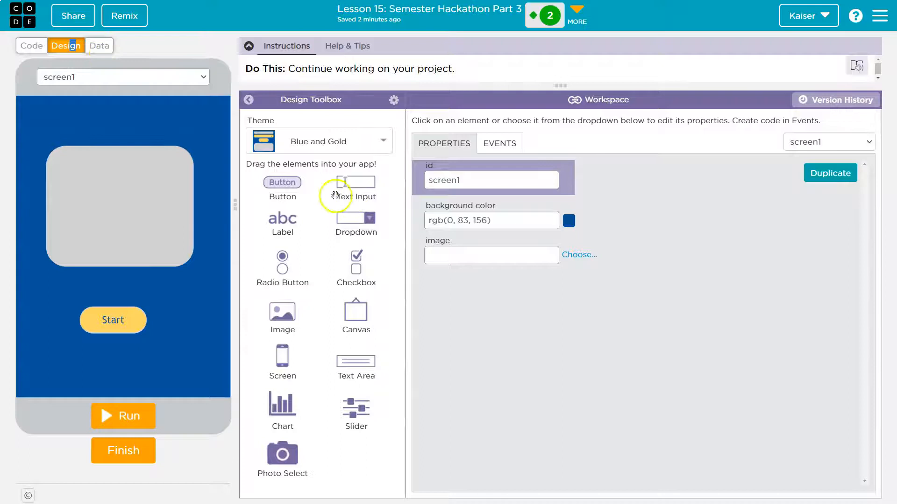
left_click_drag(282, 183, 107, 351)
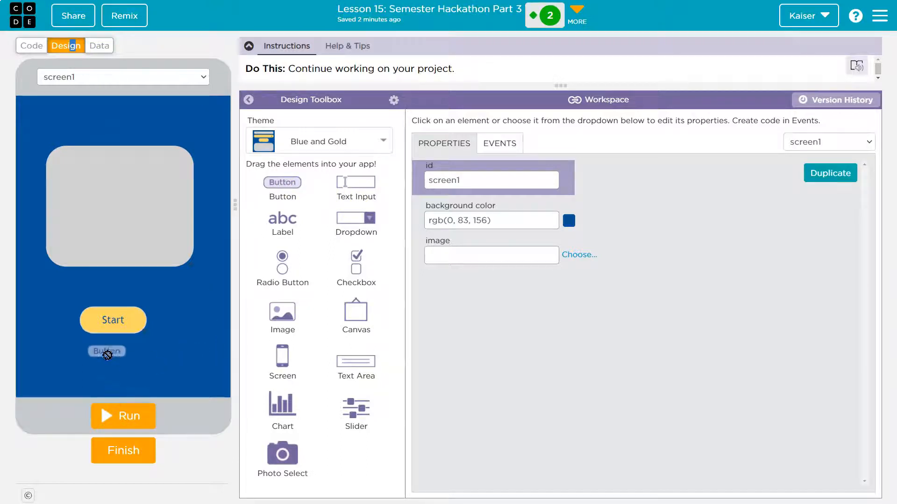
left_click_drag(107, 352, 111, 375)
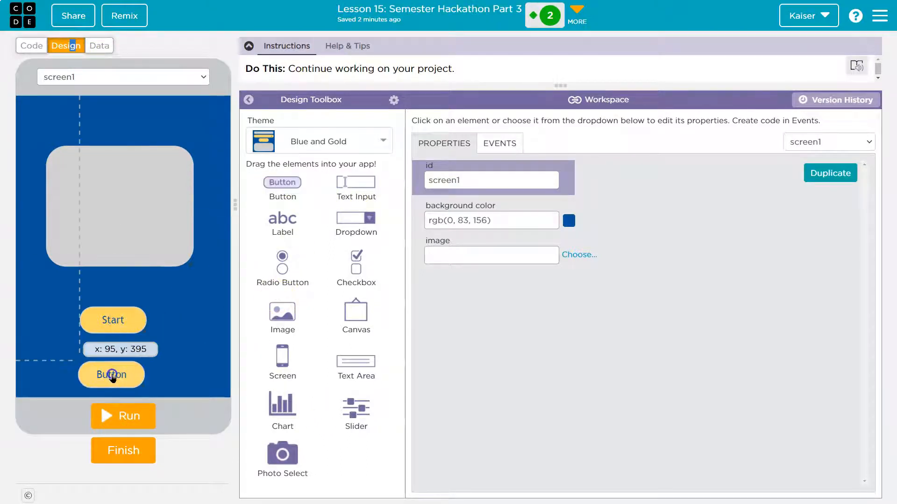
left_click(112, 374)
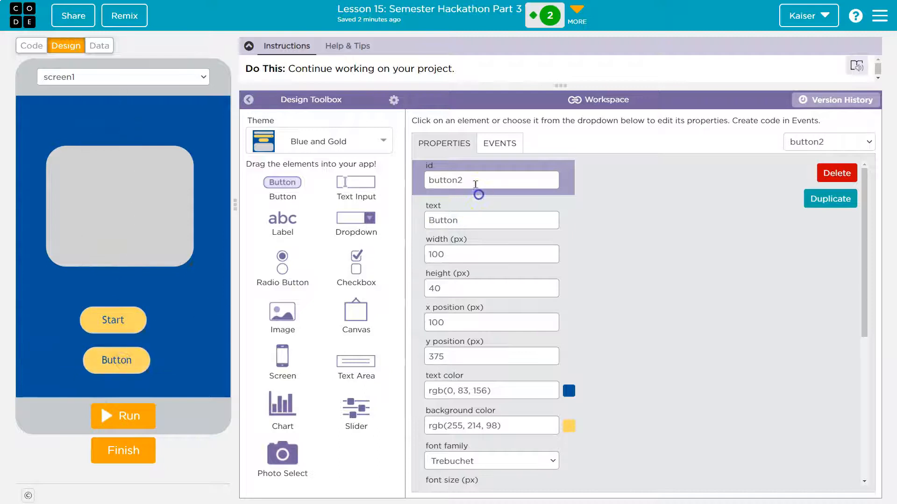
double_click(445, 180)
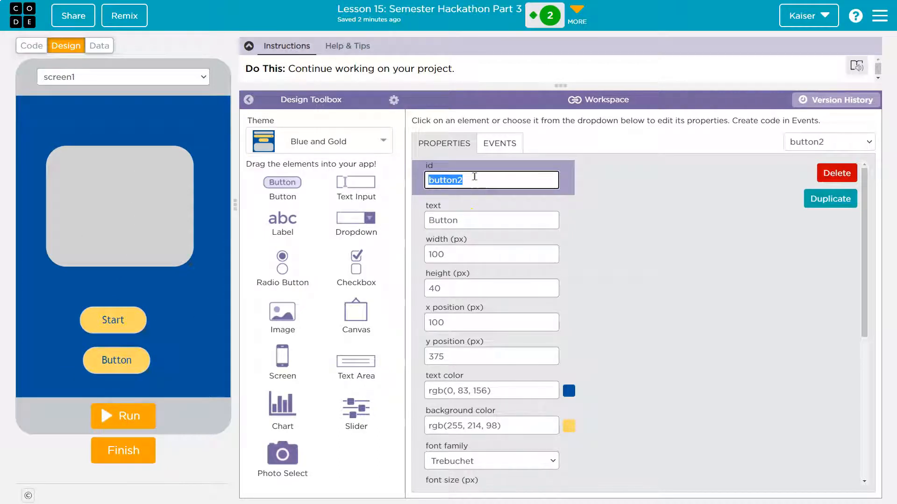
type("changeText")
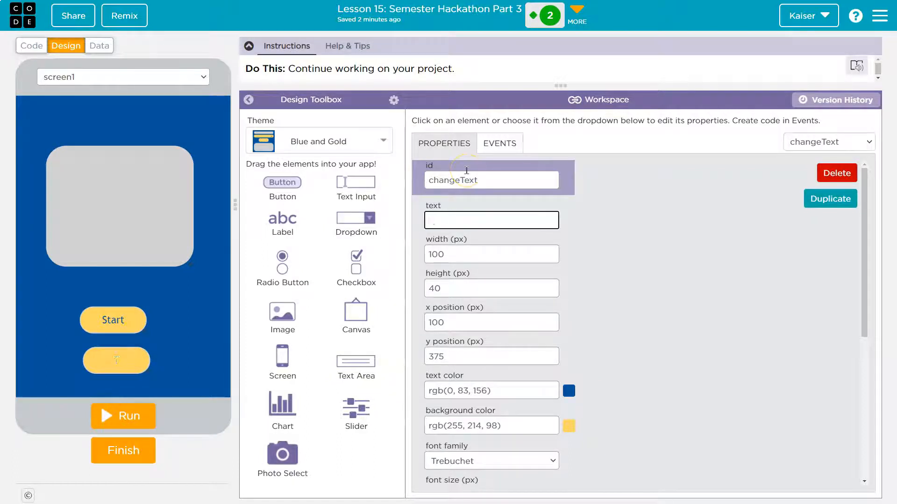
type("Change")
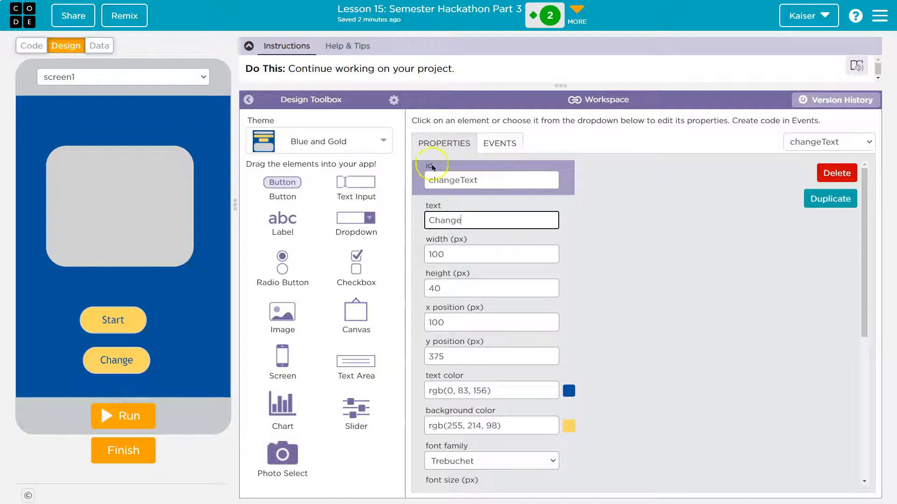
Add a second button beside Start with id appendListBtn and text Append.
left_click_drag(281, 182, 181, 337)
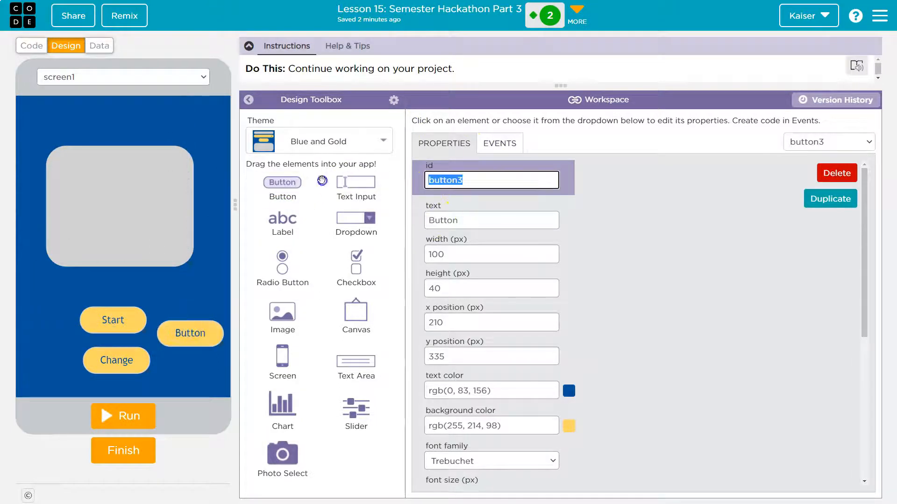
type("appendListBtn")
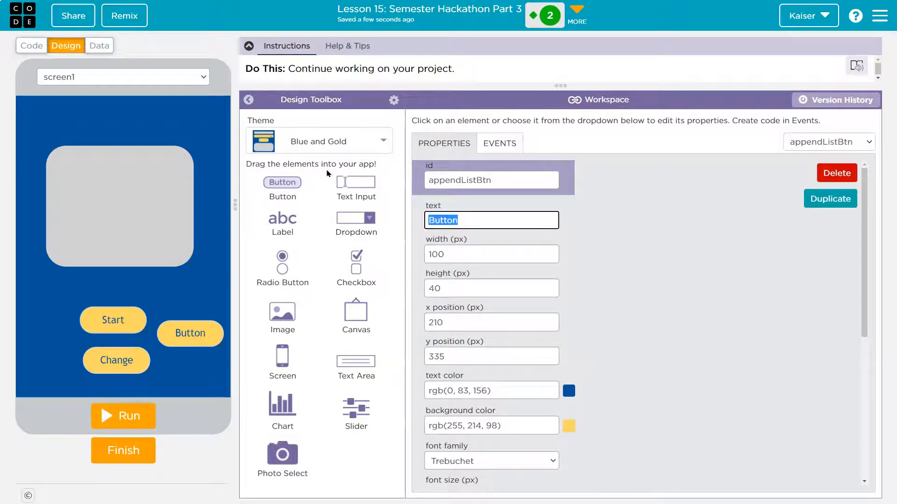
type("Append")
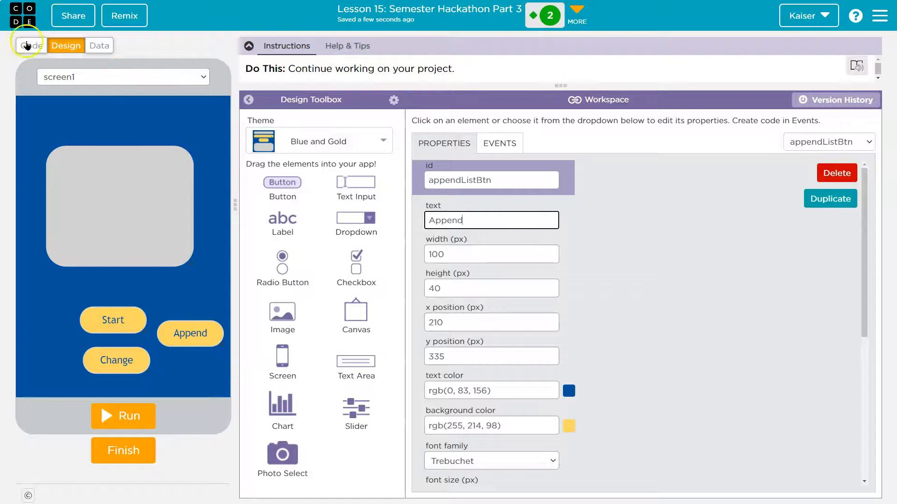
Add an onEvent click handler below mapButton's handler, bound to the changeText button.
left_click(29, 46)
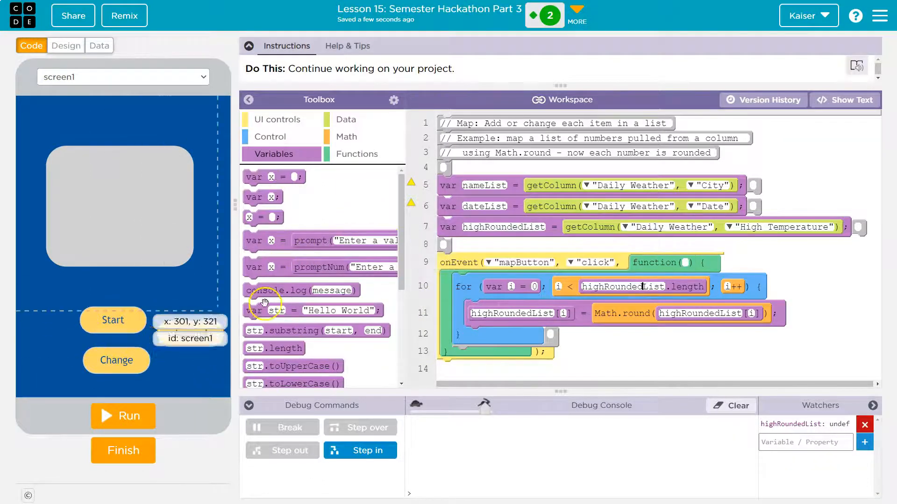
left_click(276, 120)
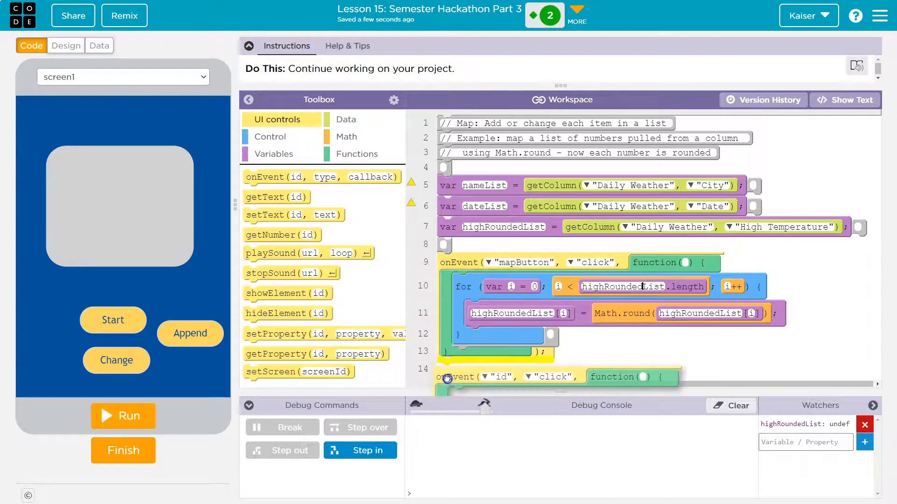
scroll("down", 3)
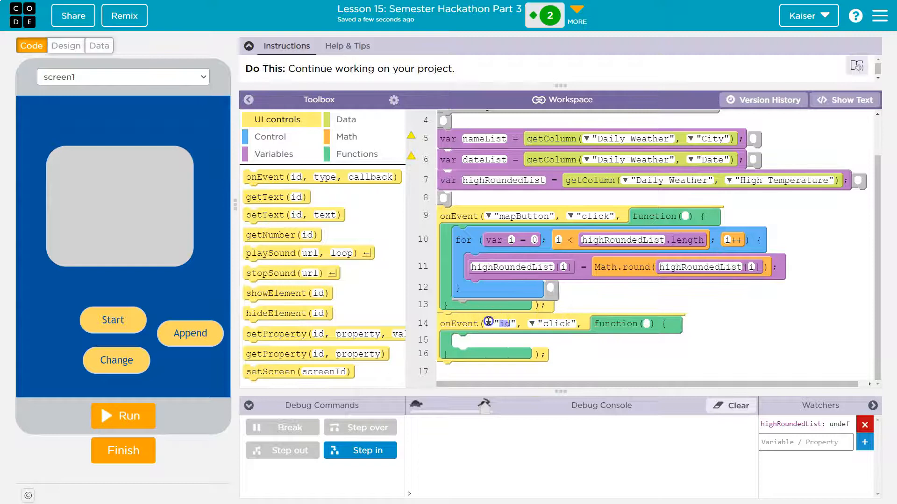
left_click(489, 323)
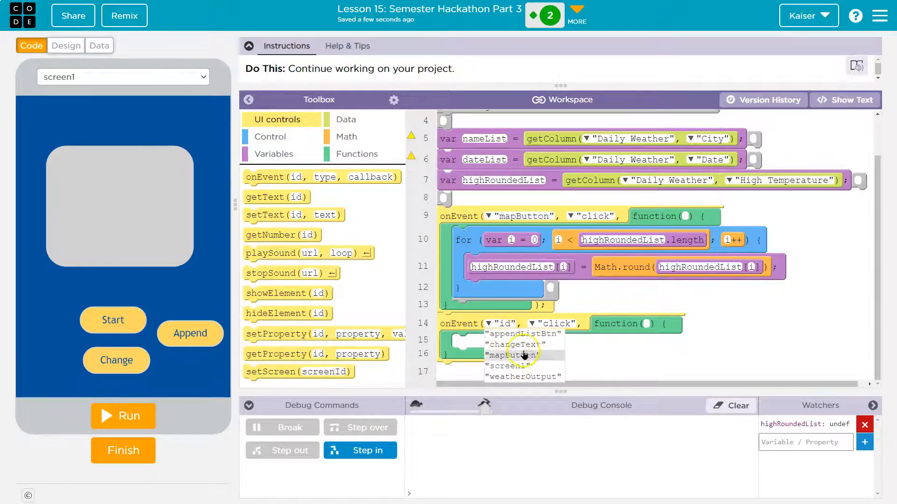
left_click(517, 344)
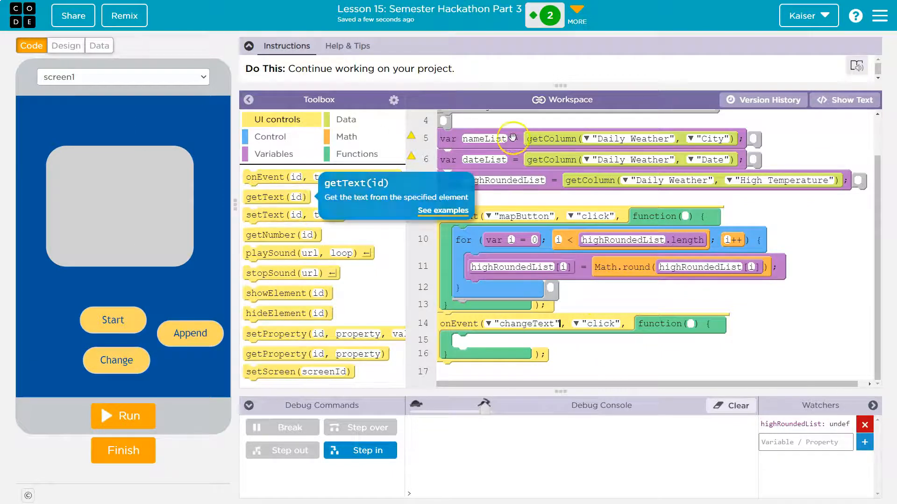
mouse_move(597, 290)
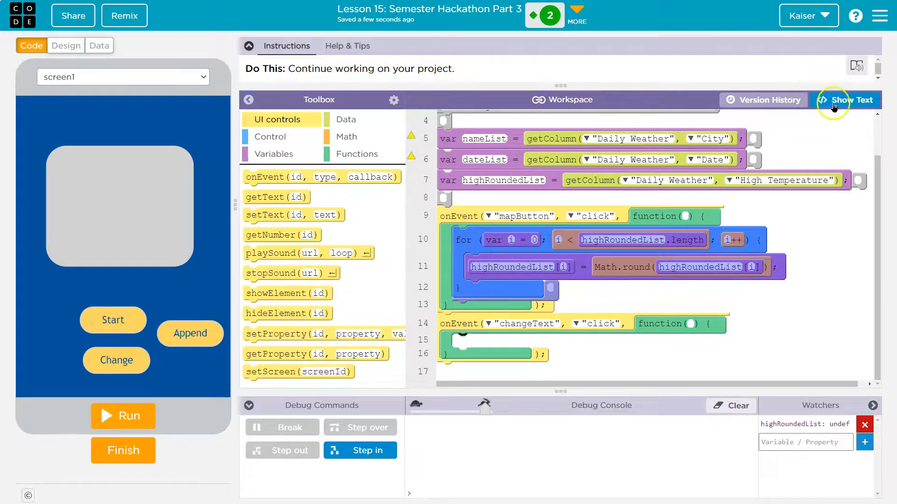
In text mode, write the loop body so nameList[i] = "City: " + nameList[i].
left_click(845, 100)
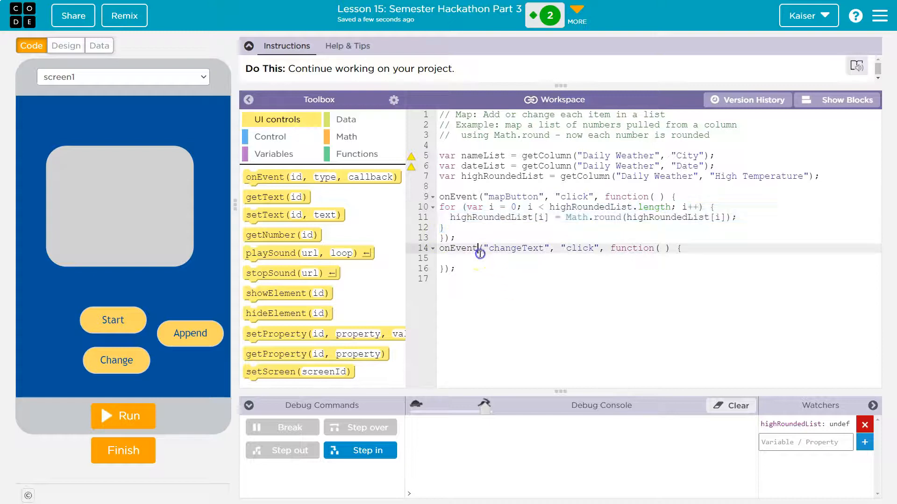
type("for (var i = 0; i < highRoundedList.length; i++) {")
type("nameList[i] = Math.round(highRoundedList[i]);")
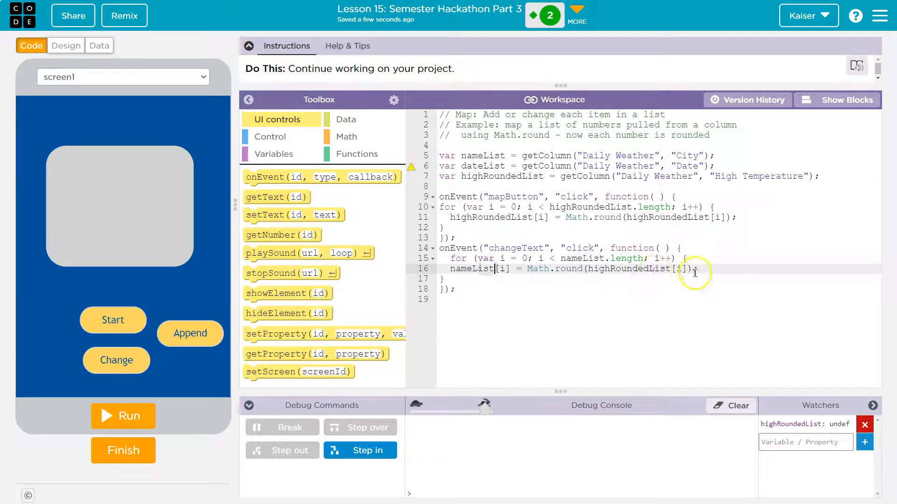
mouse_move(527, 269)
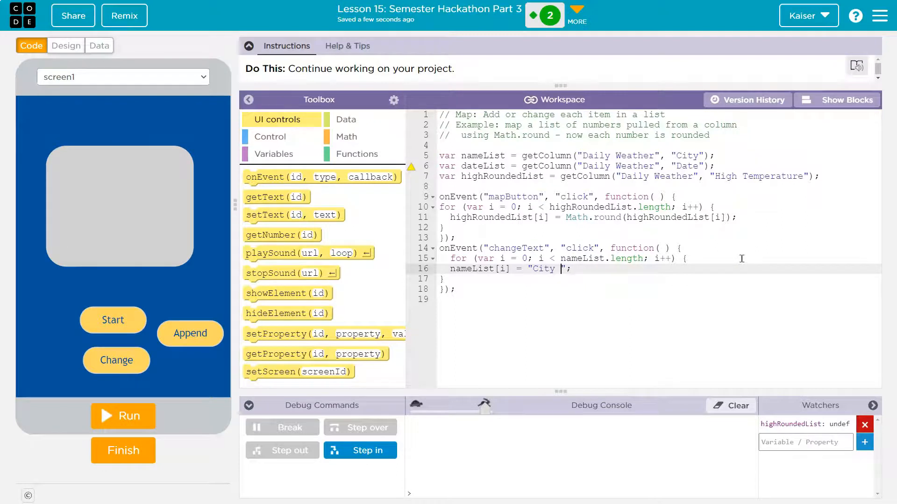
type(":")
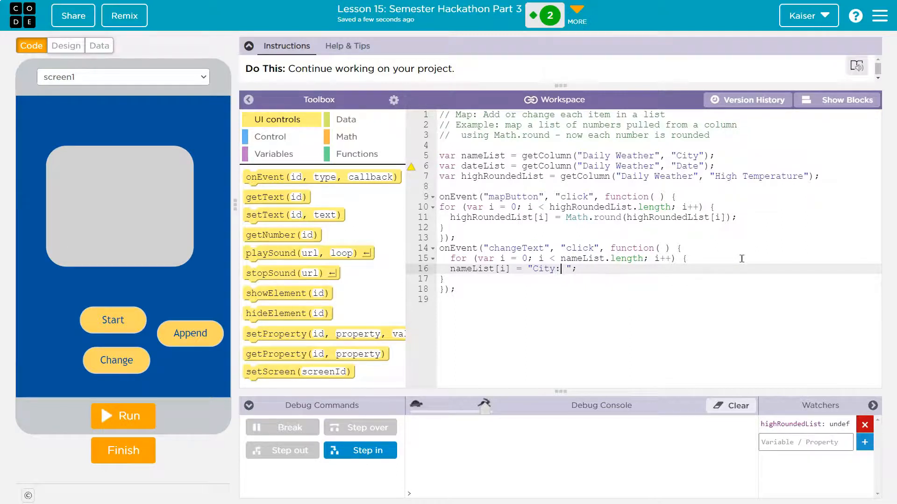
type("+")
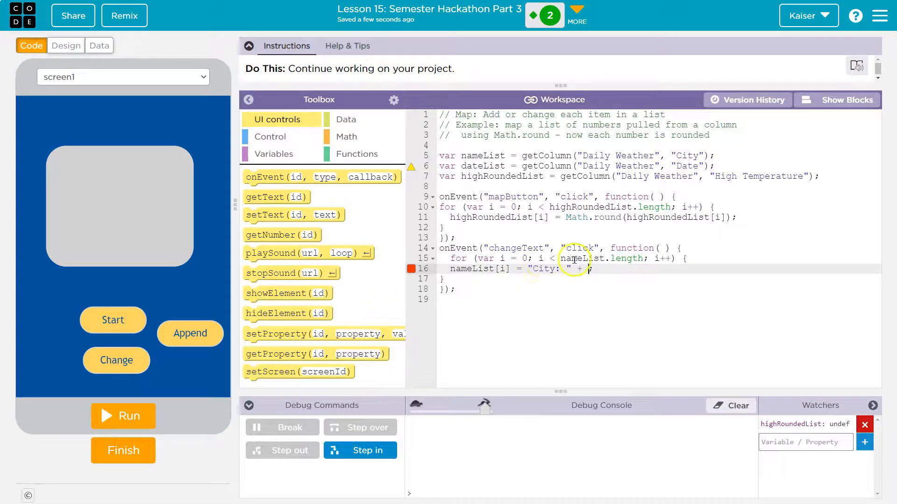
double_click(478, 269)
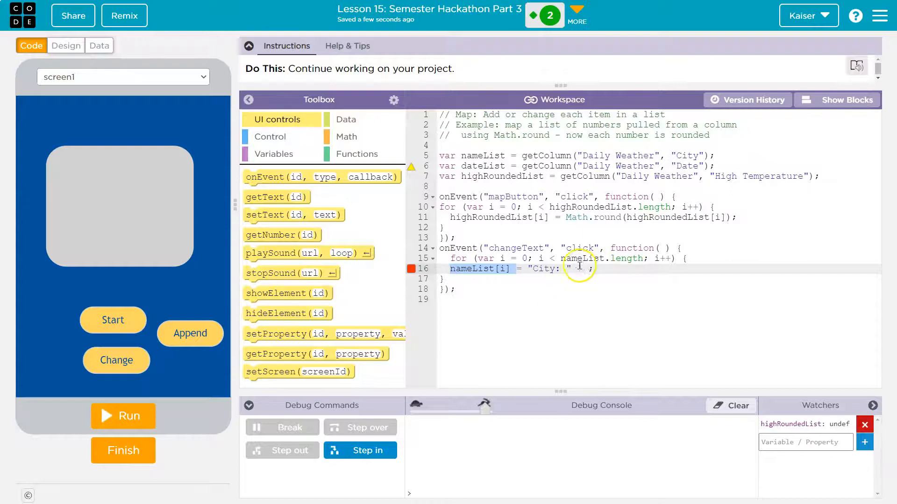
type("+ nameList[i]")
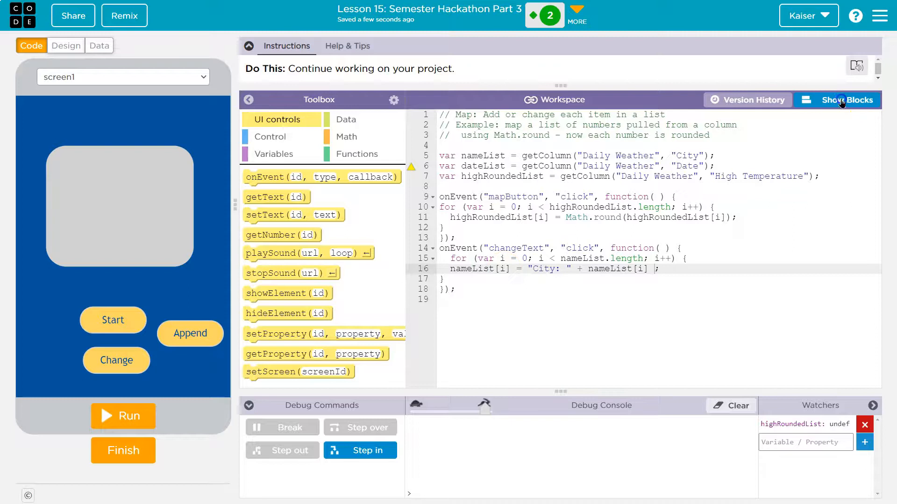
Switch the workspace back to block view.
left_click(840, 100)
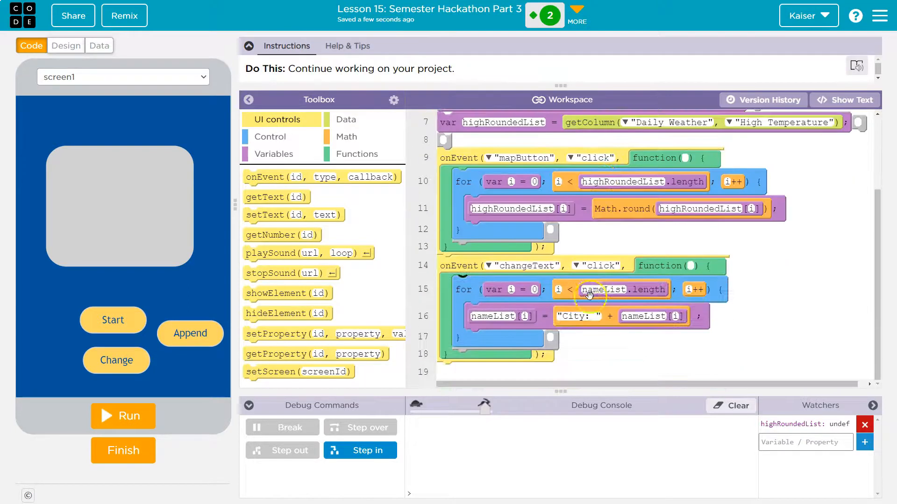
mouse_move(624, 293)
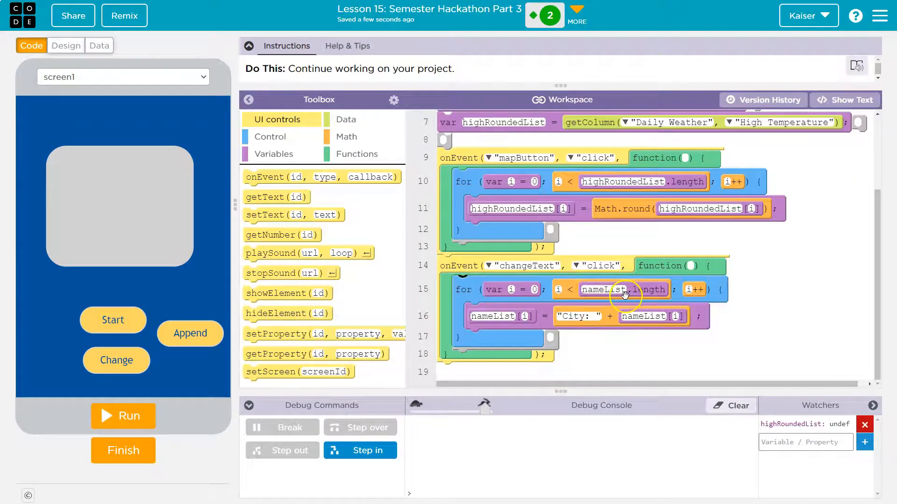
mouse_move(571, 322)
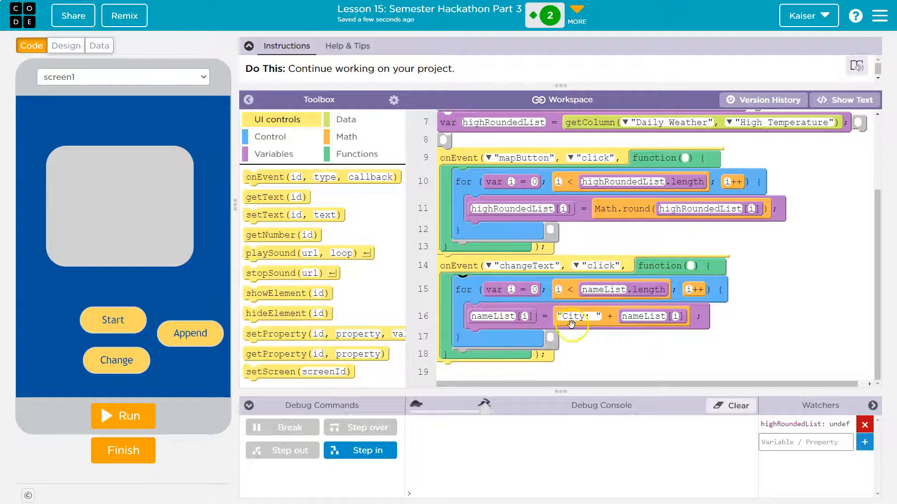
mouse_move(648, 315)
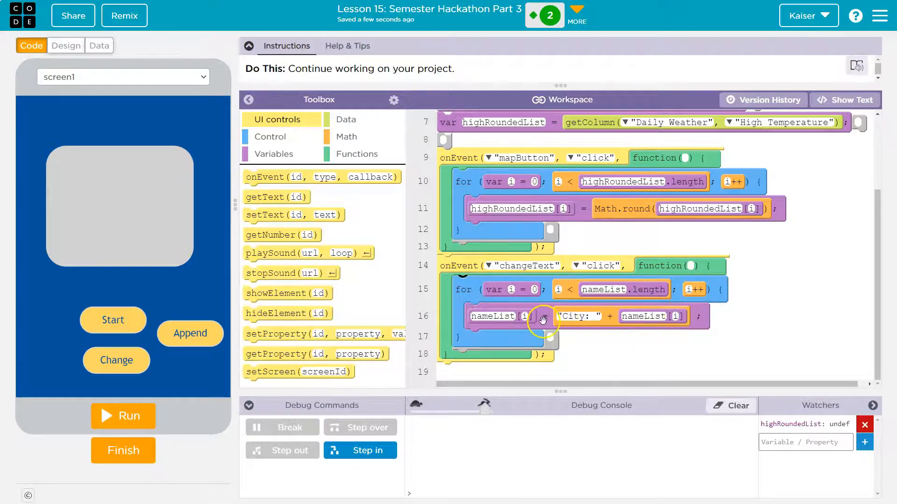
mouse_move(520, 316)
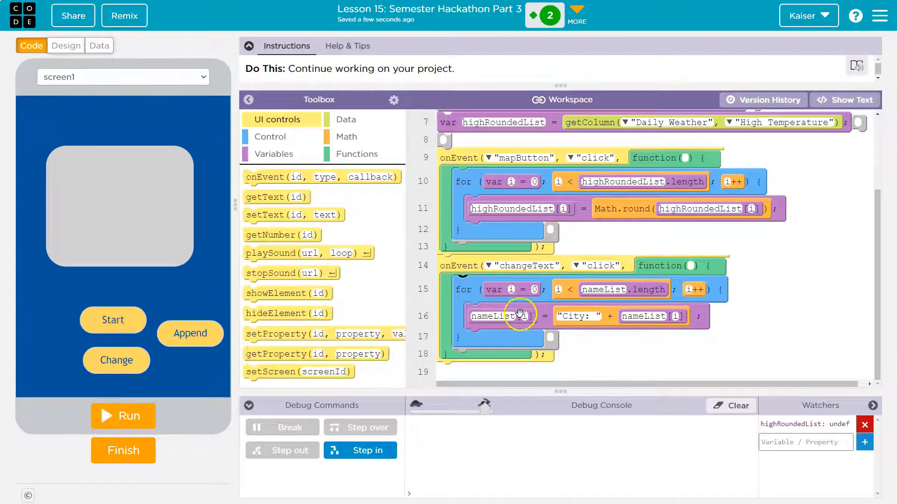
mouse_move(669, 316)
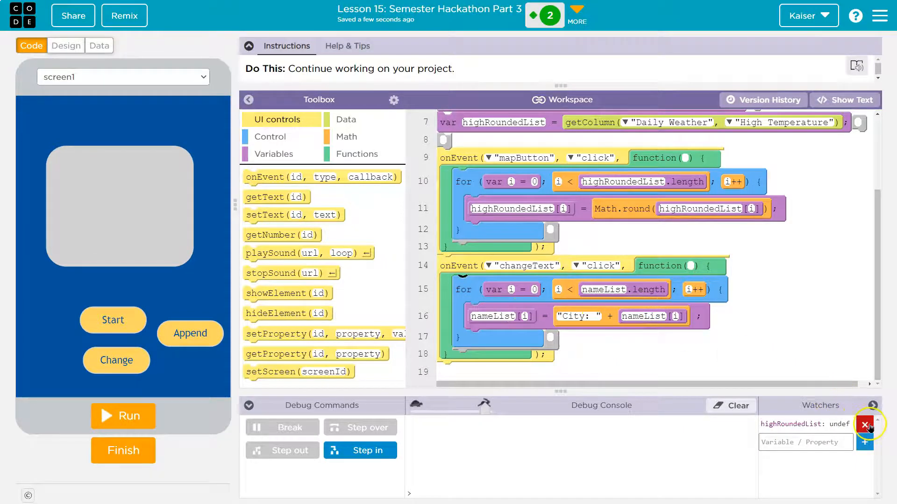
Replace the highRoundedList watcher with nameList, run, press Change to see "City: Anchorage", then reset.
left_click(863, 424)
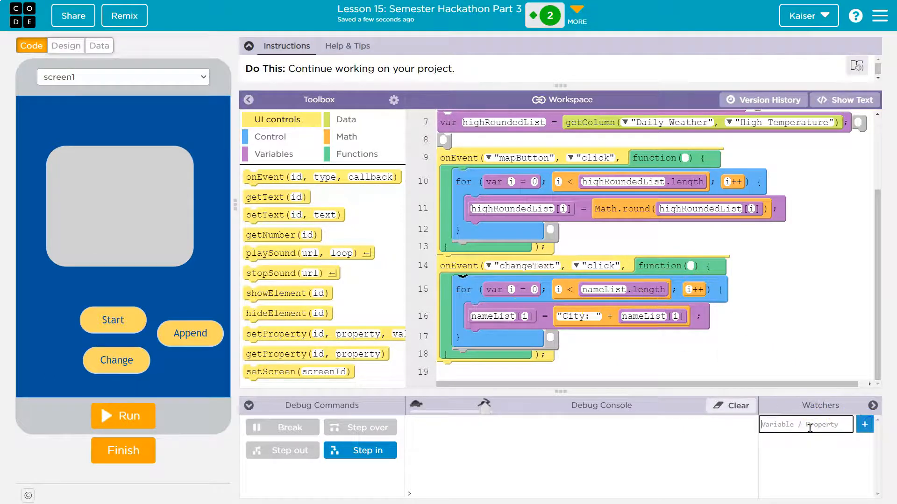
type("nameL")
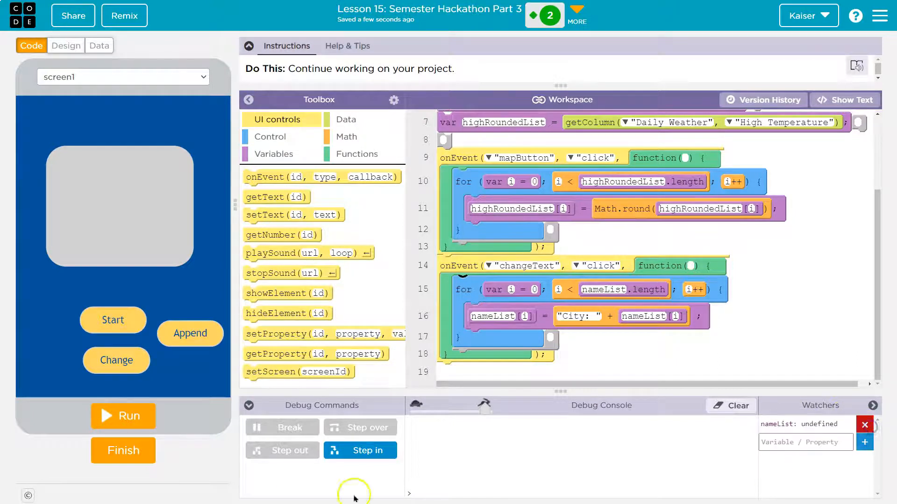
left_click(124, 417)
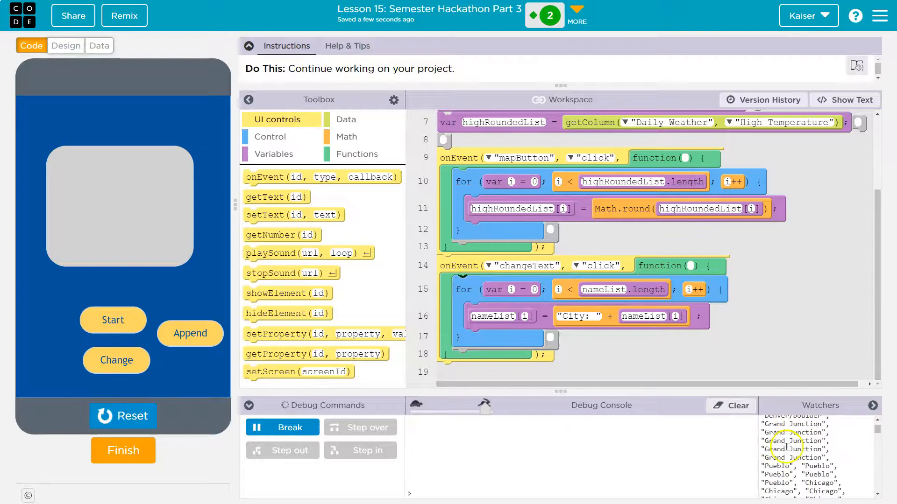
left_click(116, 360)
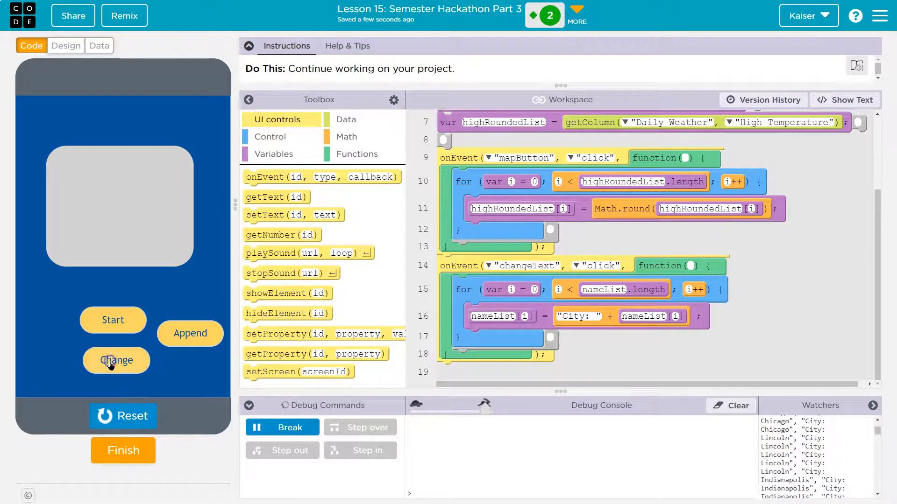
left_click(116, 360)
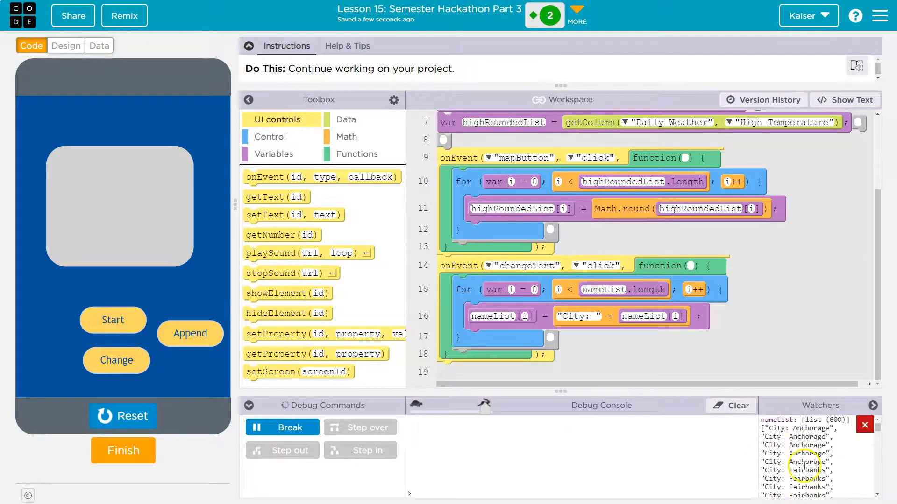
mouse_move(155, 431)
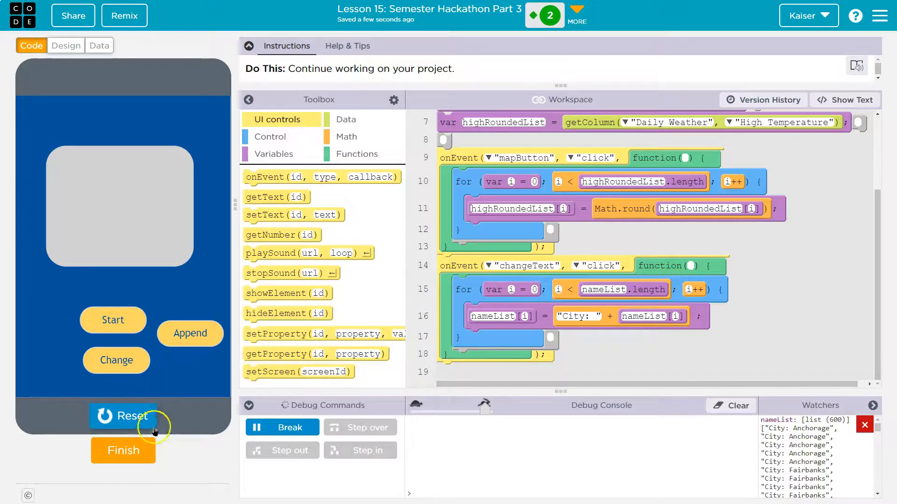
left_click(124, 416)
type("appendListBtn")
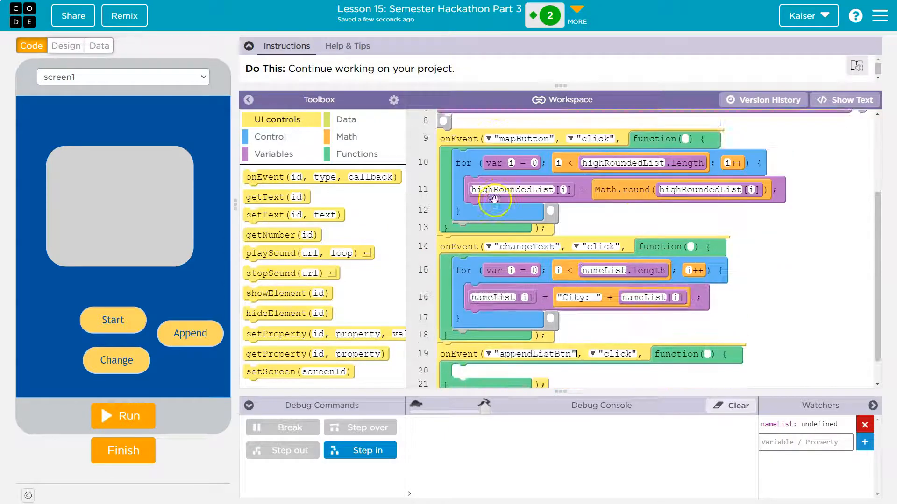
Place appendItem(nameList, "Austin") inside the appendListBtn click handler.
scroll("down", 3)
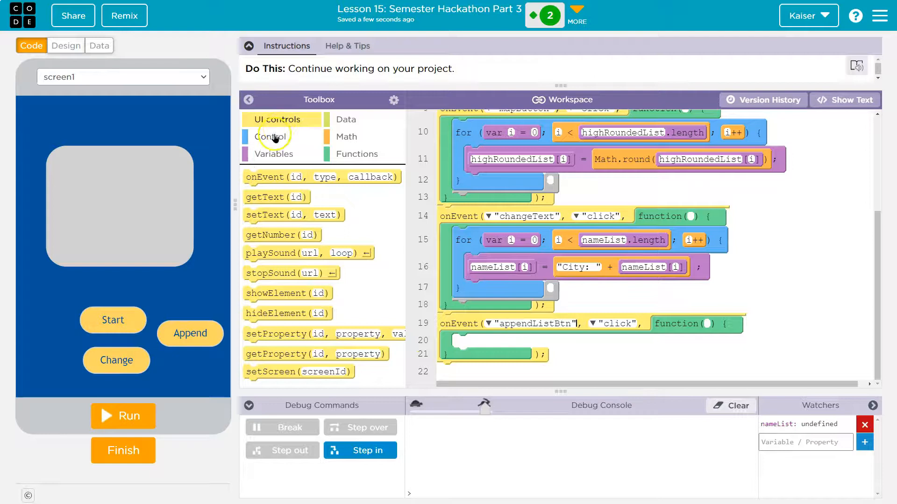
left_click(274, 154)
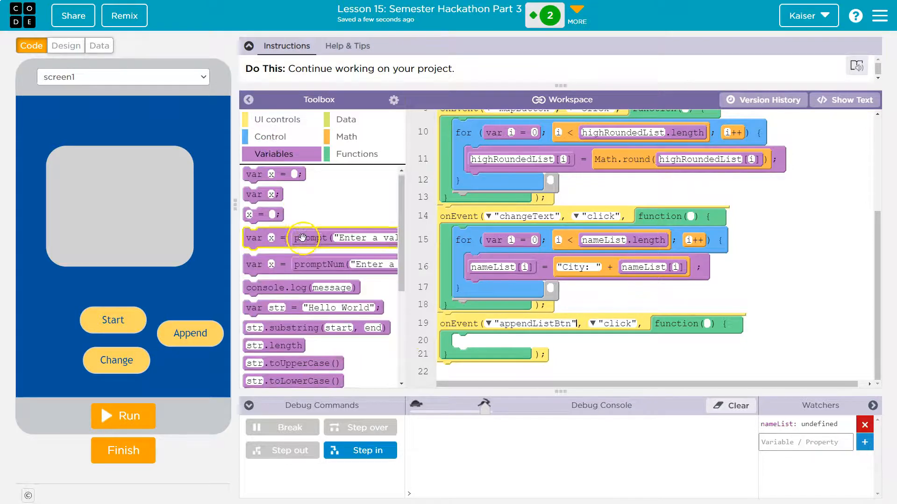
left_click_drag(308, 355, 509, 347)
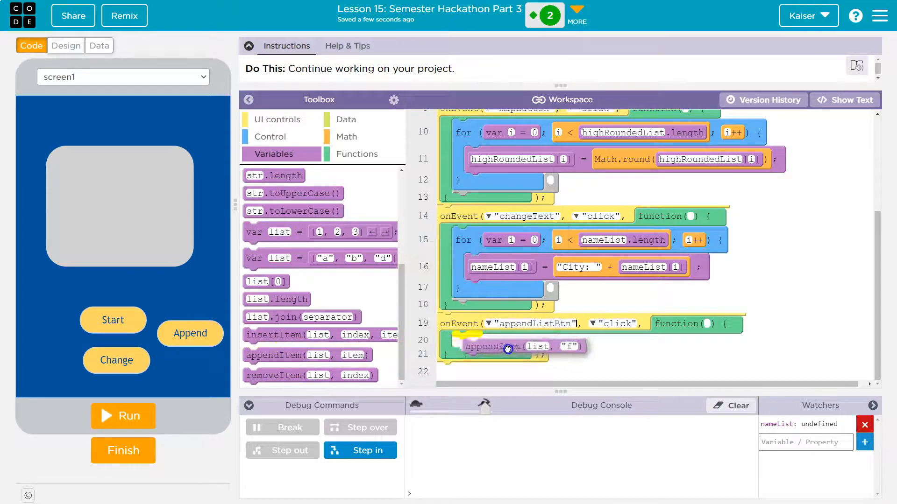
left_click_drag(503, 348, 515, 341)
type("nameL")
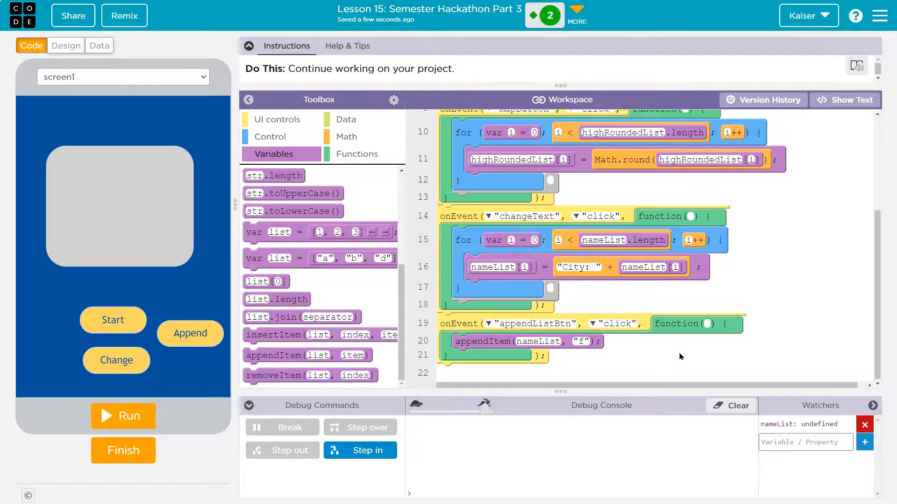
type("Austin")
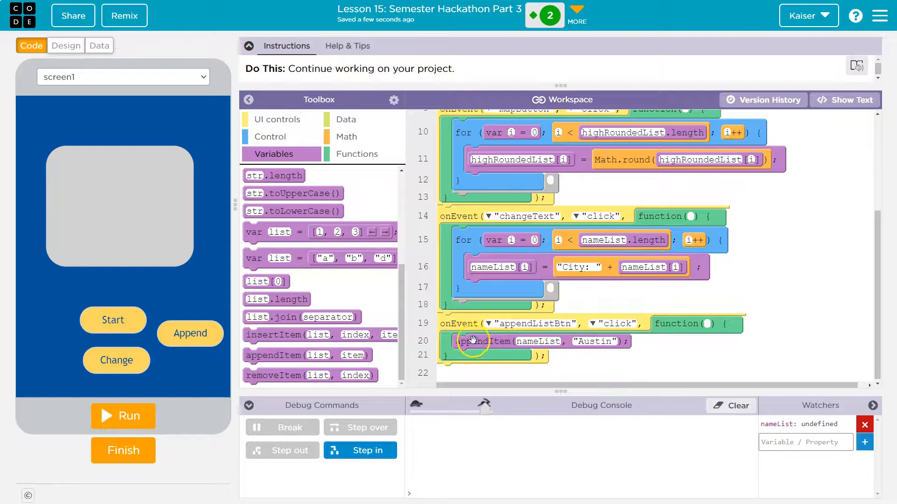
mouse_move(792, 90)
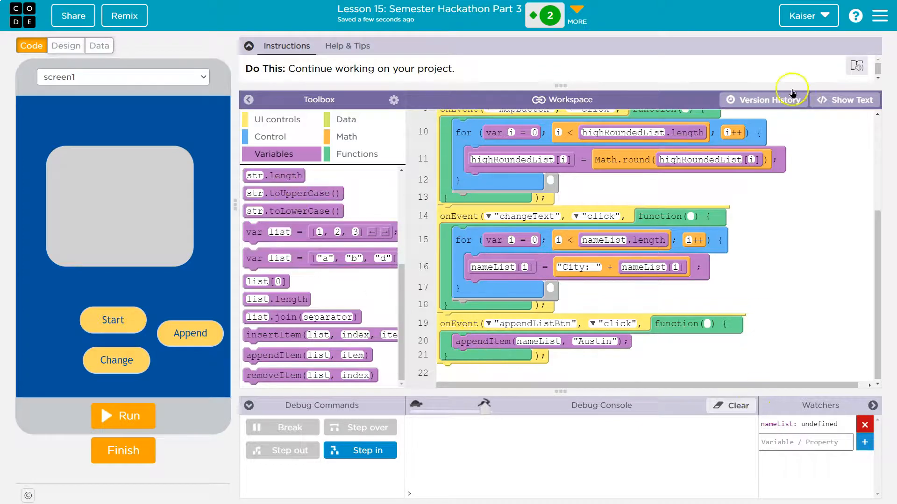
In text mode, add appendItem lines for "Houston" and "Dallas" after Austin, then return to blocks.
left_click(845, 100)
type("appendItem(nameList, \"Austin\");")
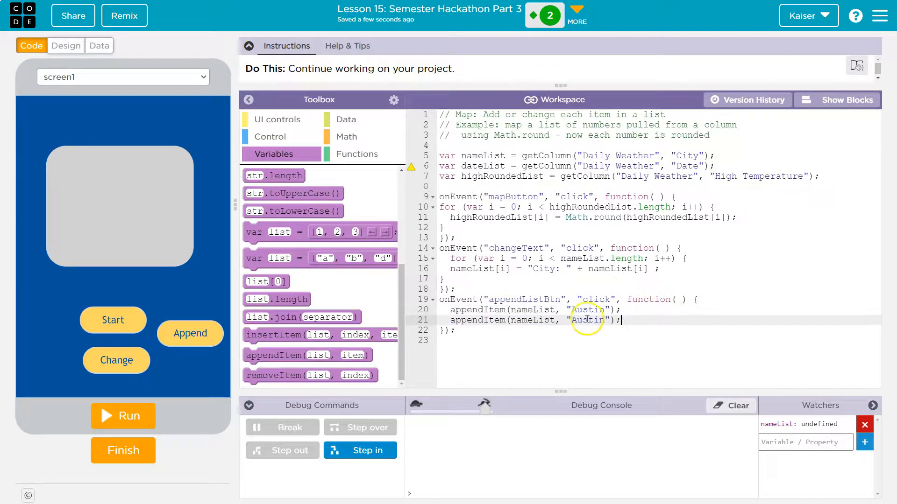
type("Houston")
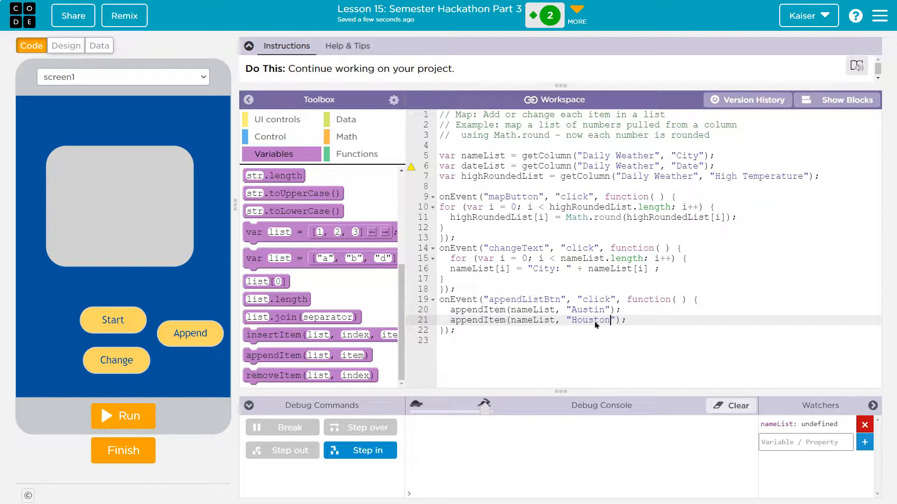
key("Enter")
type("appendItem(nameList, \"Dal\");")
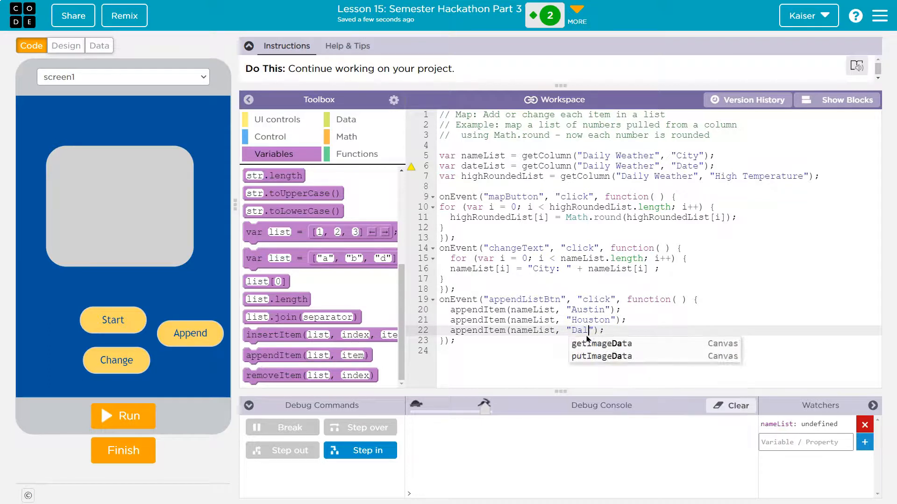
left_click(844, 100)
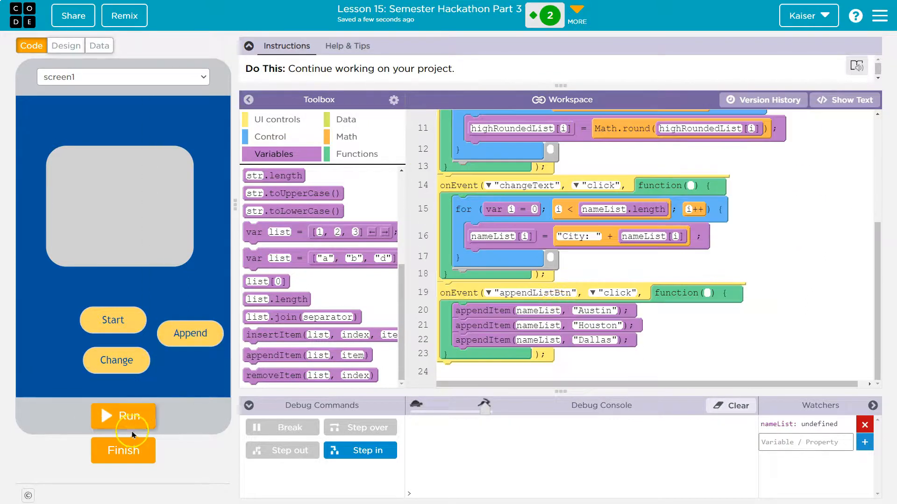
Run the app and add nameList to the Watchers panel.
left_click(123, 416)
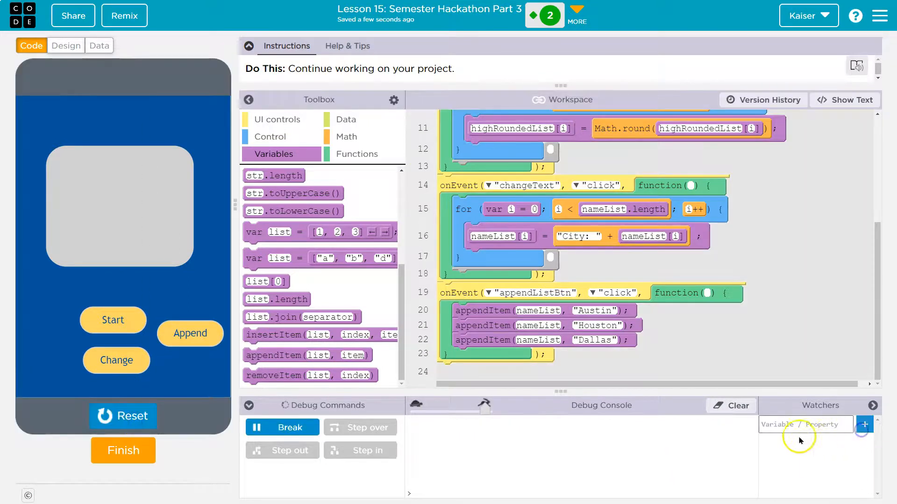
type("name")
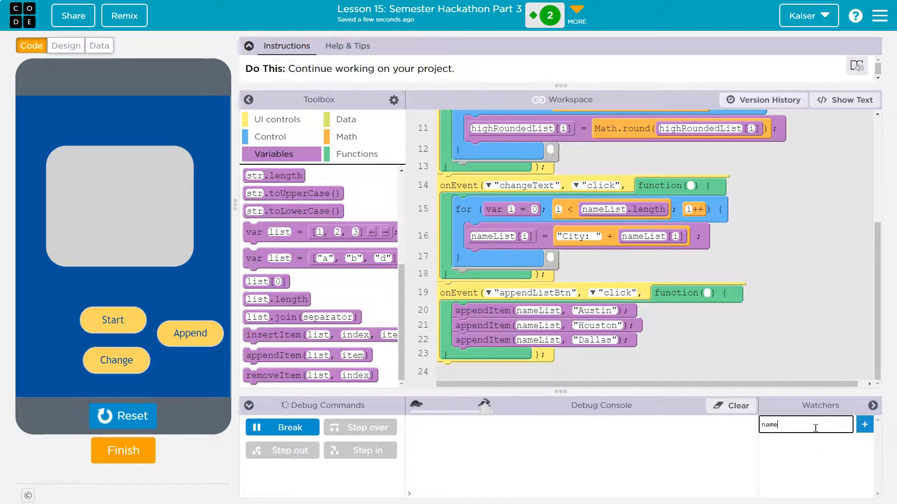
left_click(865, 424)
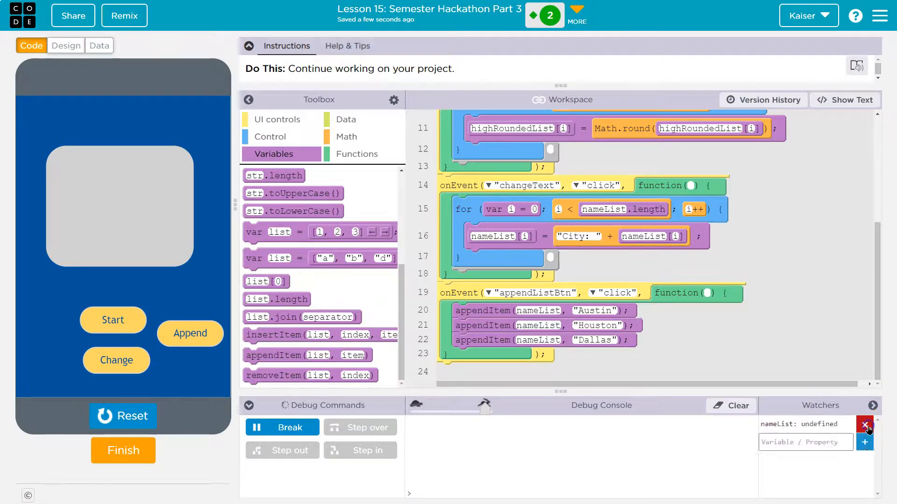